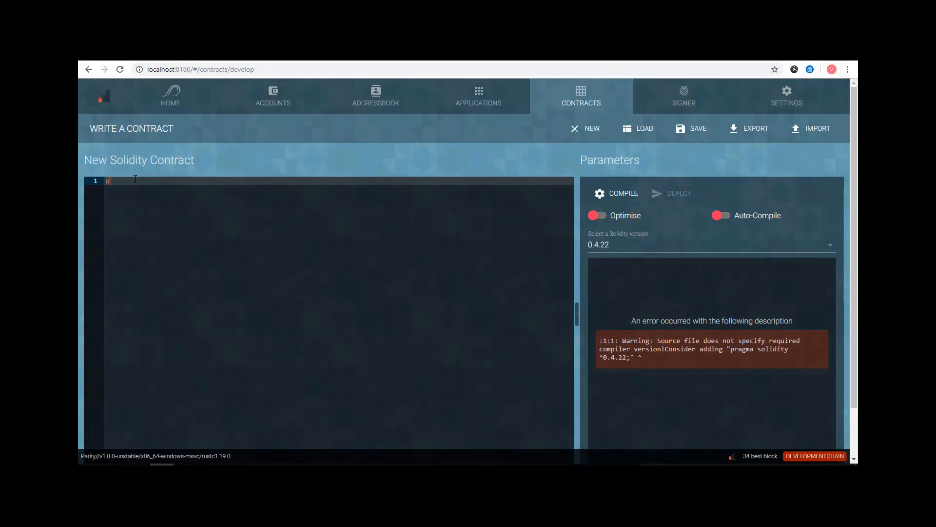
Step: Start the contract with the line pragma solidity ^0.4.22; after removing the stray letter
{"action": "key", "text": "Backspace"}
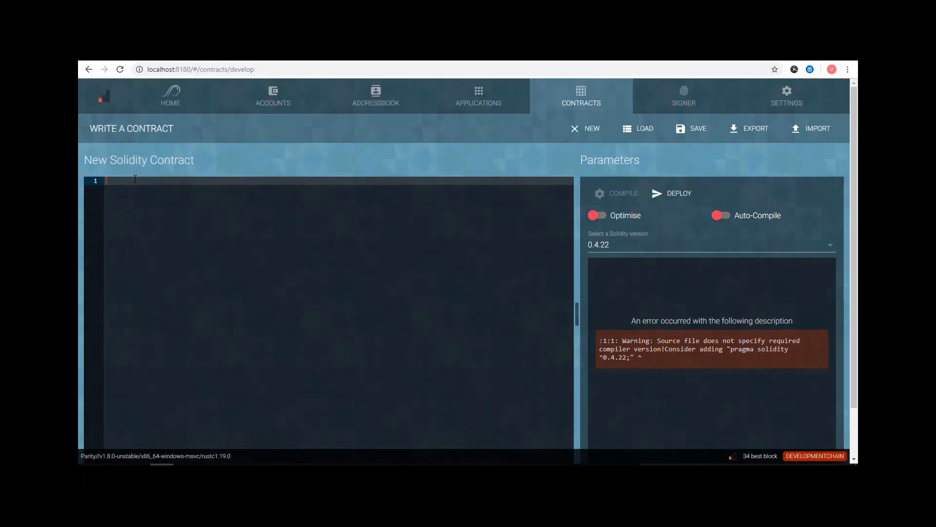
{"action": "type", "text": "pra"}
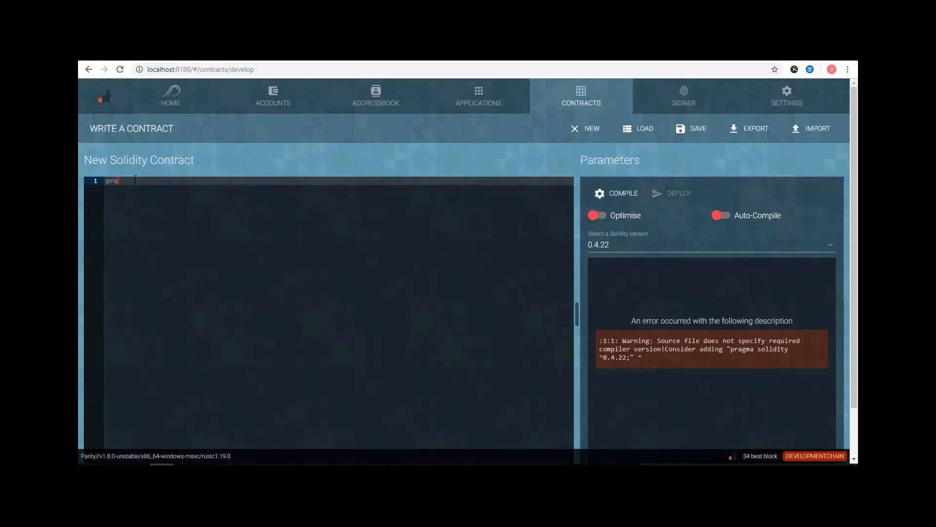
{"action": "type", "text": "gma"}
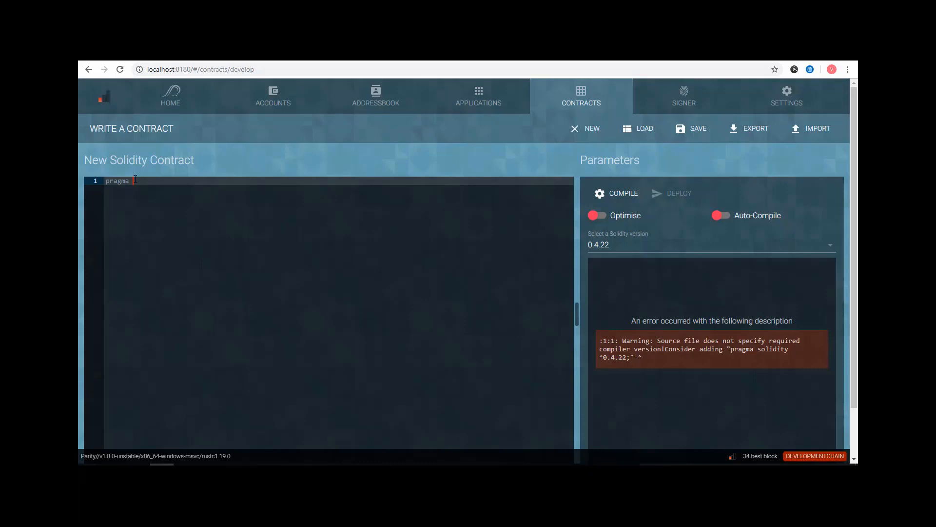
{"action": "type", "text": "solidity"}
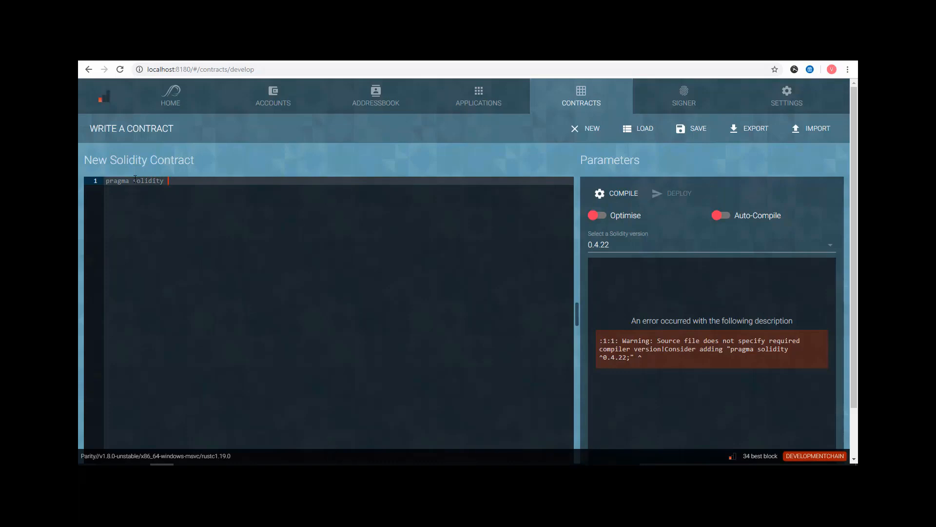
{"action": "type", "text": "^0.4.22;"}
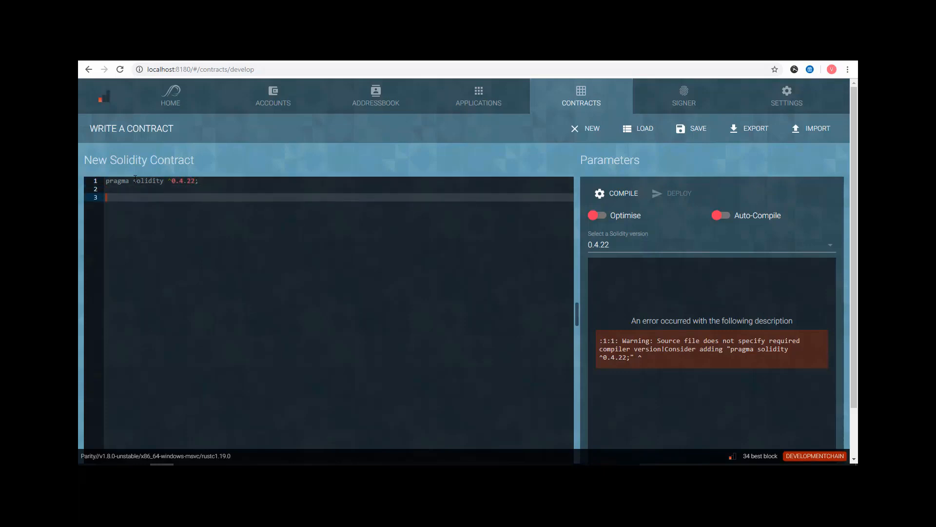
Step: Declare contract BiddingContract { as the contract header
{"action": "type", "text": "contract"}
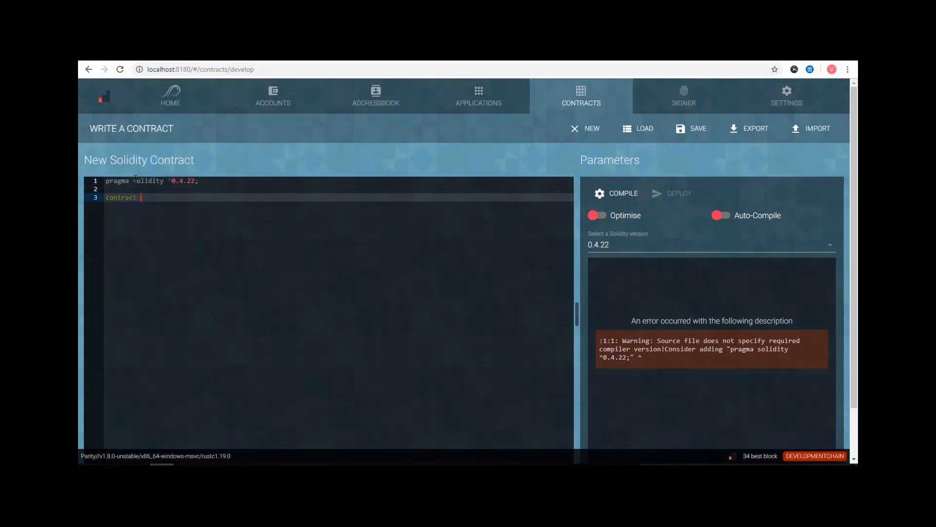
{"action": "type", "text": "Biddi"}
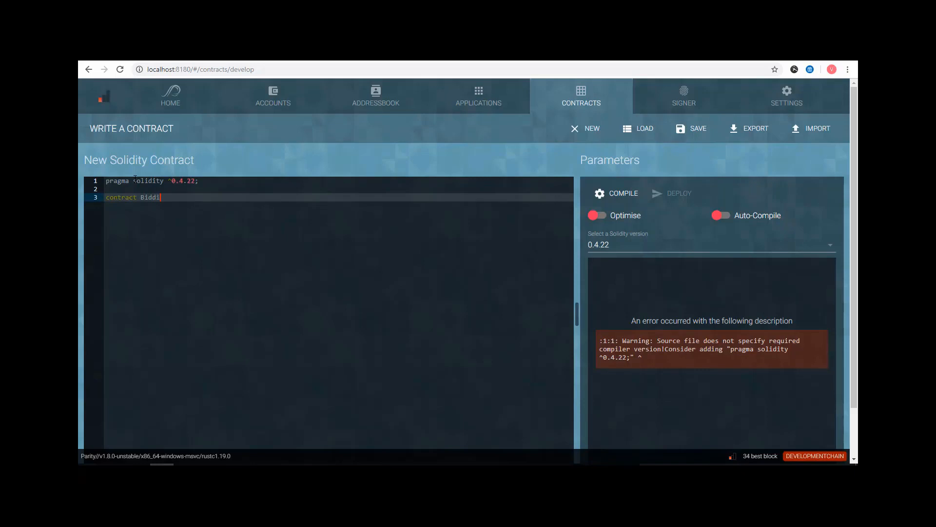
{"action": "type", "text": "ngContract"}
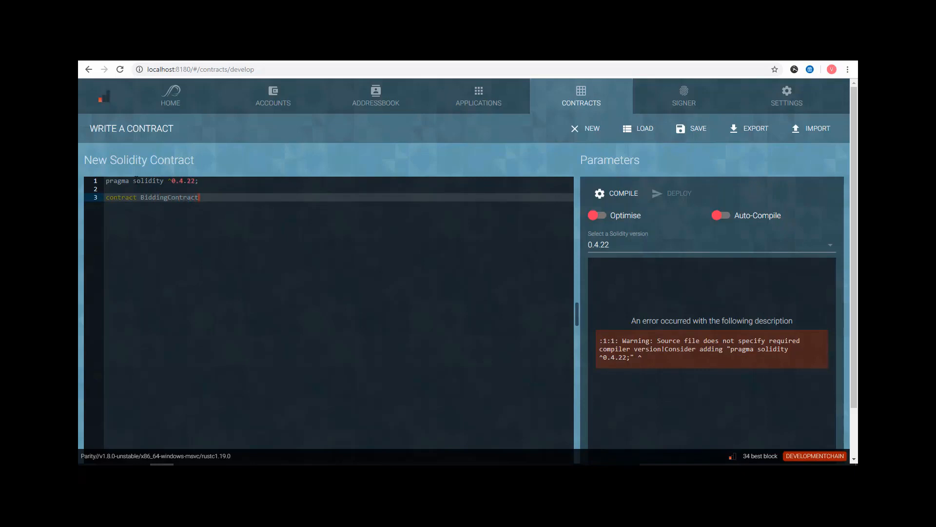
{"action": "type", "text": "{"}
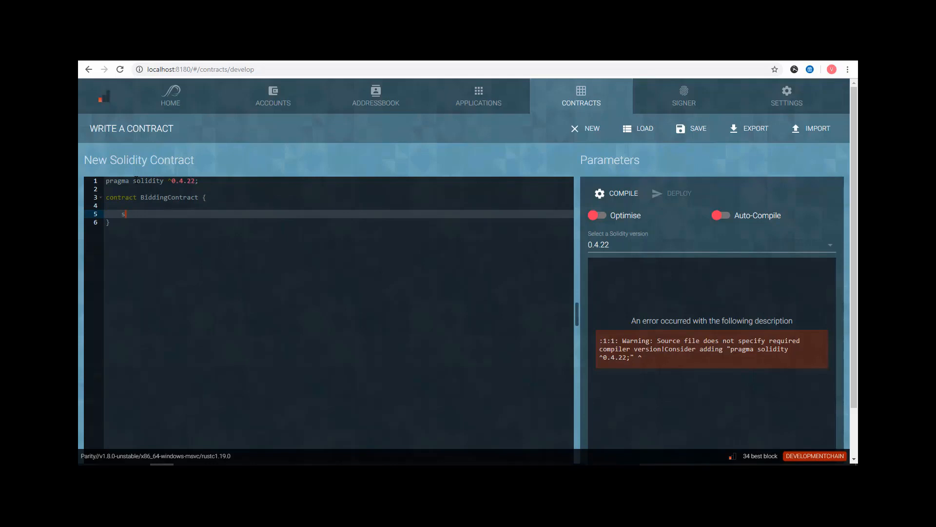
Step: Define struct Bid with fields address user; and uint bidAmount; inside the contract
{"action": "type", "text": "truct"}
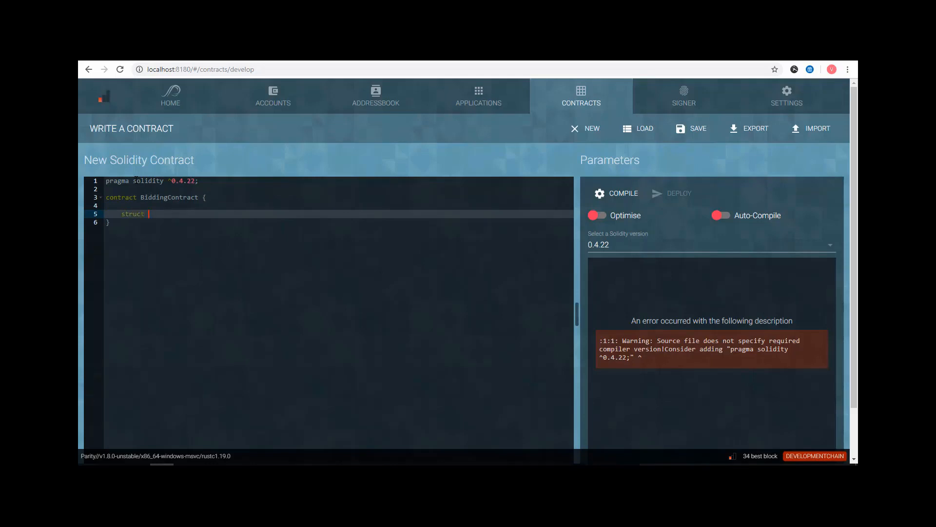
{"action": "type", "text": "Bid {"}
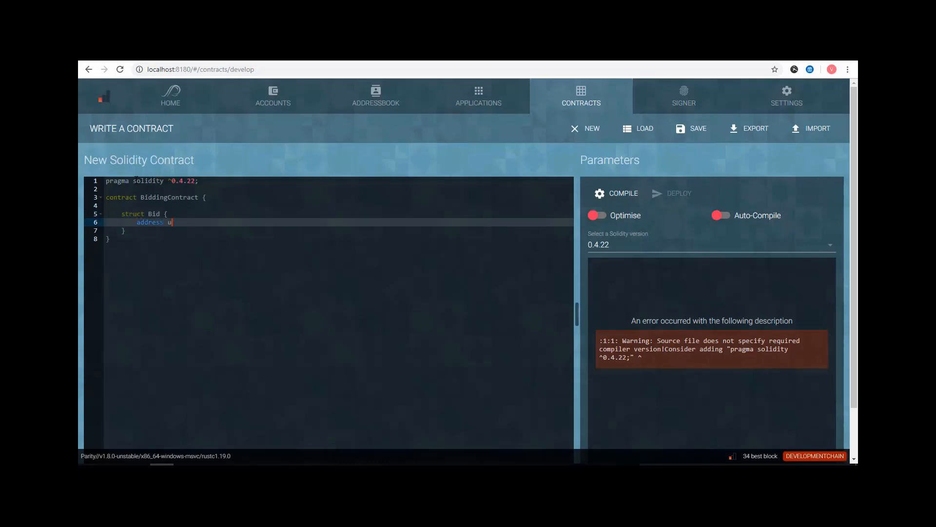
{"action": "type", "text": "ser;"}
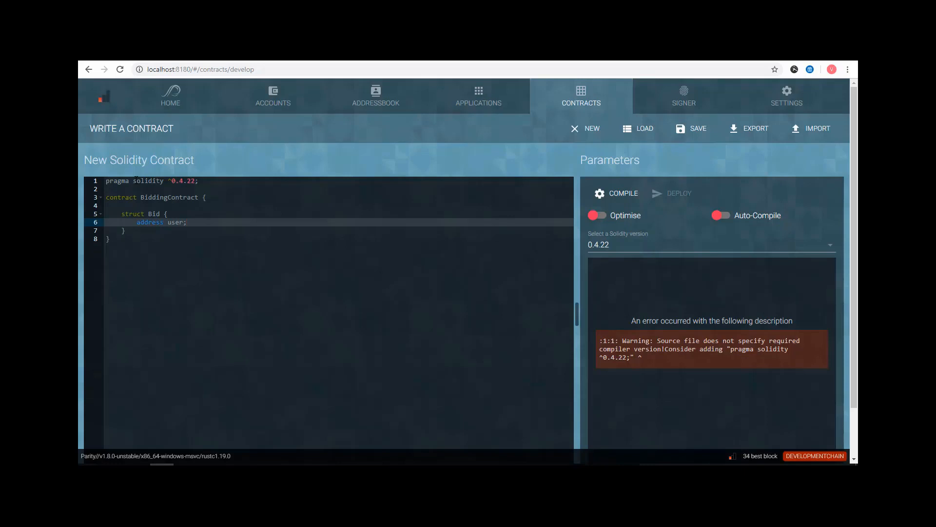
{"action": "type", "text": "ui"}
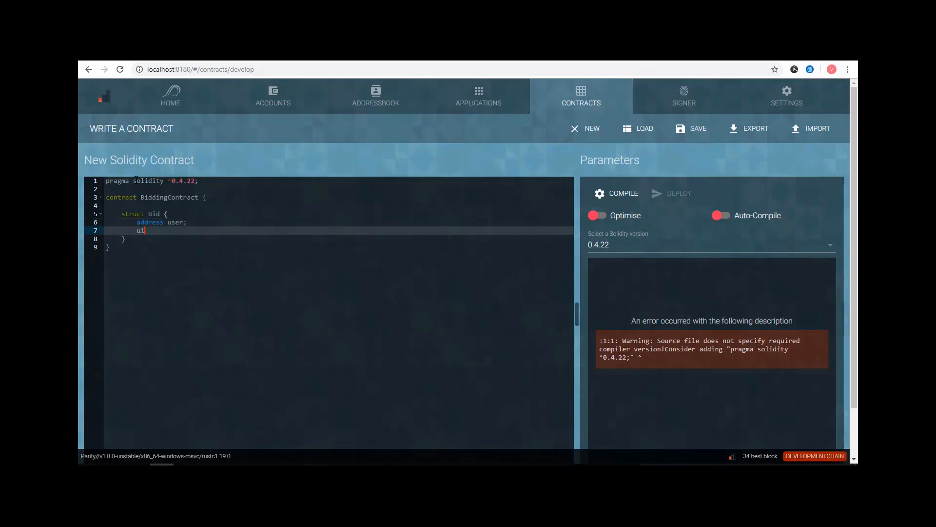
{"action": "type", "text": "nt bid"}
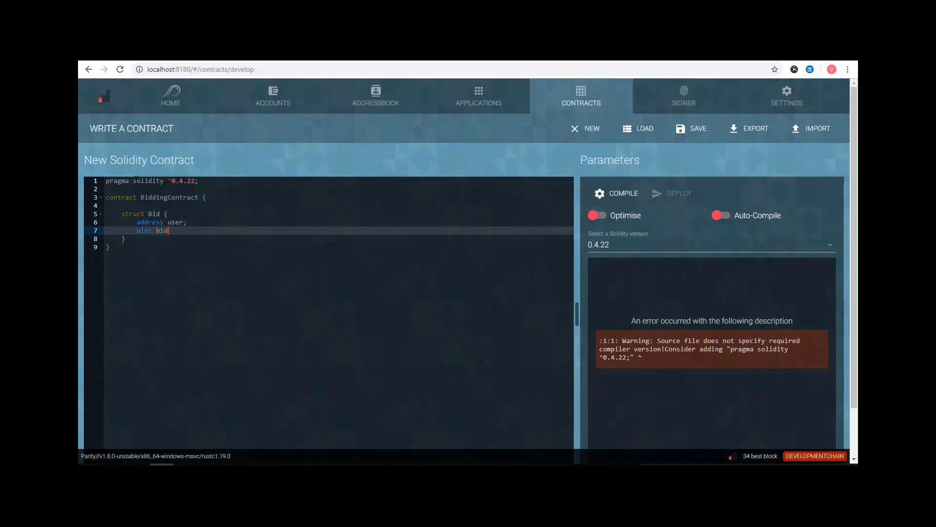
{"action": "type", "text": "Amount;"}
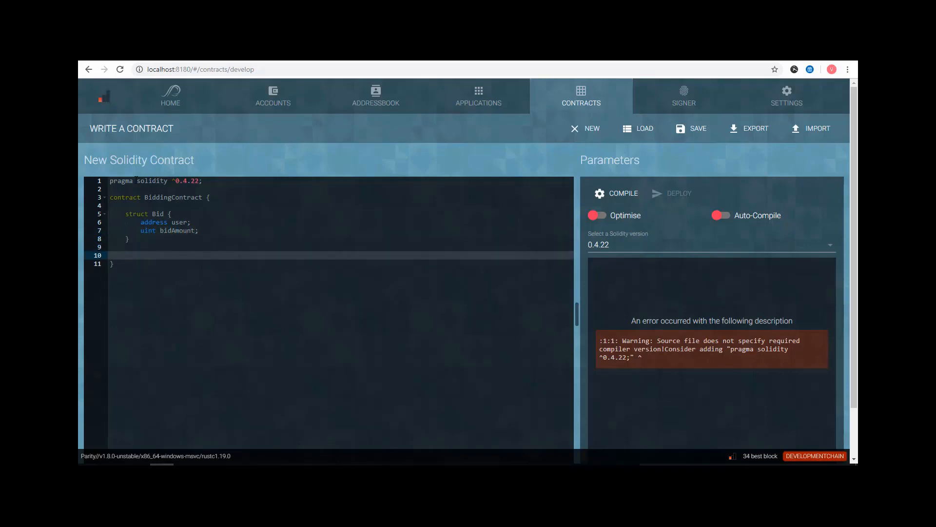
Step: Add the state array Bid[] AllBids; below the struct
{"action": "type", "text": "Bid"}
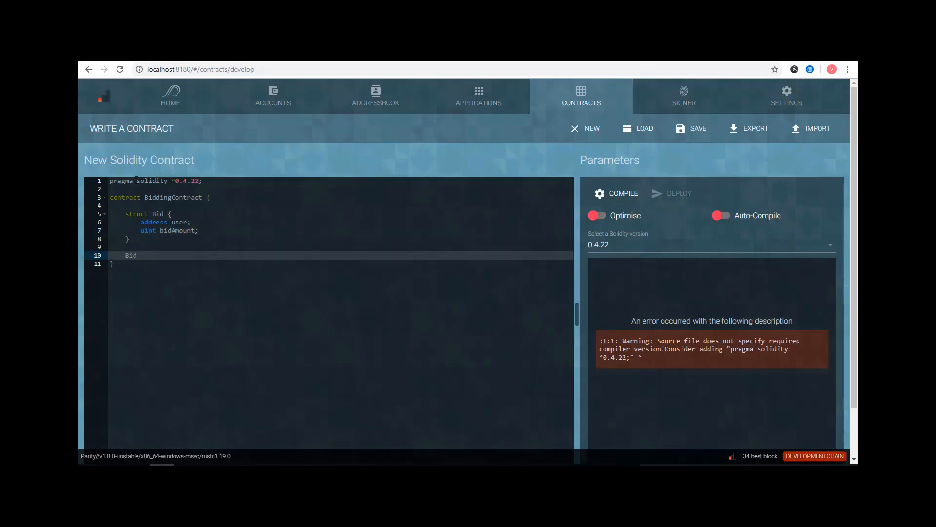
{"action": "type", "text": "[]"}
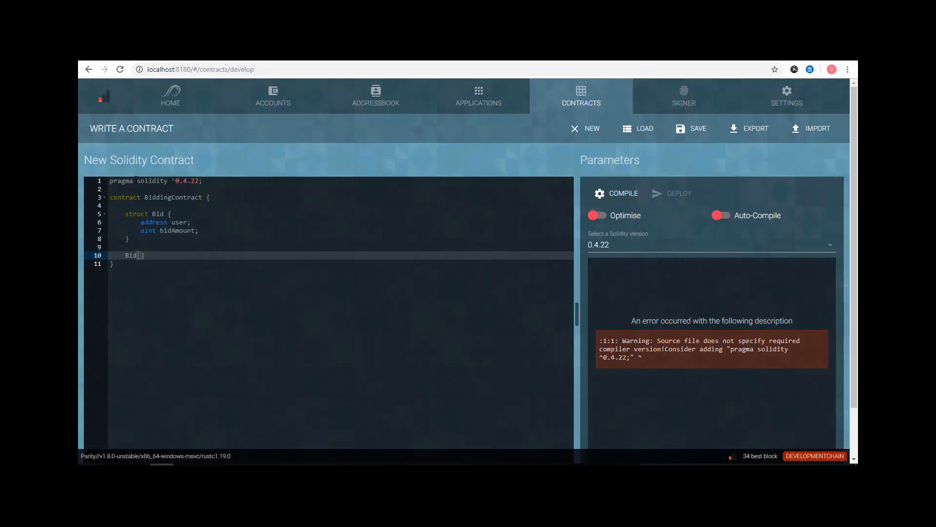
{"action": "type", "text": "All"}
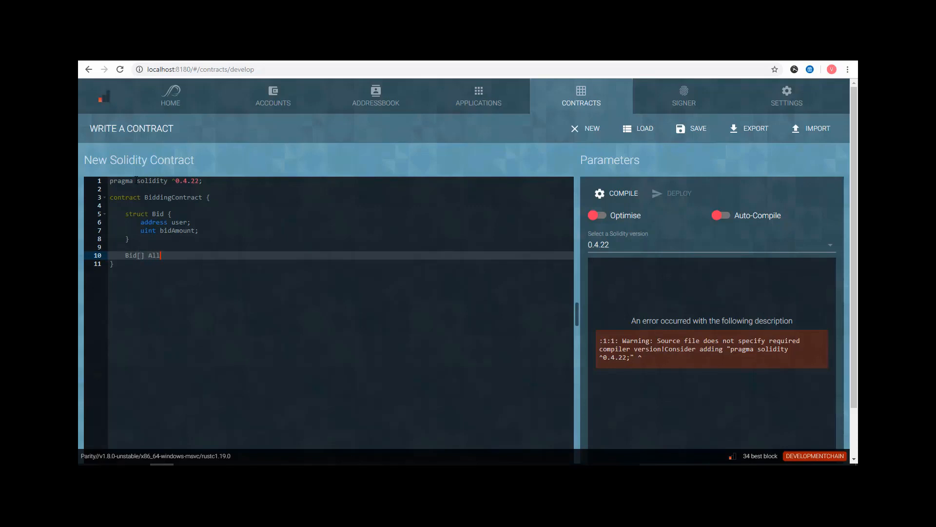
{"action": "type", "text": "Bids;"}
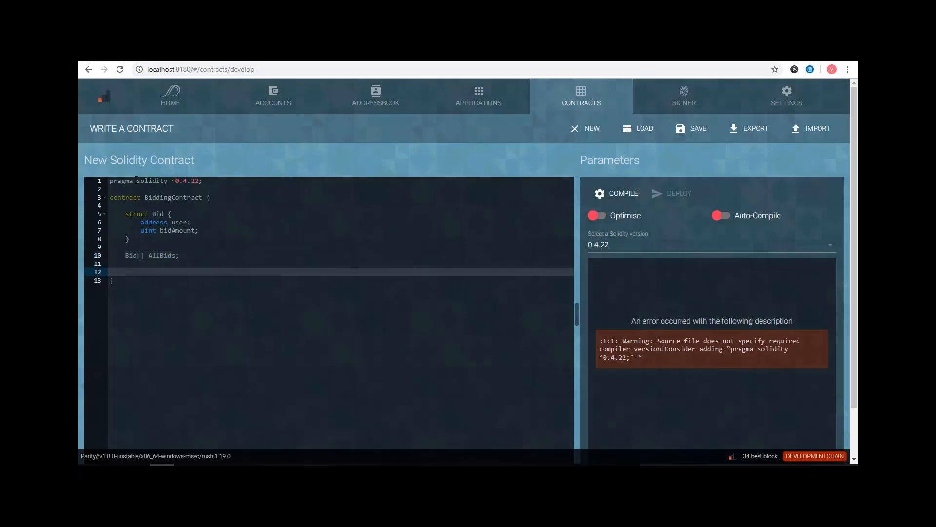
Step: Write the constructor() public signature for BiddingContract
{"action": "type", "text": "constr"}
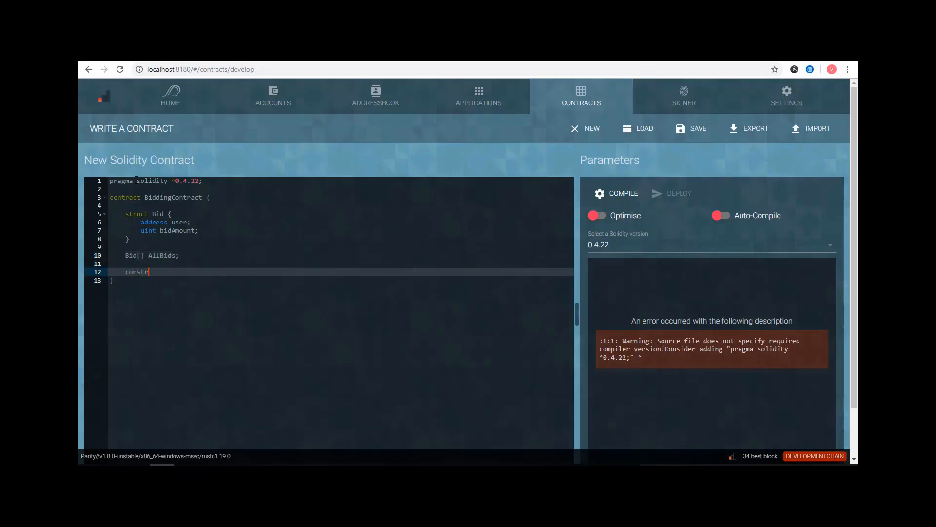
{"action": "type", "text": "uctor"}
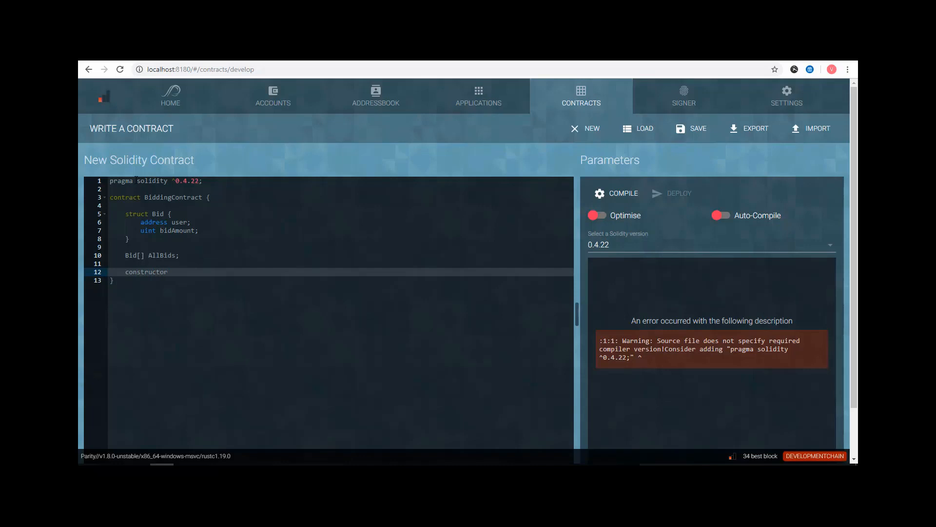
{"action": "type", "text": "() pub"}
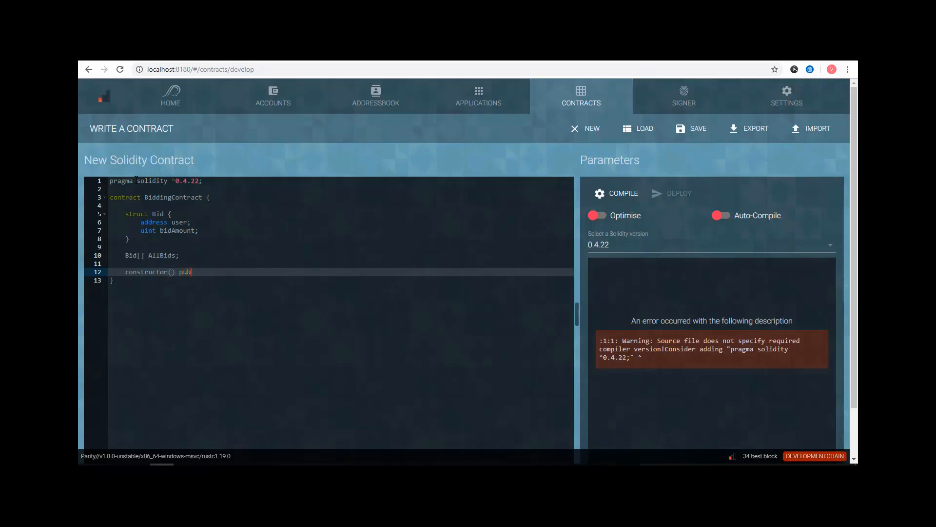
{"action": "type", "text": "lic {"}
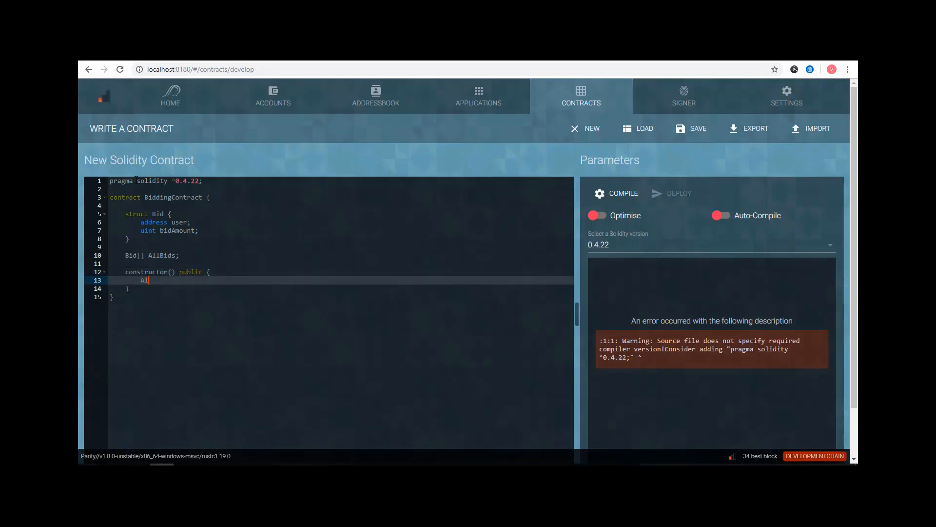
Step: Make the constructor push Bid(0x0, 0) onto AllBids, leaving a blank line below
{"action": "type", "text": "lBid"}
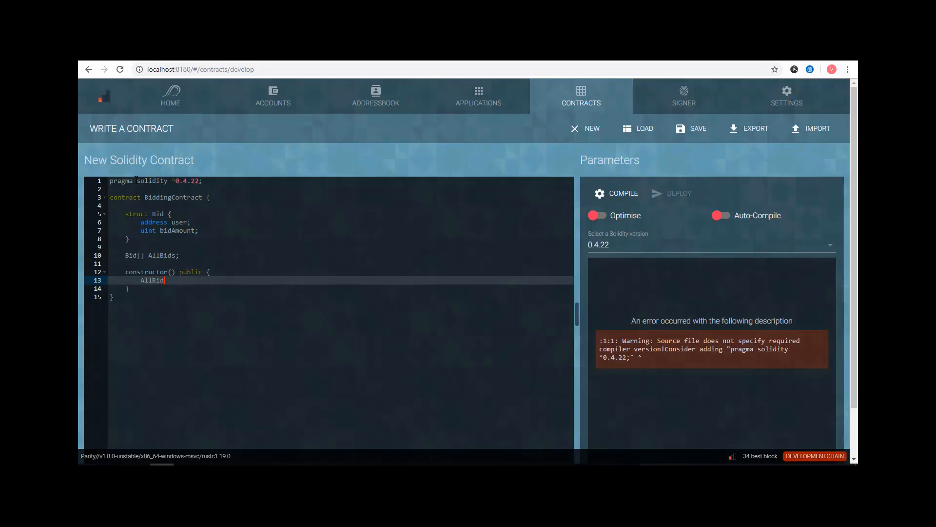
{"action": "type", "text": "s."}
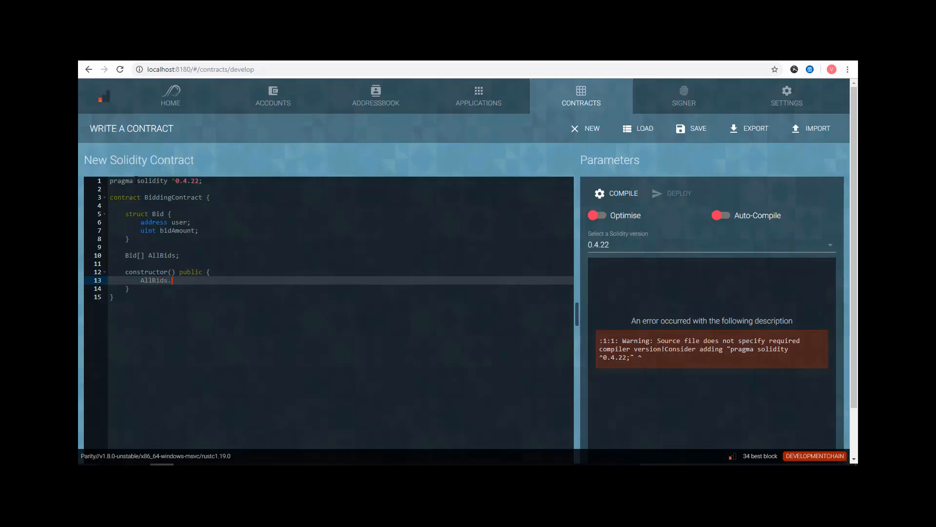
{"action": "type", "text": "pu"}
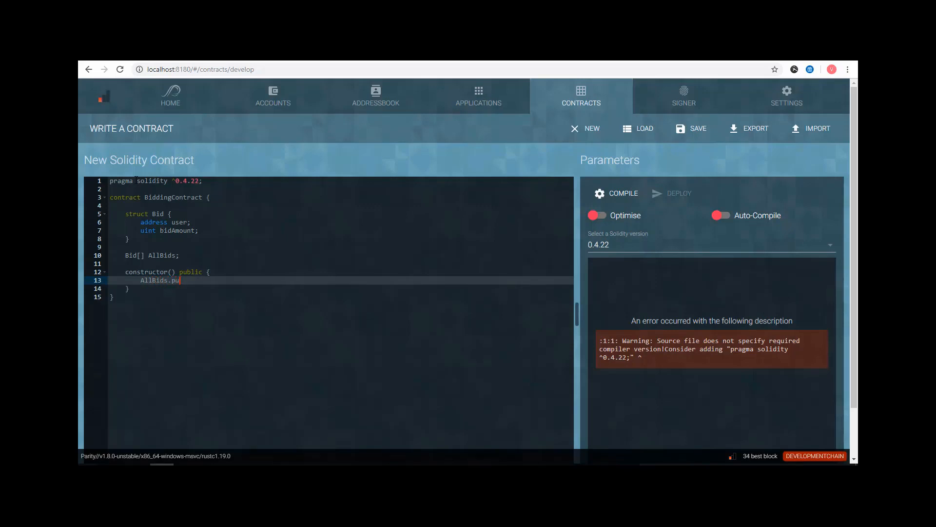
{"action": "type", "text": "sh()"}
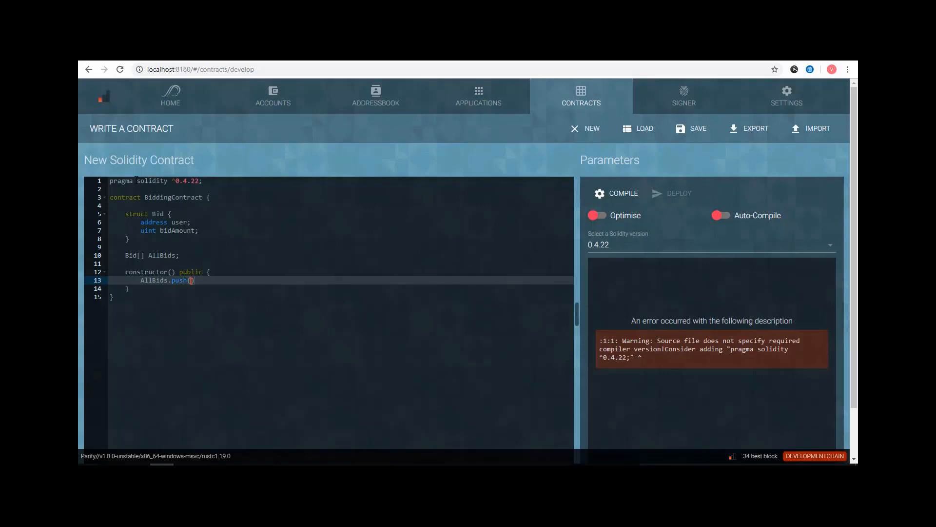
{"action": "type", "text": "Bid"}
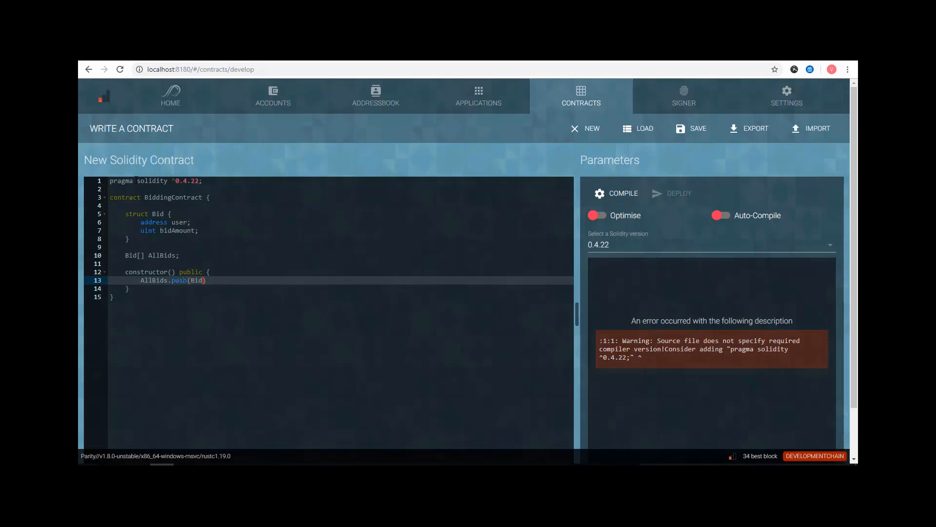
{"action": "type", "text": "()"}
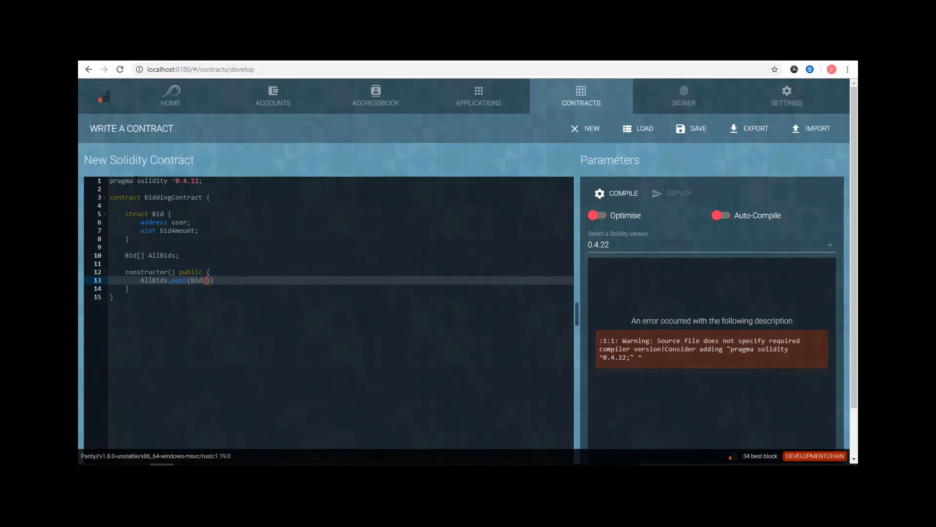
{"action": "type", "text": "0x0,"}
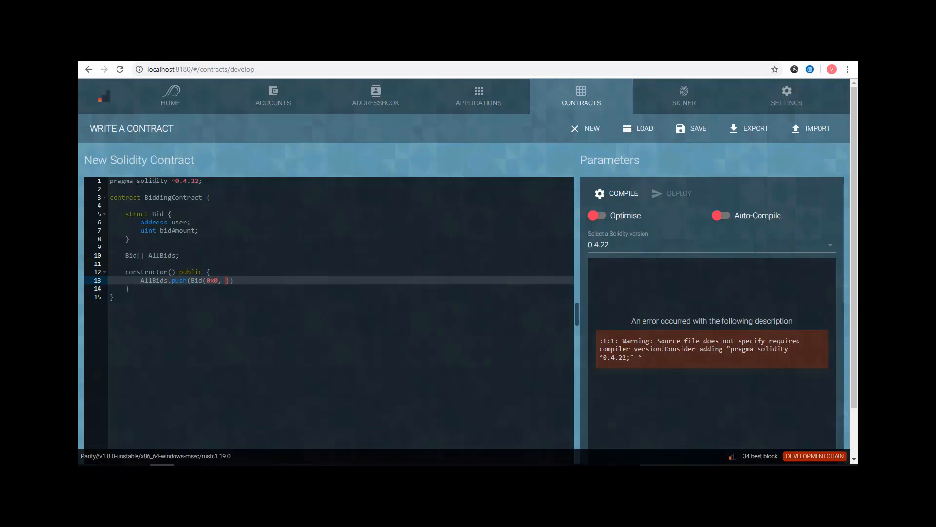
{"action": "type", "text": "0"}
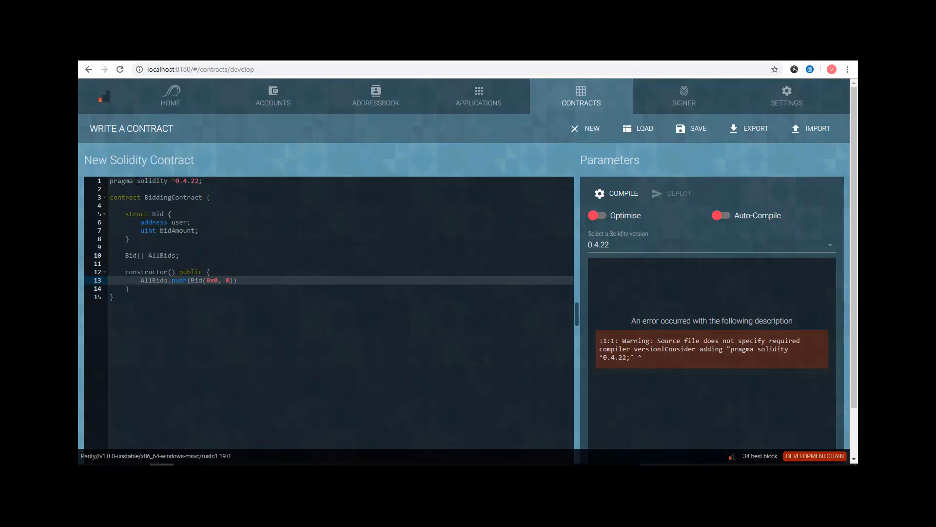
{"action": "type", "text": ";"}
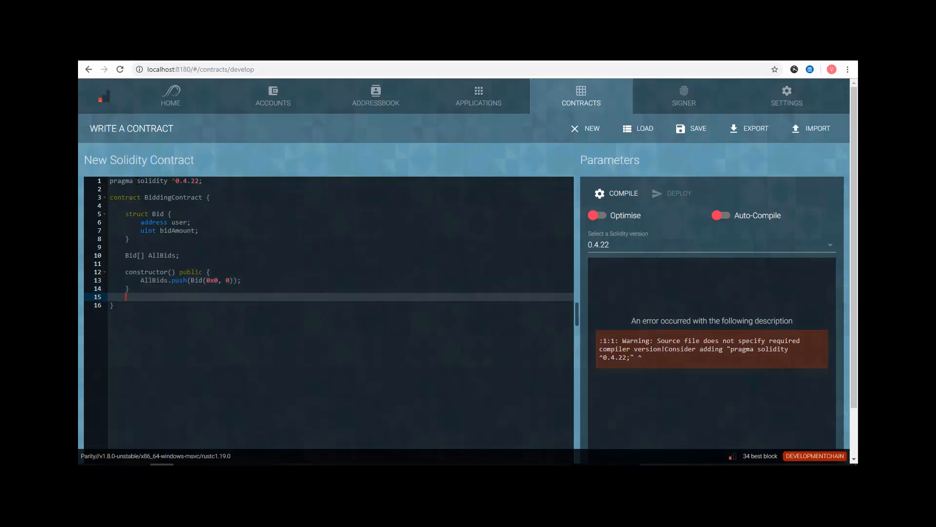
{"action": "key", "text": "Enter"}
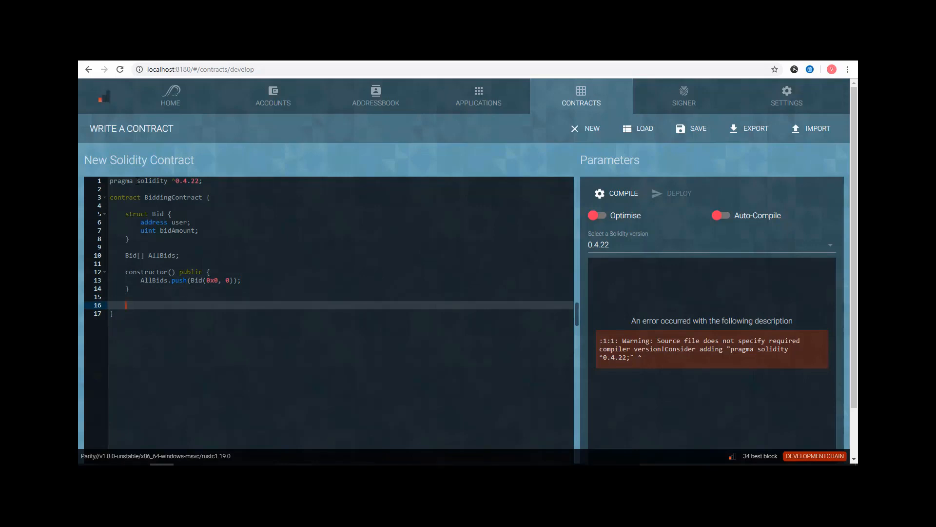
Step: Declare function submitBid(uint _bidPrice) public { below the constructor
{"action": "type", "text": "function"}
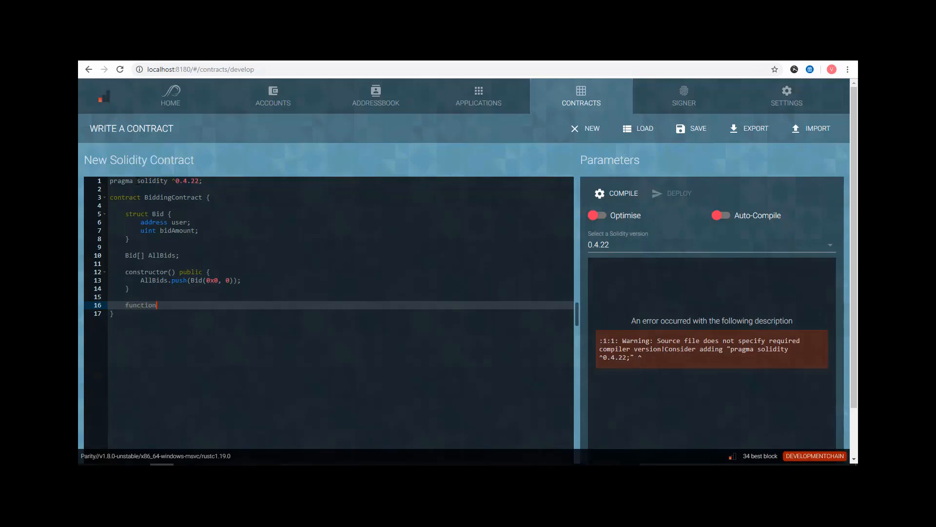
{"action": "type", "text": "subm"}
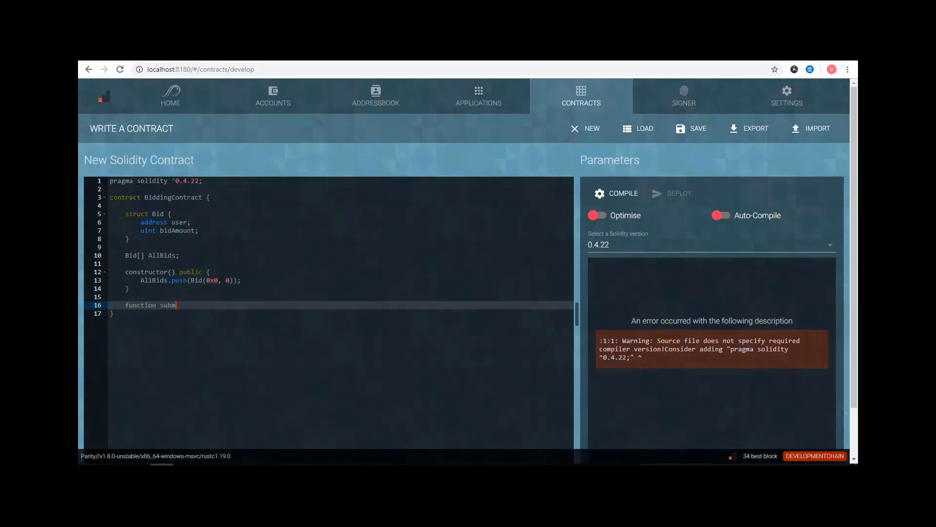
{"action": "type", "text": "itBid"}
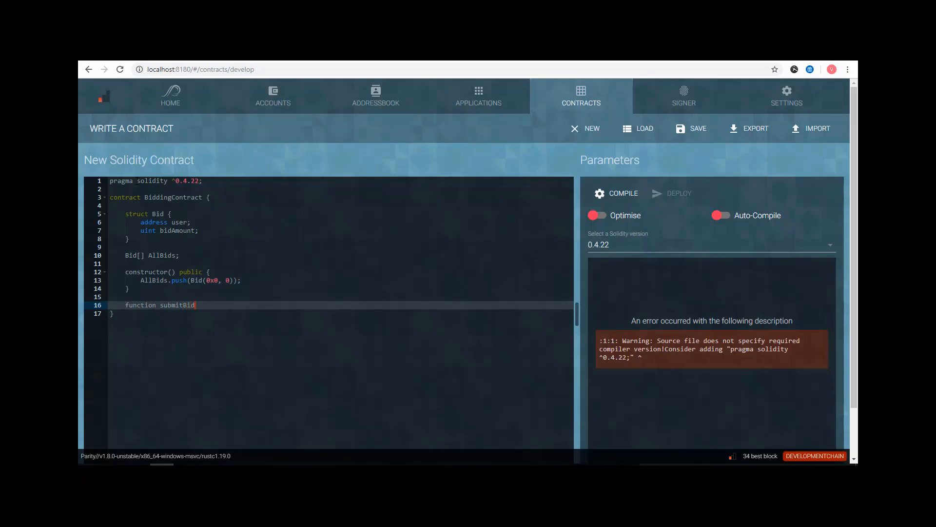
{"action": "type", "text": "()"}
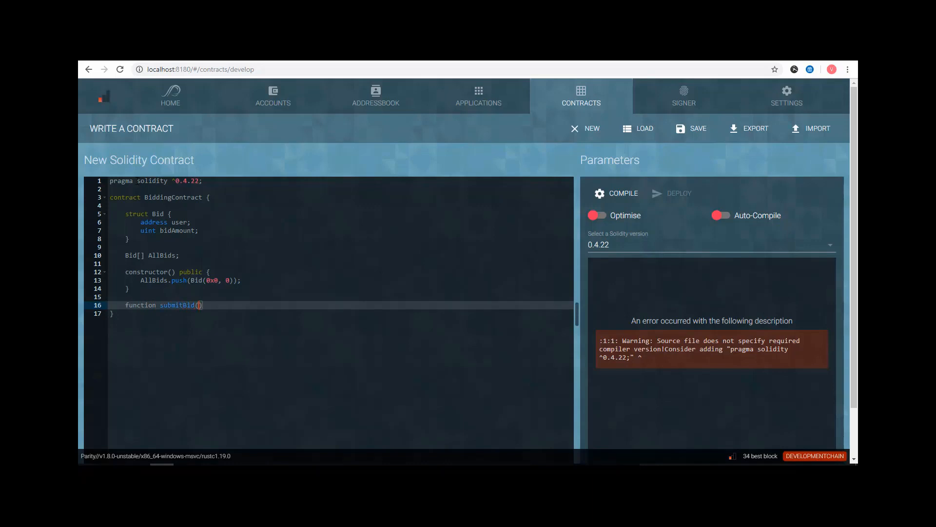
{"action": "type", "text": "uint"}
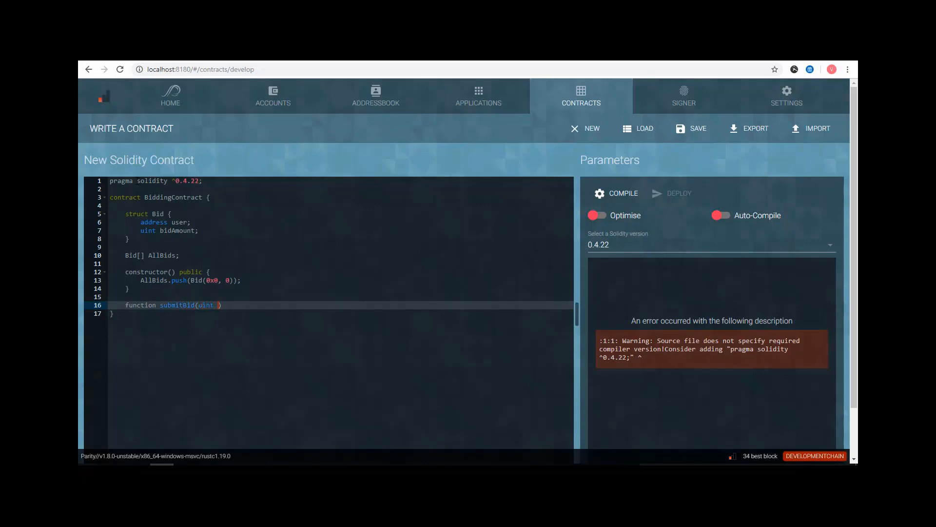
{"action": "type", "text": "_bid"}
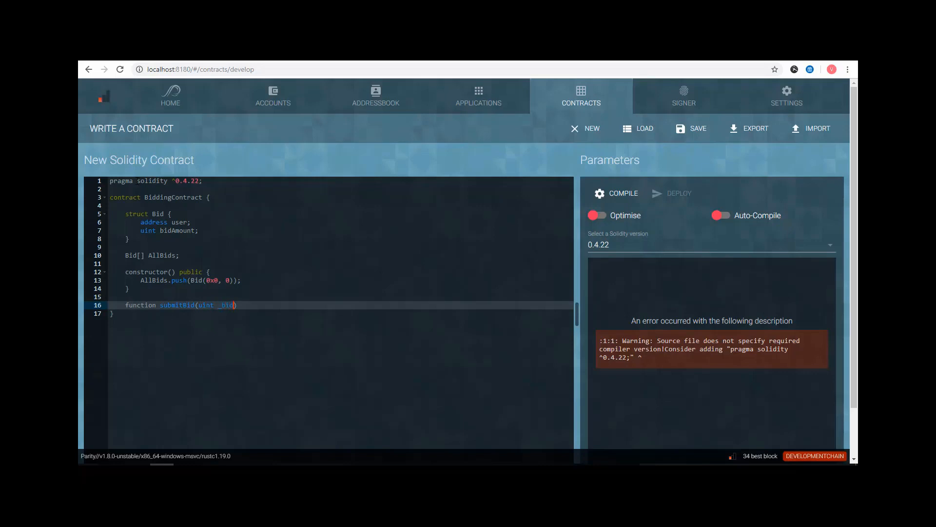
{"action": "type", "text": "Price"}
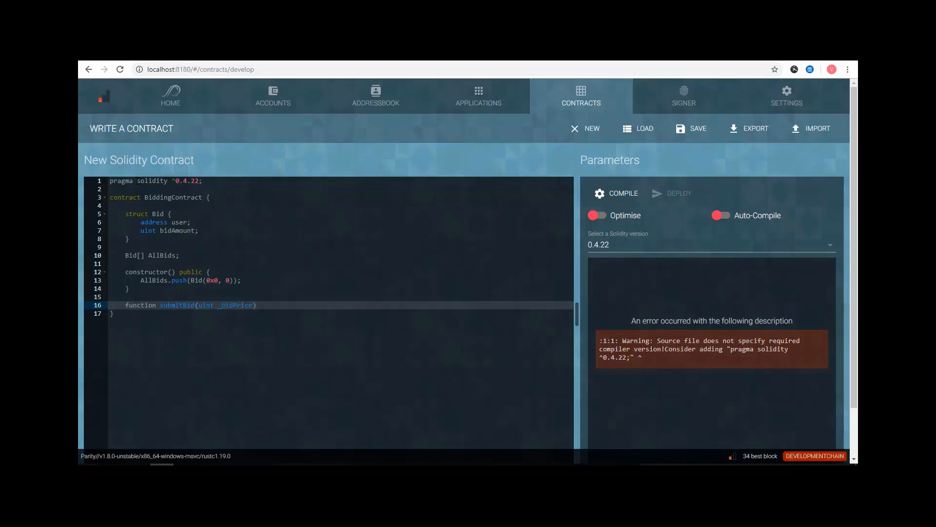
{"action": "type", "text": "public"}
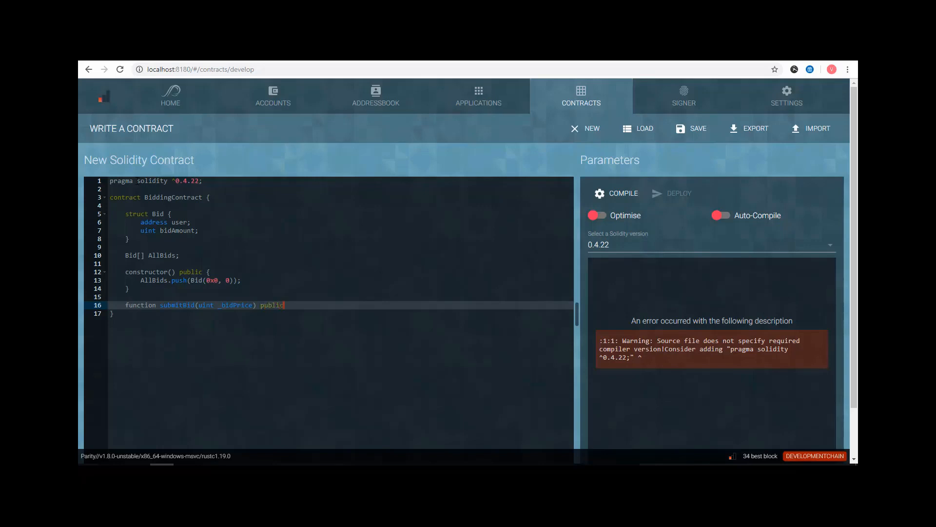
{"action": "type", "text": "{"}
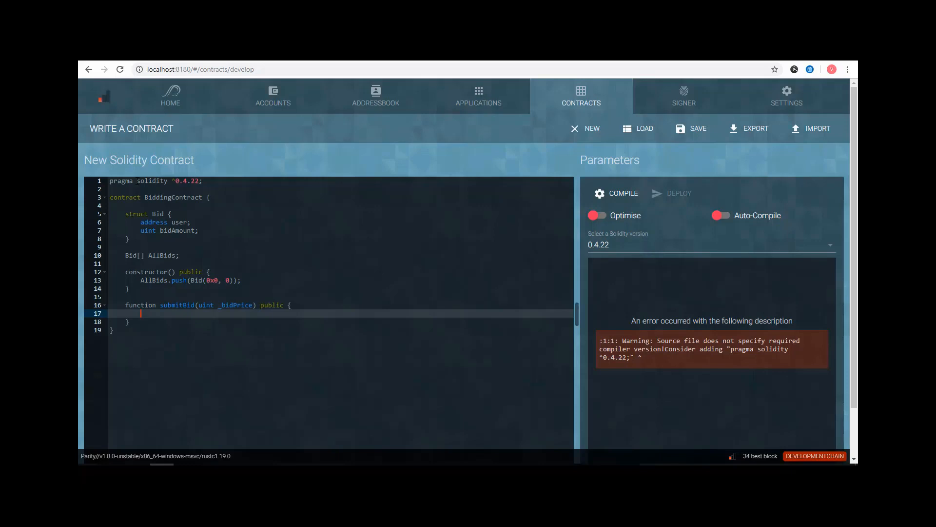
Step: Set uint lastIndex = AllBids.length - 1; fixing the mistyped Allbids, and begin the require line
{"action": "type", "text": "uint"}
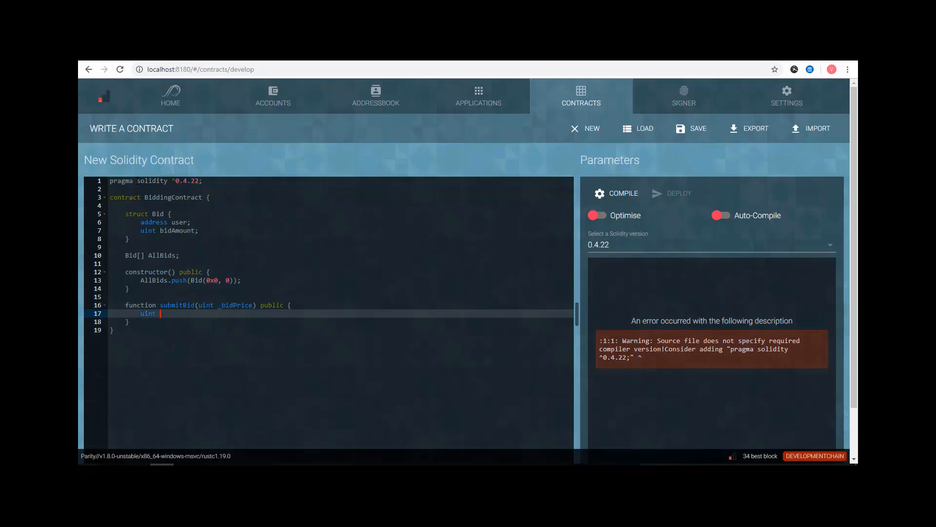
{"action": "type", "text": "lastIndex"}
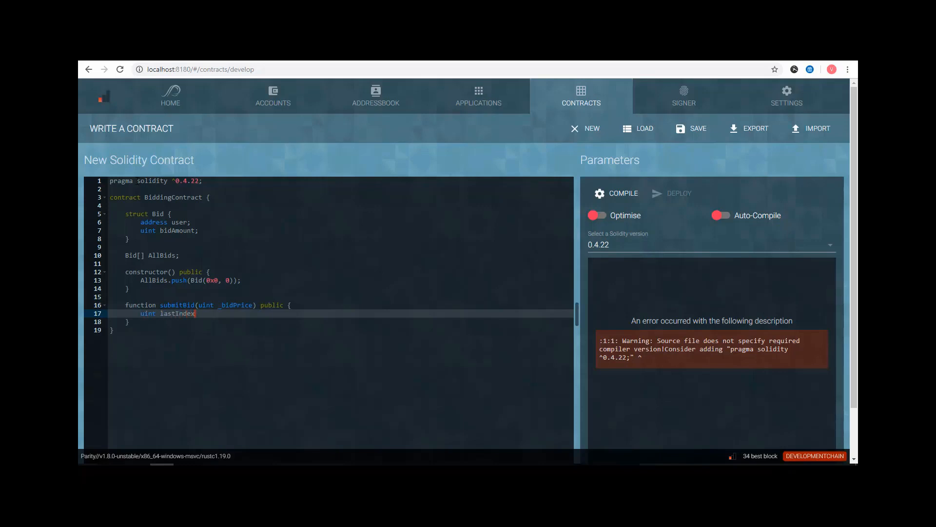
{"action": "type", "text": "= All"}
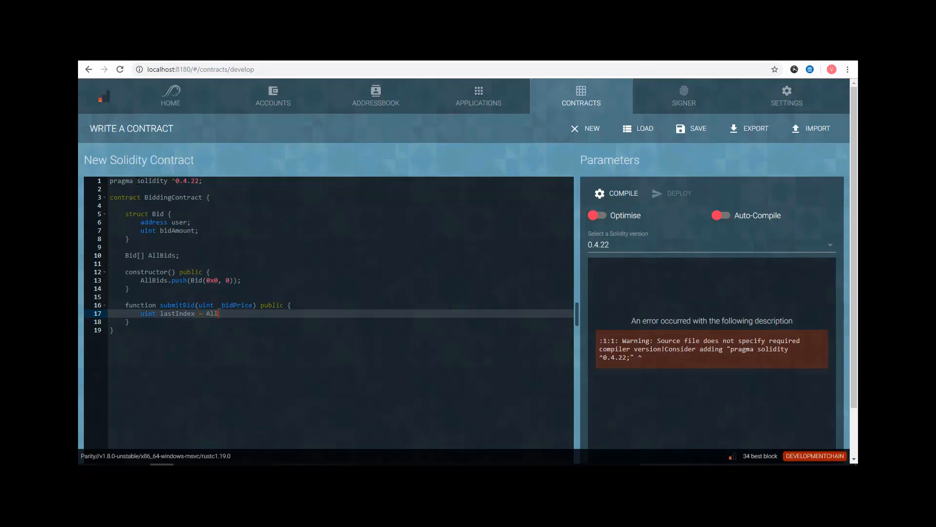
{"action": "type", "text": "bids"}
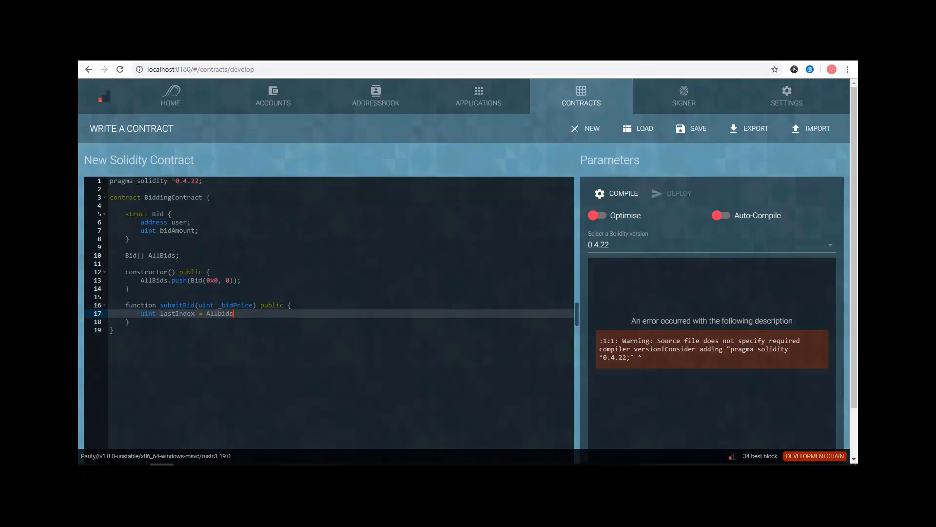
{"action": "key", "text": "Backspace"}
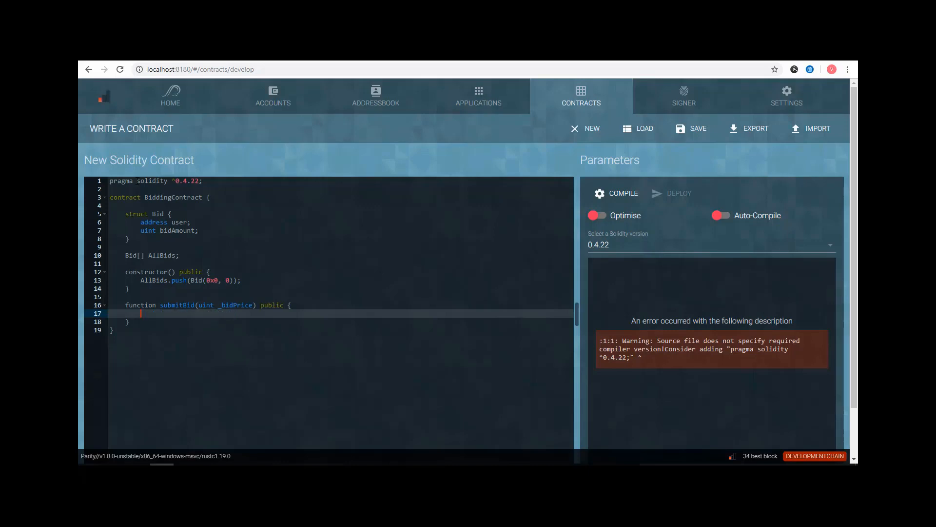
{"action": "type", "text": "uint"}
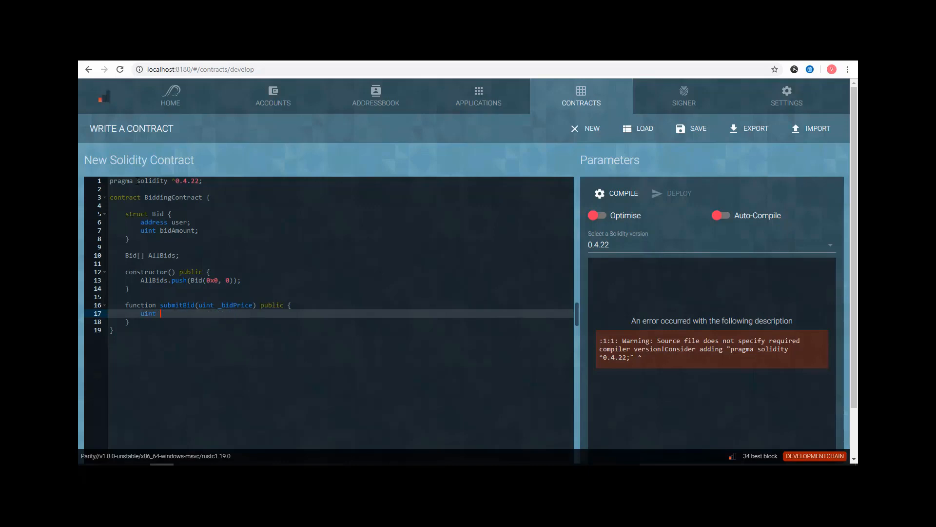
{"action": "type", "text": "lastIndex"}
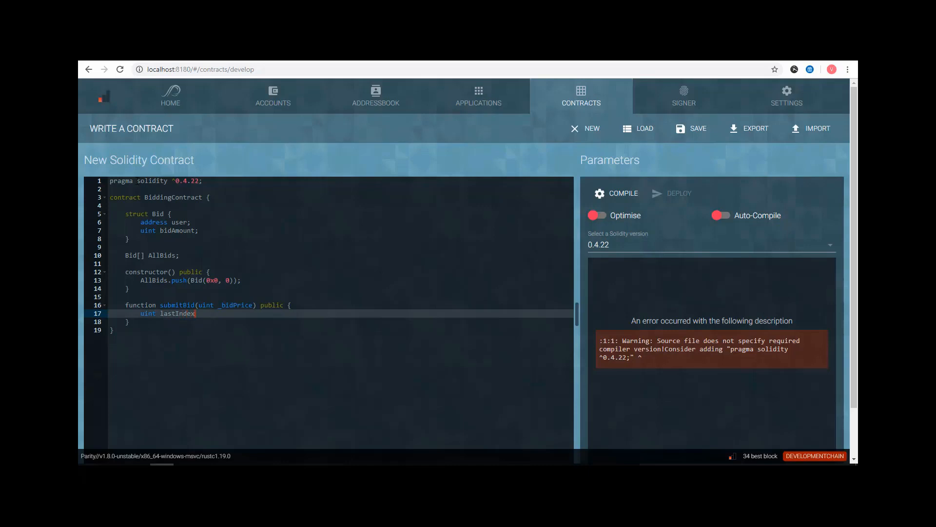
{"action": "type", "text": "= All"}
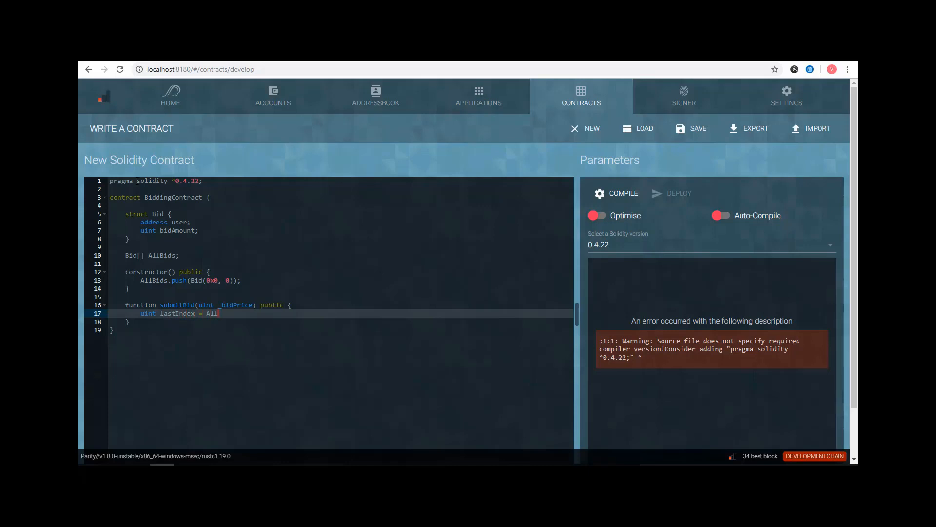
{"action": "type", "text": "Bids"}
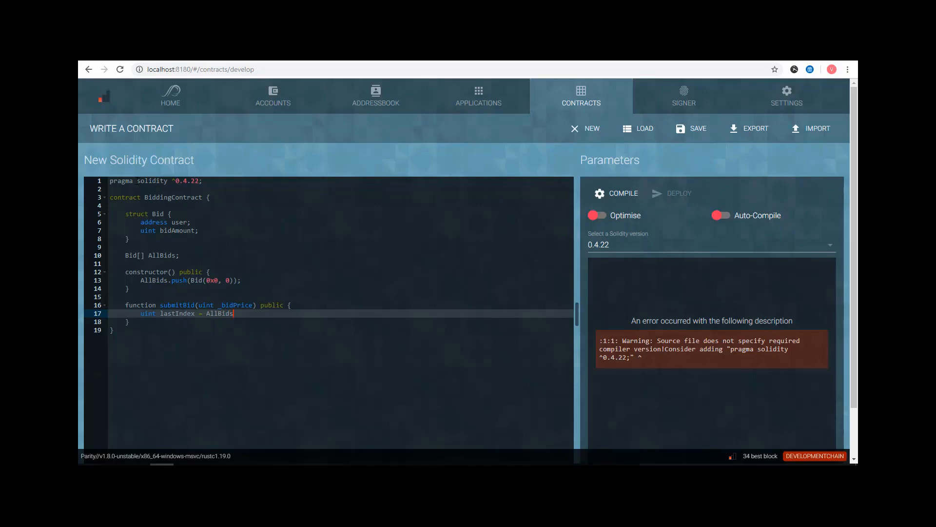
{"action": "type", "text": ".length"}
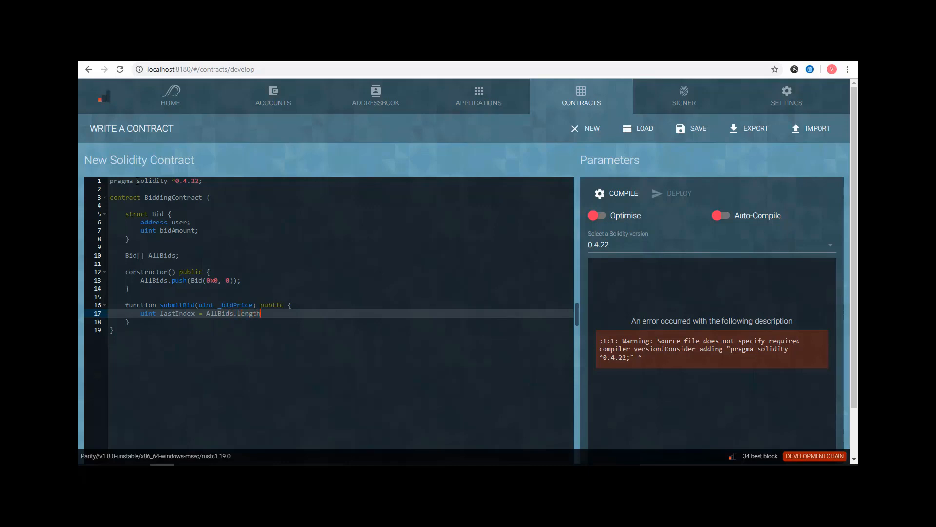
{"action": "type", "text": "- 1"}
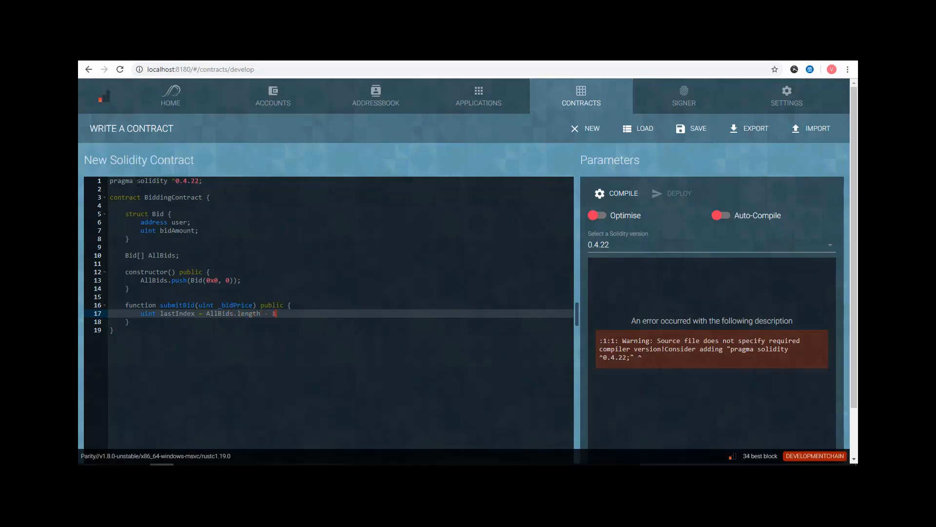
{"action": "type", "text": ";"}
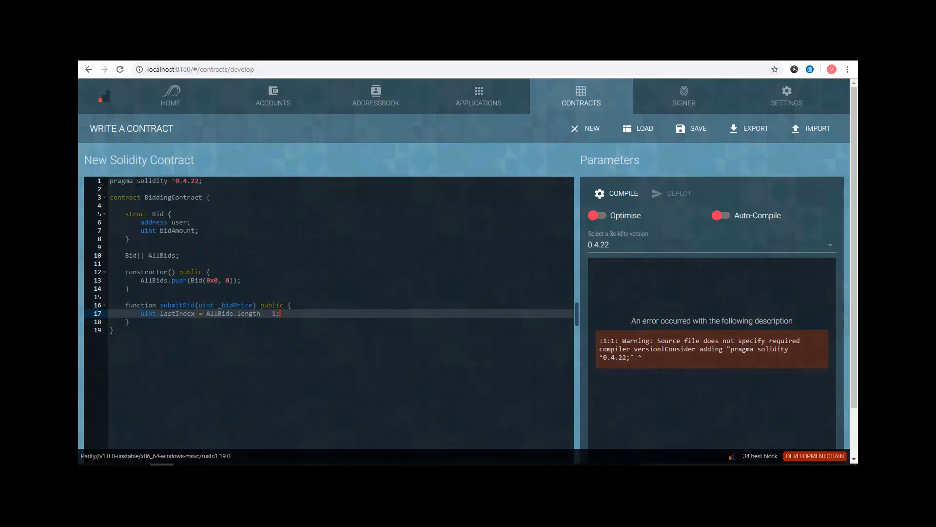
{"action": "type", "text": "re"}
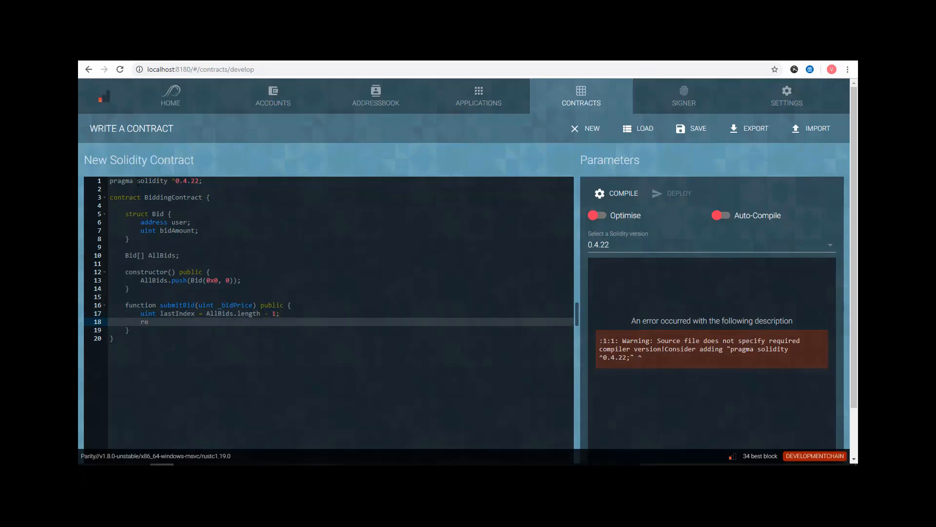
Step: Require _bidPrice > AllBids[lastIndex].bidAmount with message "error" in submitBid
{"action": "type", "text": "quire"}
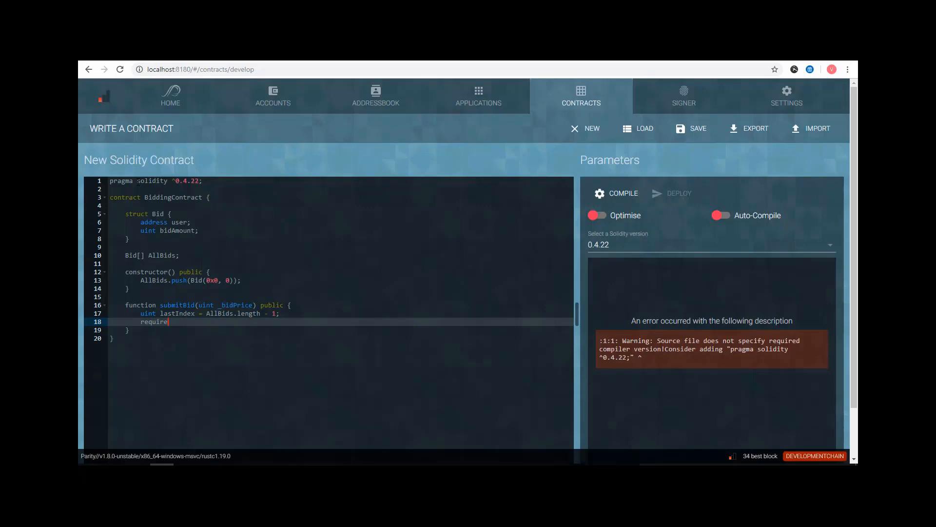
{"action": "type", "text": "(_bi"}
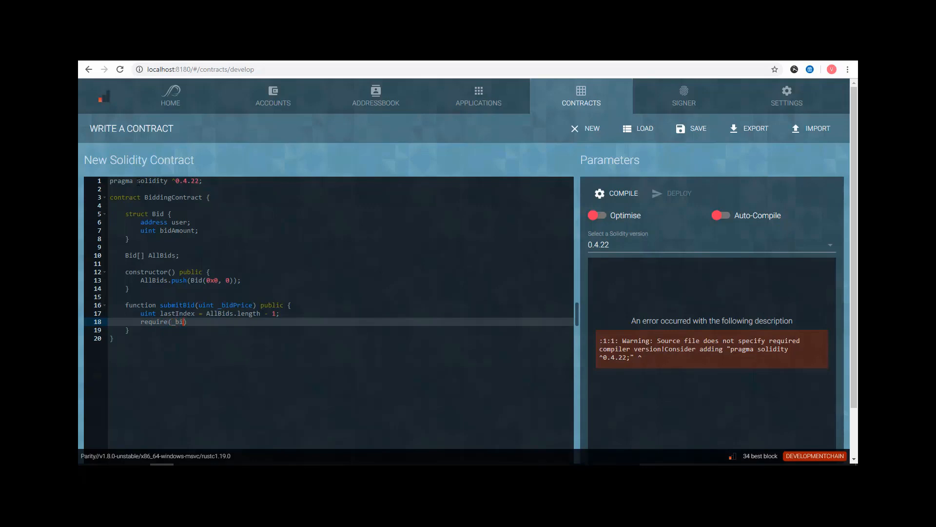
{"action": "type", "text": "dPrice"}
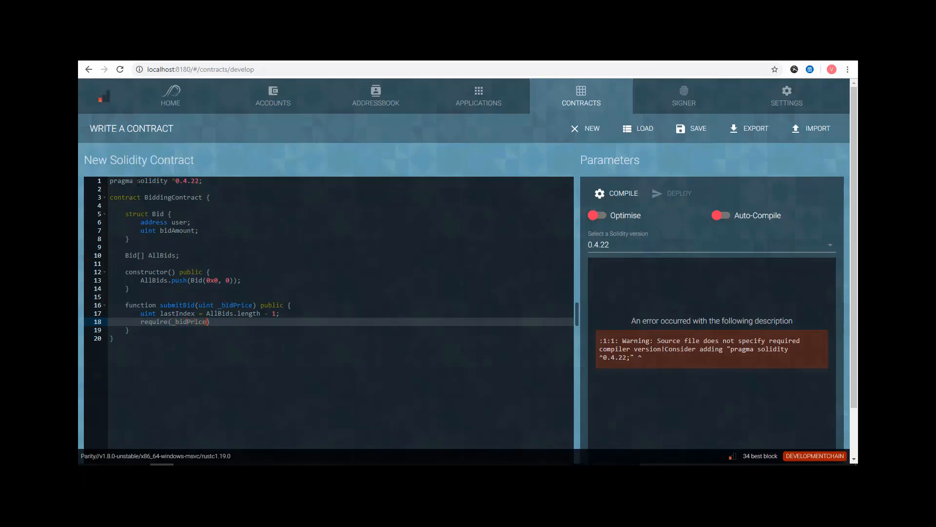
{"action": "type", "text": "> AllBids["}
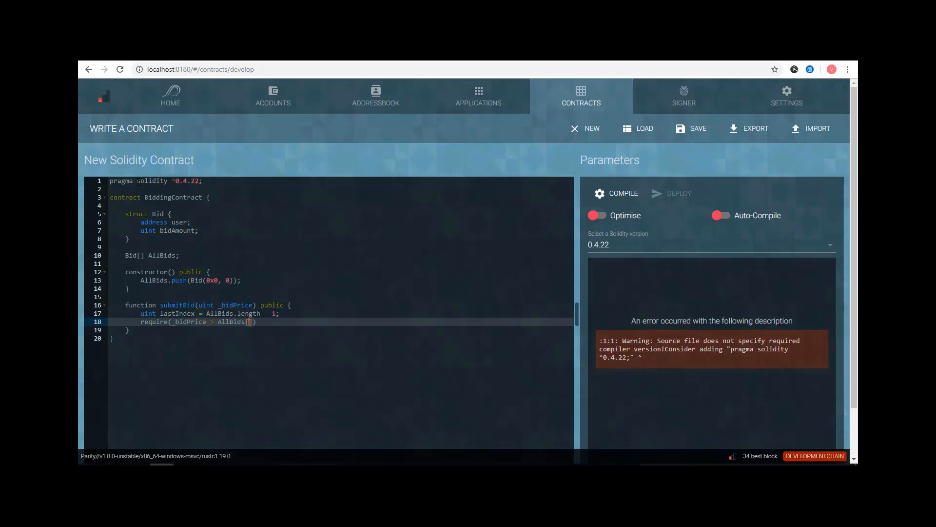
{"action": "type", "text": "lastIn"}
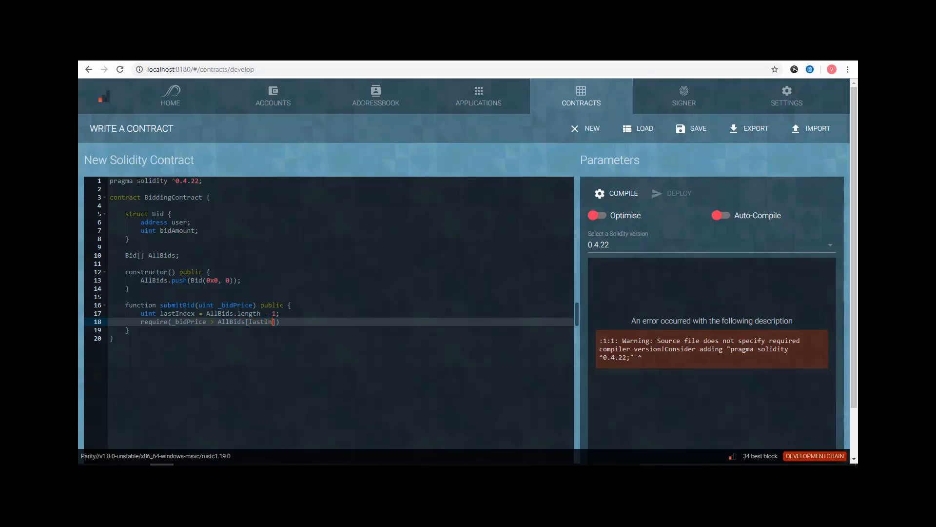
{"action": "type", "text": "dex"}
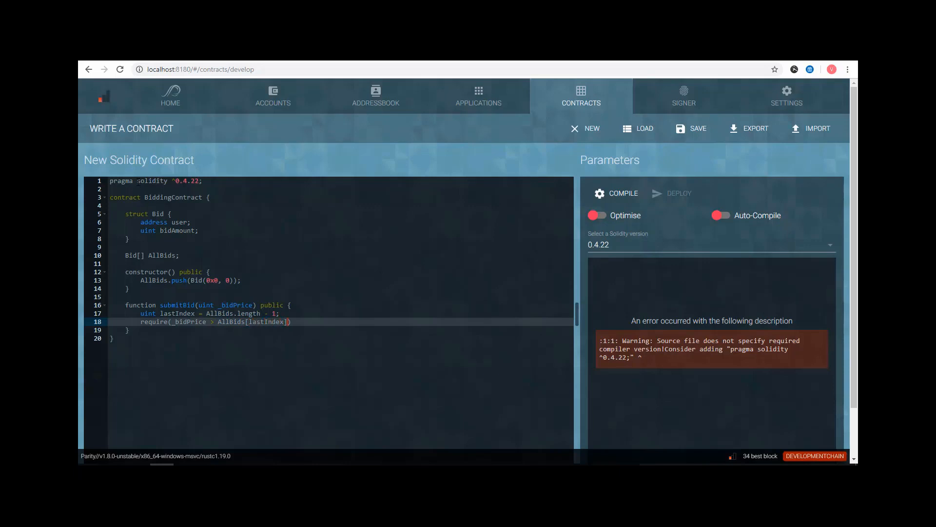
{"action": "type", "text": ".bi"}
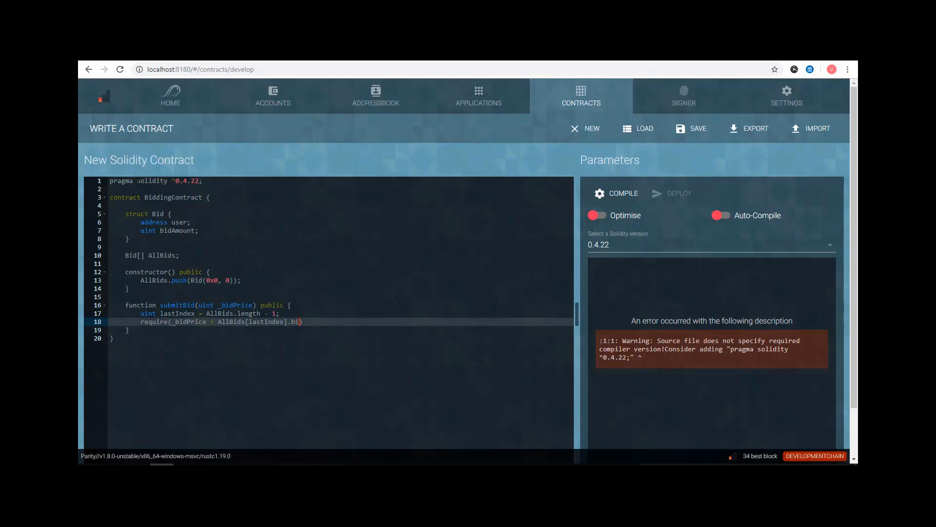
{"action": "type", "text": "dAmount,\"error"}
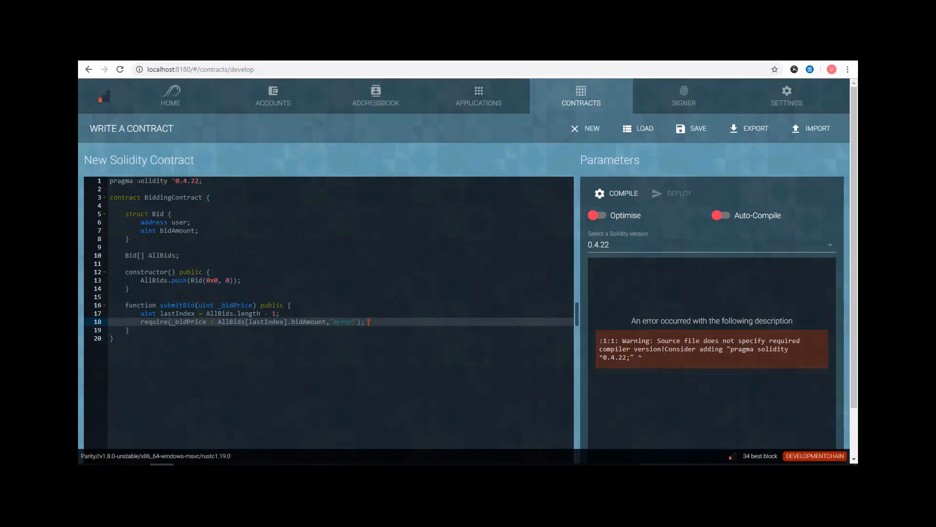
{"action": "key", "text": "Enter"}
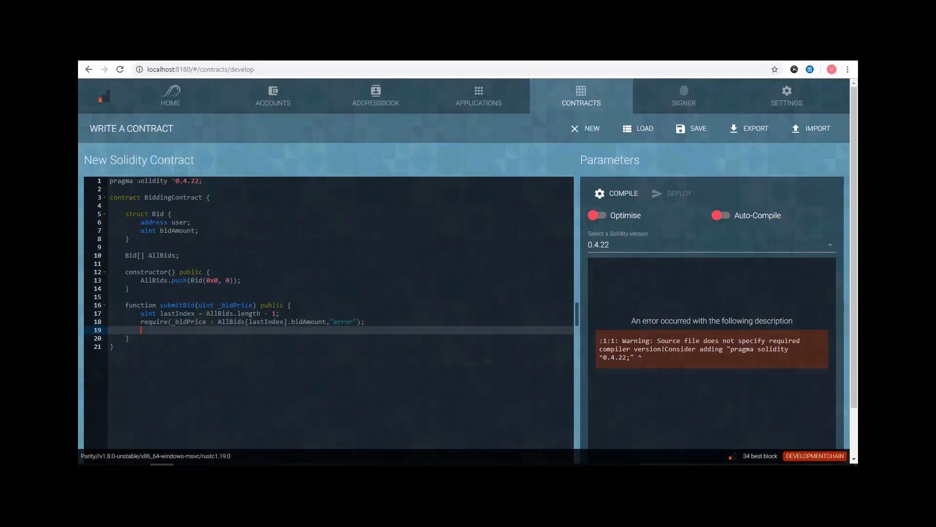
Step: End submitBid with AllBids.push(Bid(msg.sender, _bidPrice)); and open lines after the function
{"action": "type", "text": "All"}
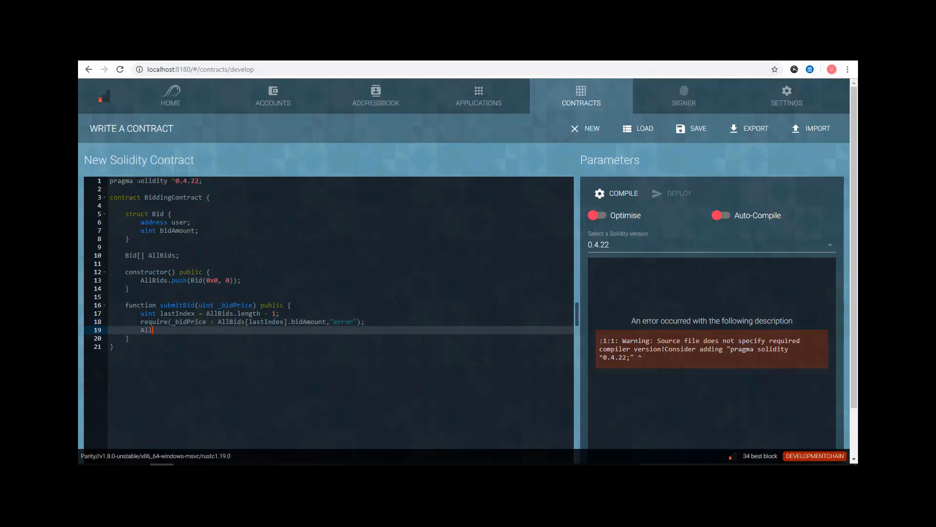
{"action": "type", "text": "Bids."}
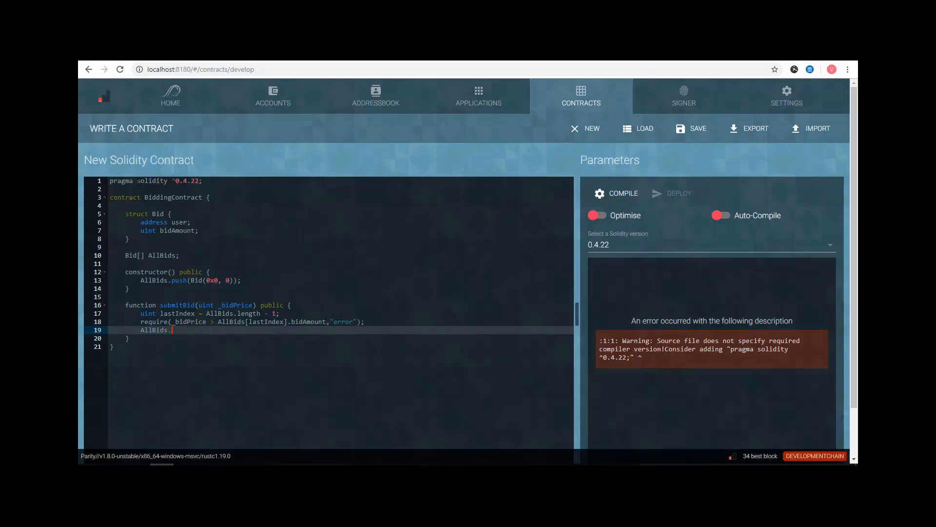
{"action": "type", "text": "push"}
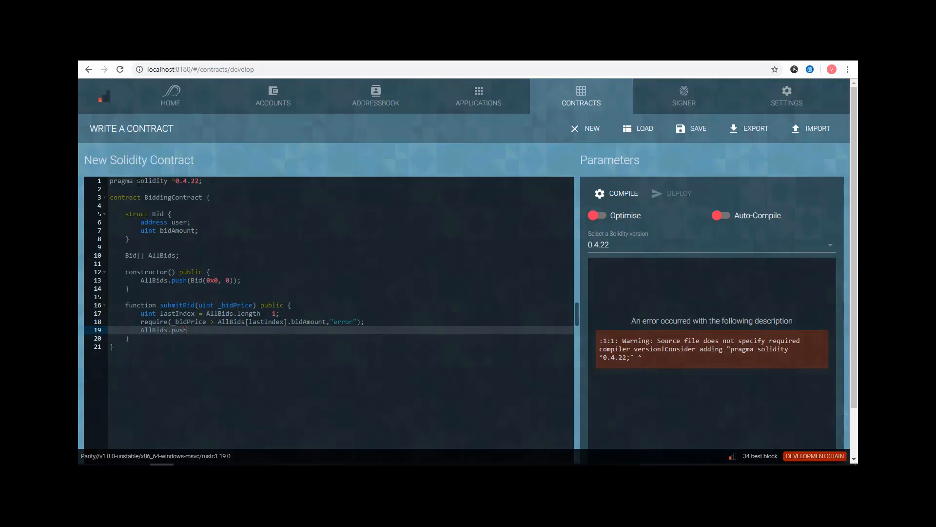
{"action": "type", "text": "(Bid("}
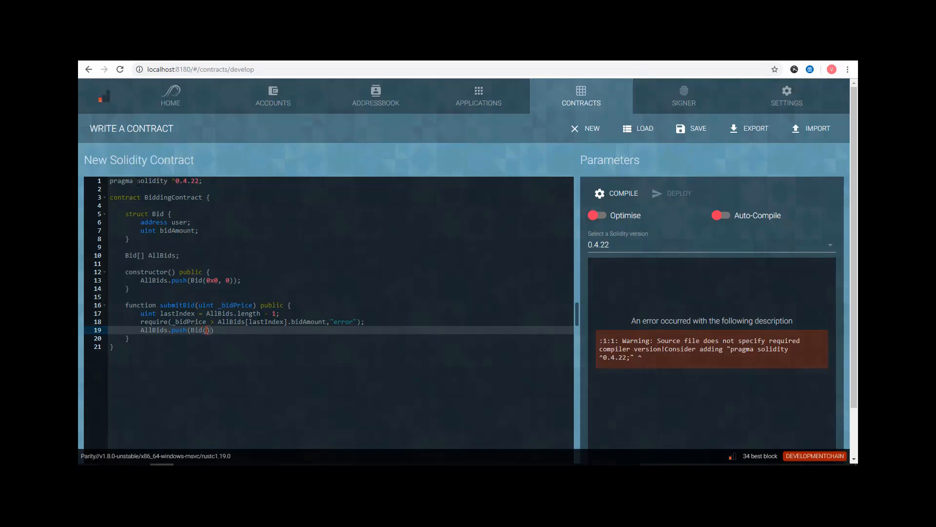
{"action": "type", "text": "msg.sender"}
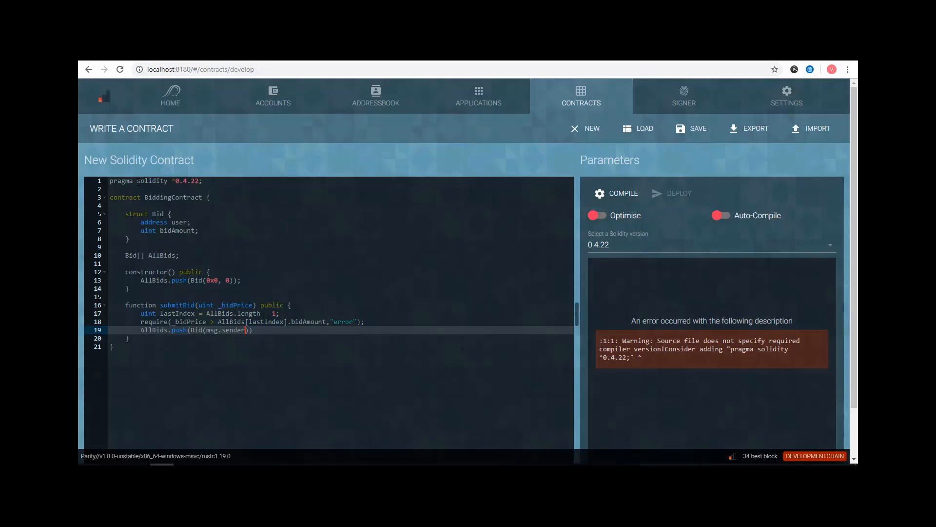
{"action": "type", "text": ", _b"}
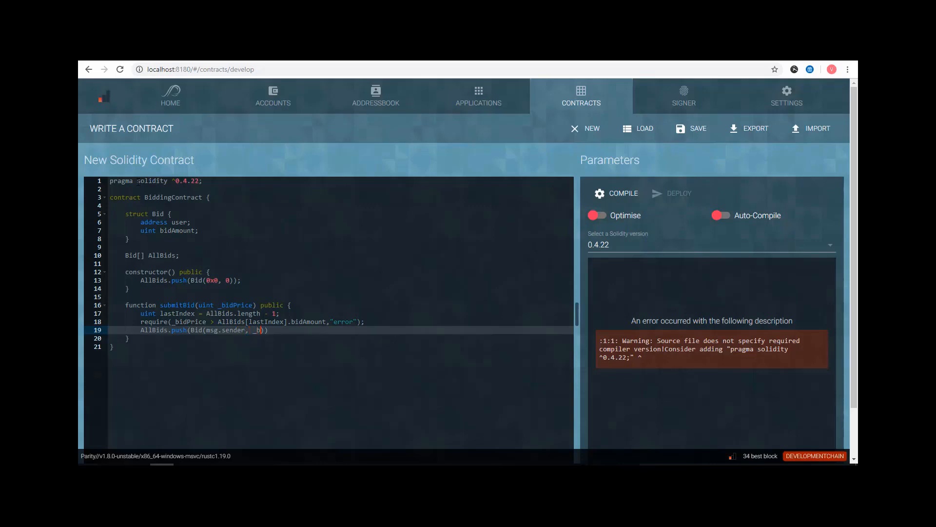
{"action": "type", "text": "idPrice"}
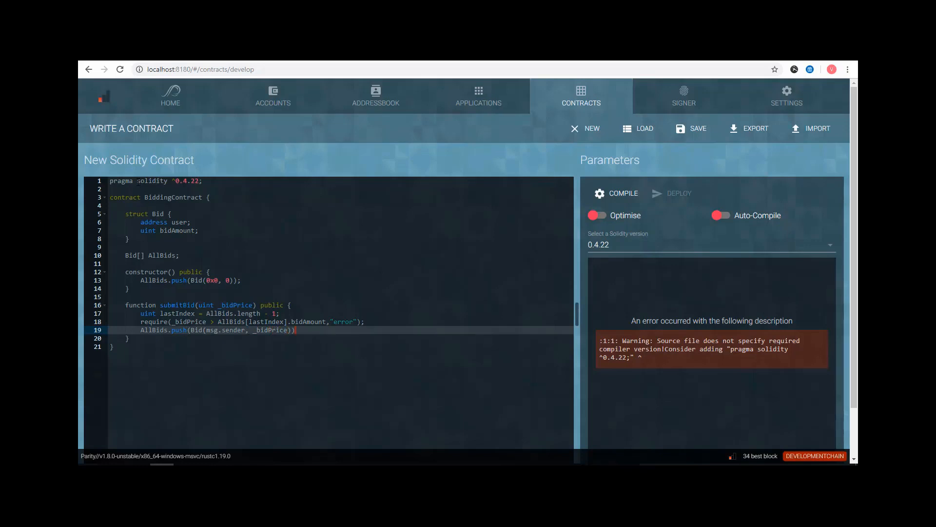
{"action": "type", "text": ";"}
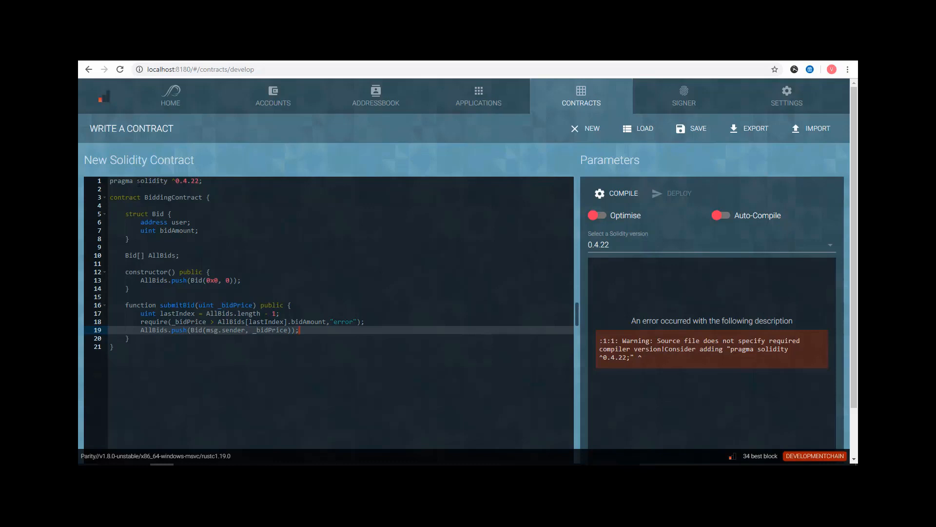
{"action": "key", "text": "Enter"}
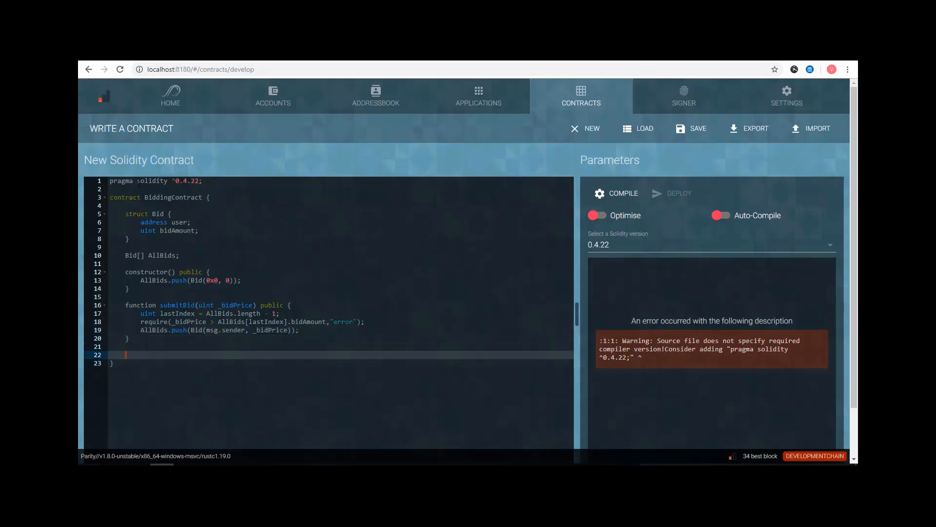
Step: Declare function getTopBid() public view returns (address, uint) { below submitBid
{"action": "type", "text": "function"}
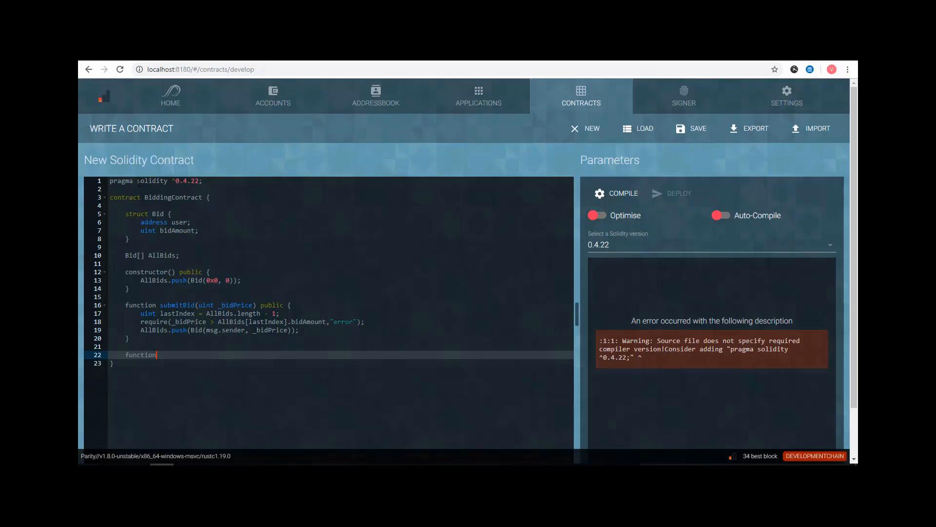
{"action": "type", "text": "get"}
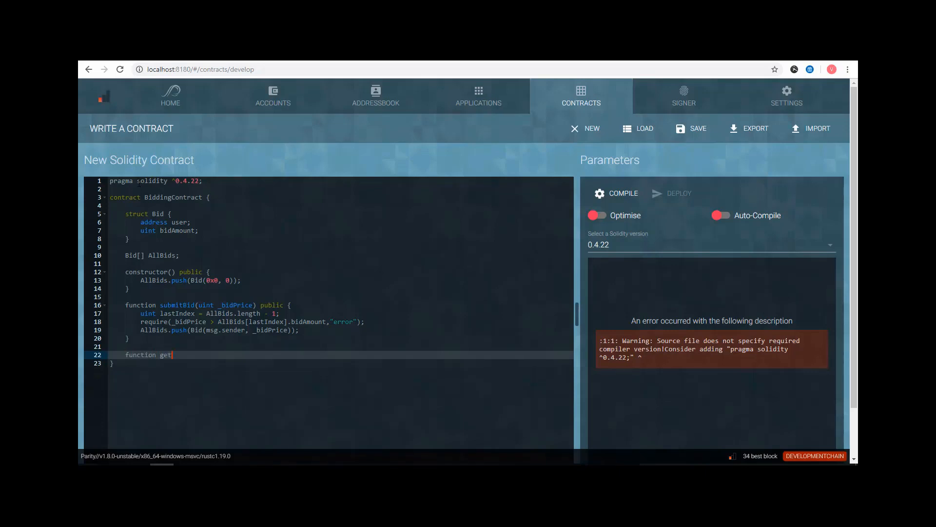
{"action": "type", "text": "Top"}
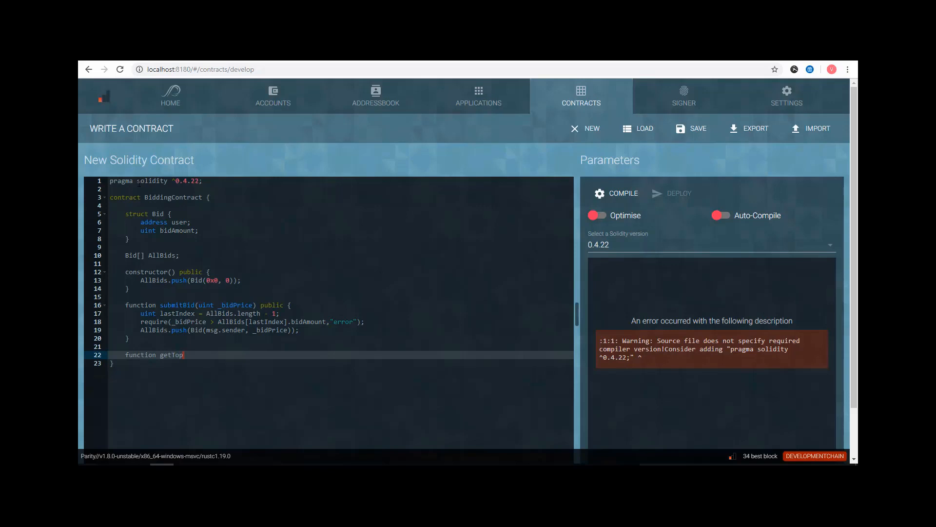
{"action": "type", "text": "Bid"}
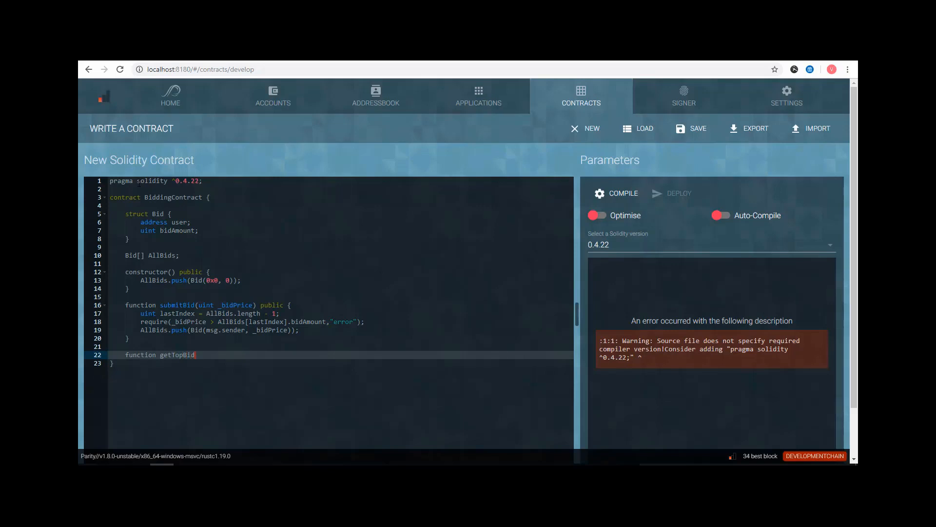
{"action": "type", "text": "()"}
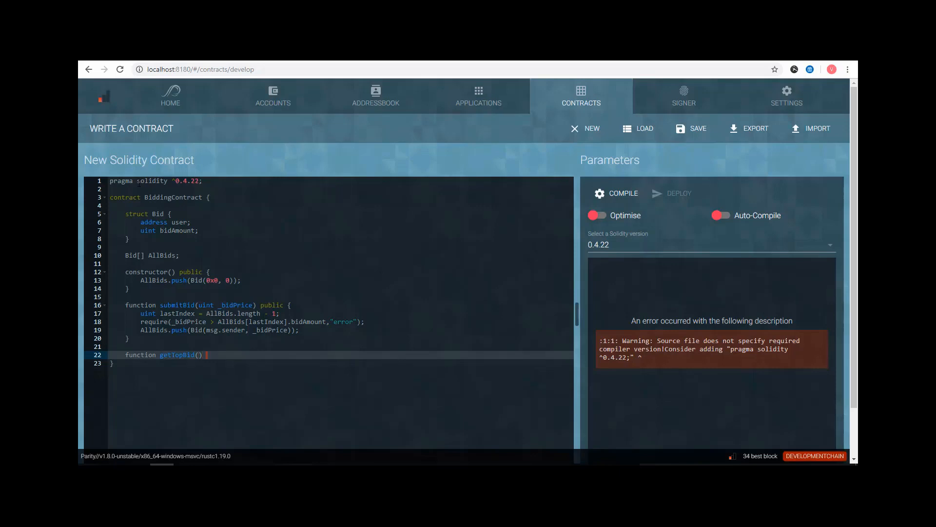
{"action": "type", "text": "public"}
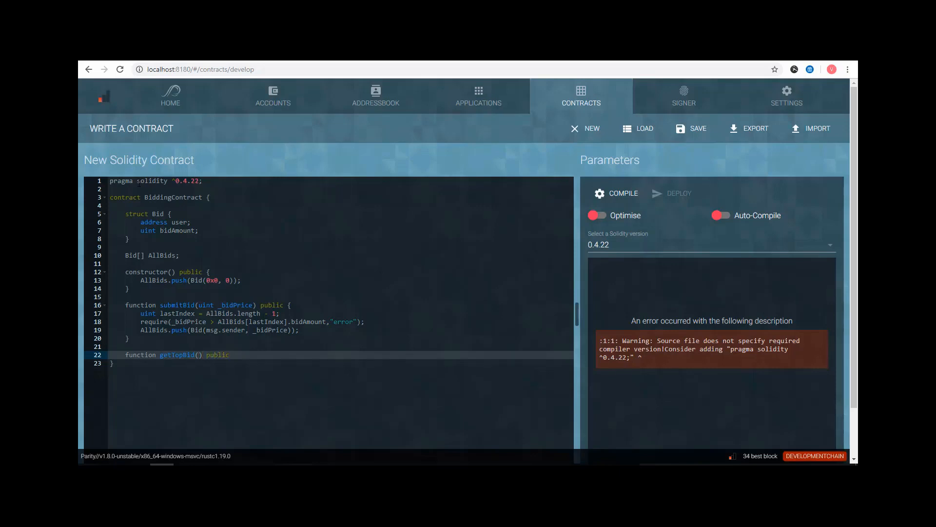
{"action": "type", "text": "view"}
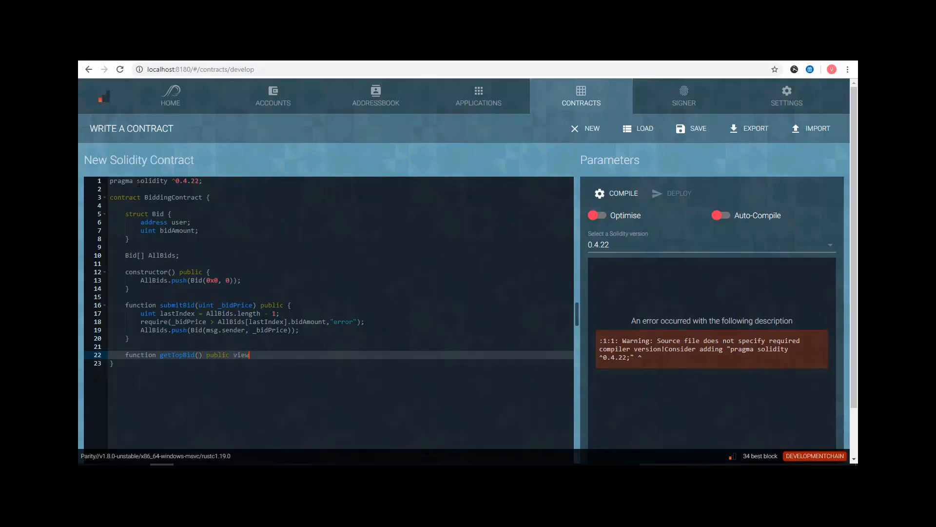
{"action": "type", "text": "return"}
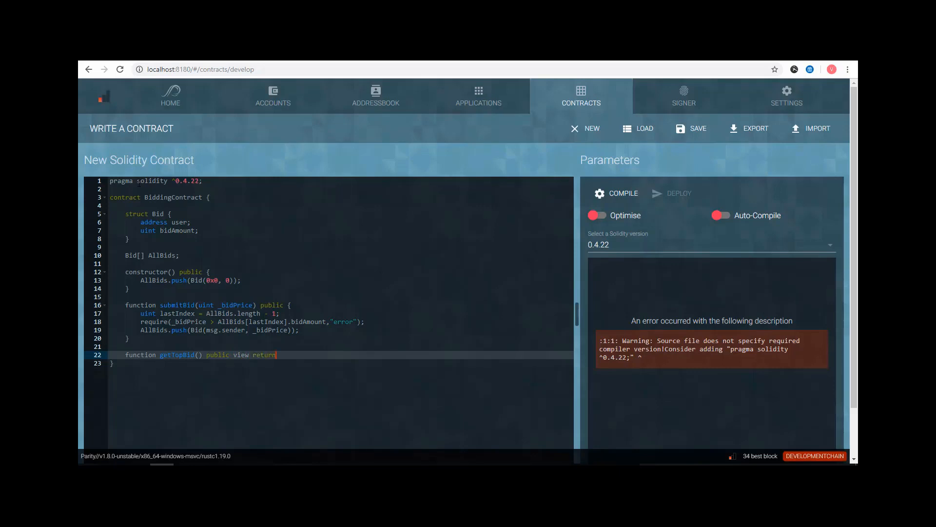
{"action": "type", "text": "s"}
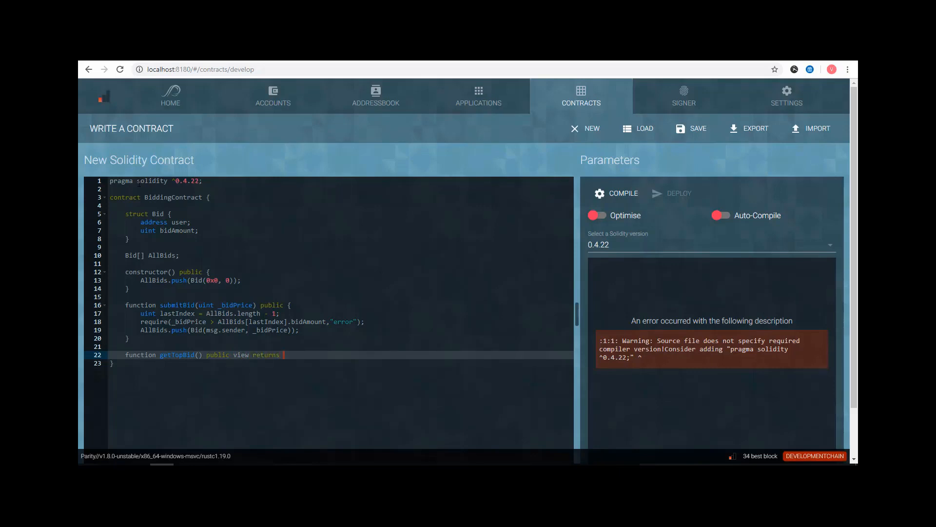
{"action": "type", "text": "(address)"}
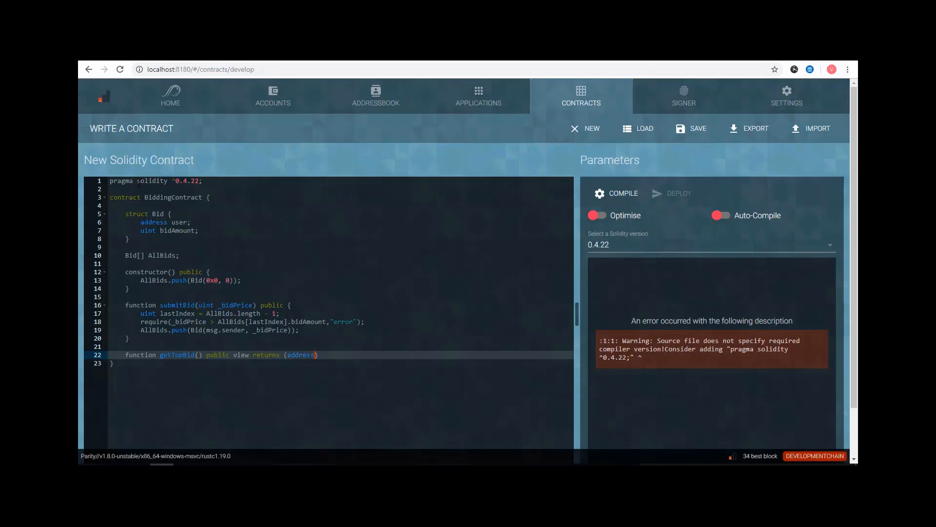
{"action": "type", "text": ", uint"}
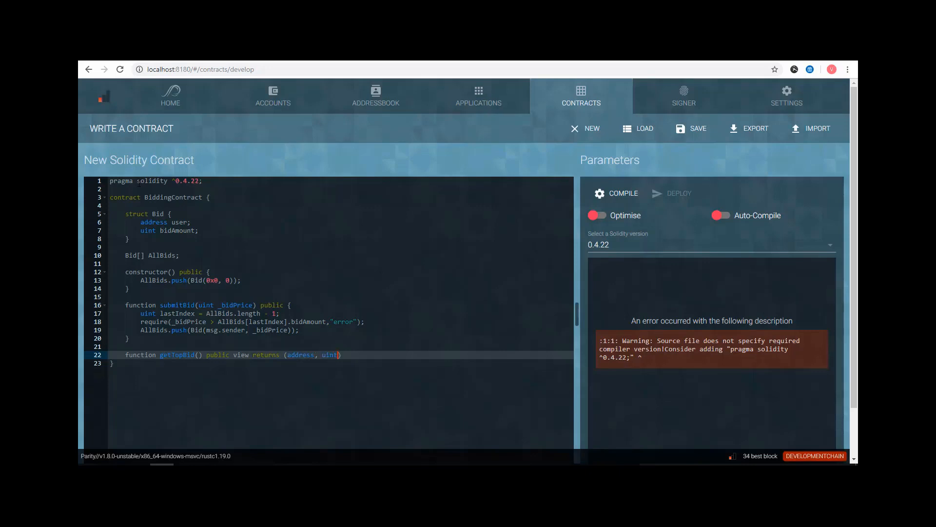
{"action": "type", "text": "{"}
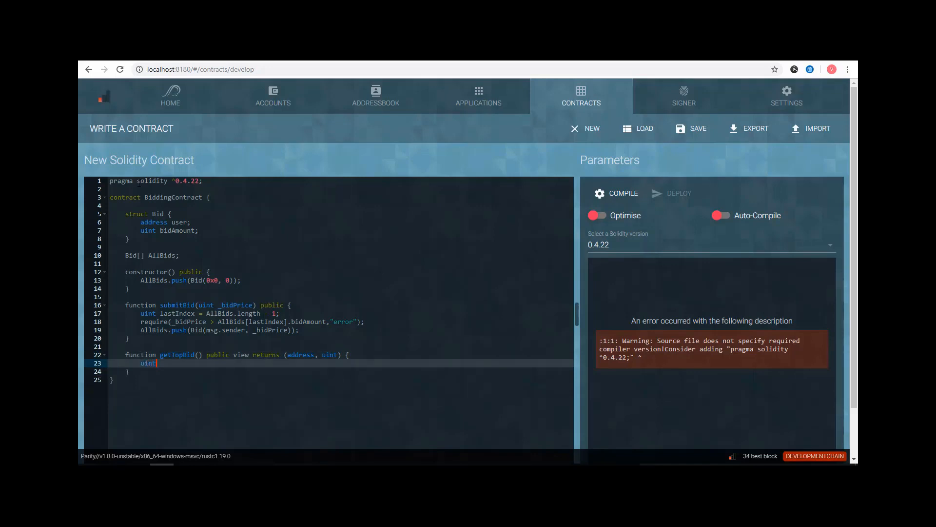
Step: Set uint lastIndex = AllBids.length - 1; as getTopBid's first statement
{"action": "type", "text": "lastI"}
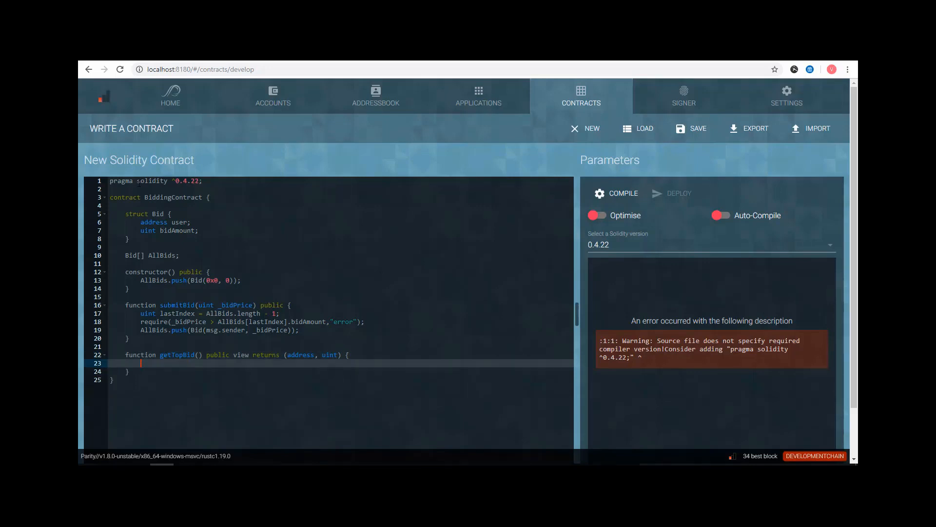
{"action": "type", "text": "uint"}
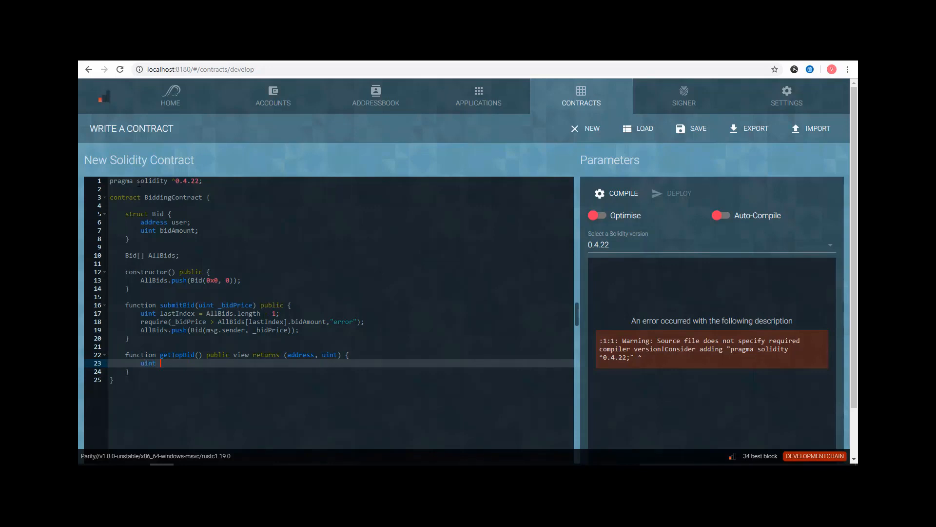
{"action": "type", "text": "lastIndex = All"}
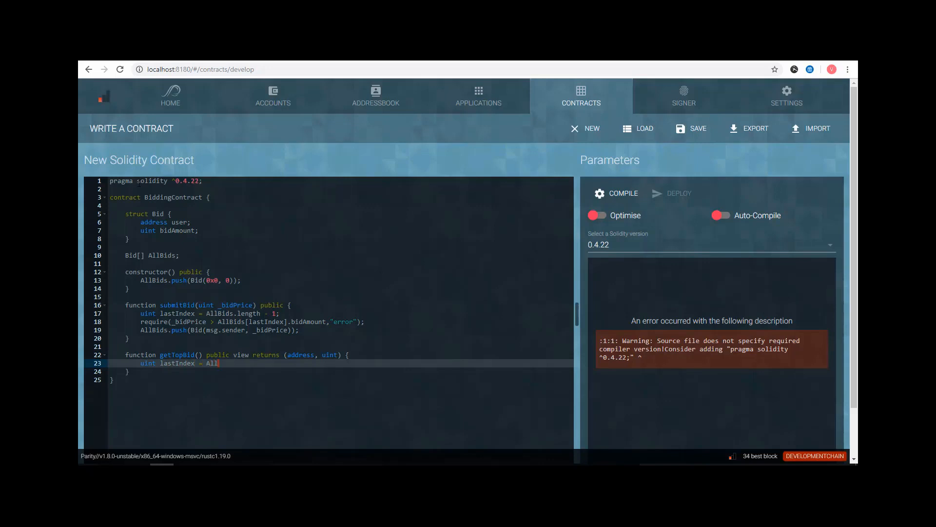
{"action": "type", "text": "B"}
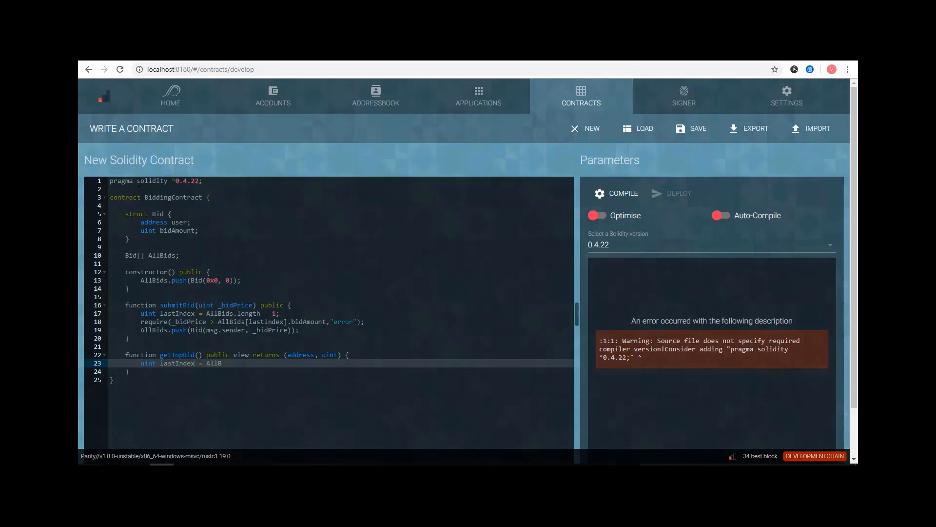
{"action": "type", "text": "ids"}
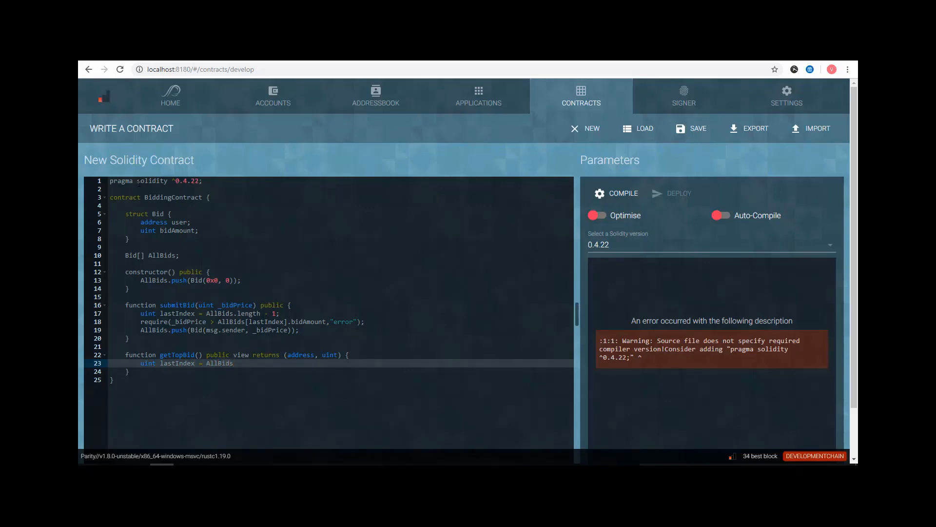
{"action": "type", "text": ".length"}
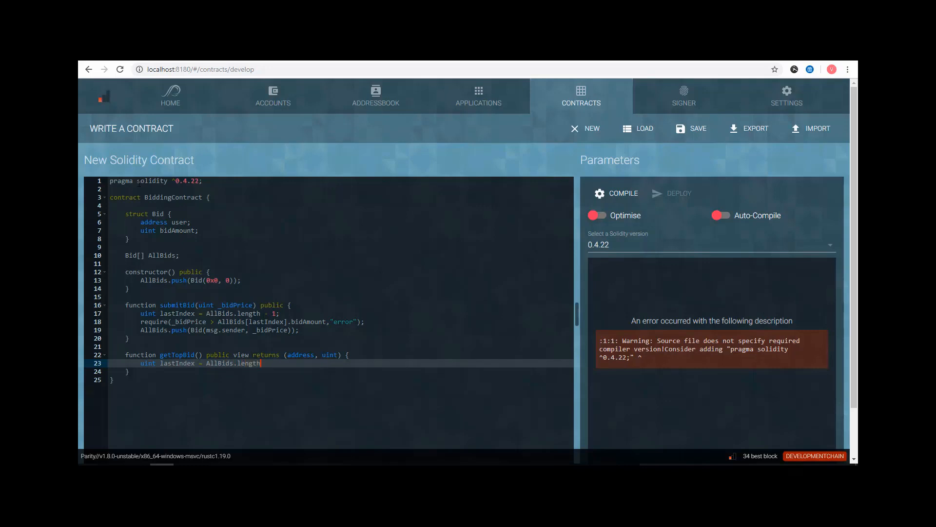
{"action": "type", "text": "-1"}
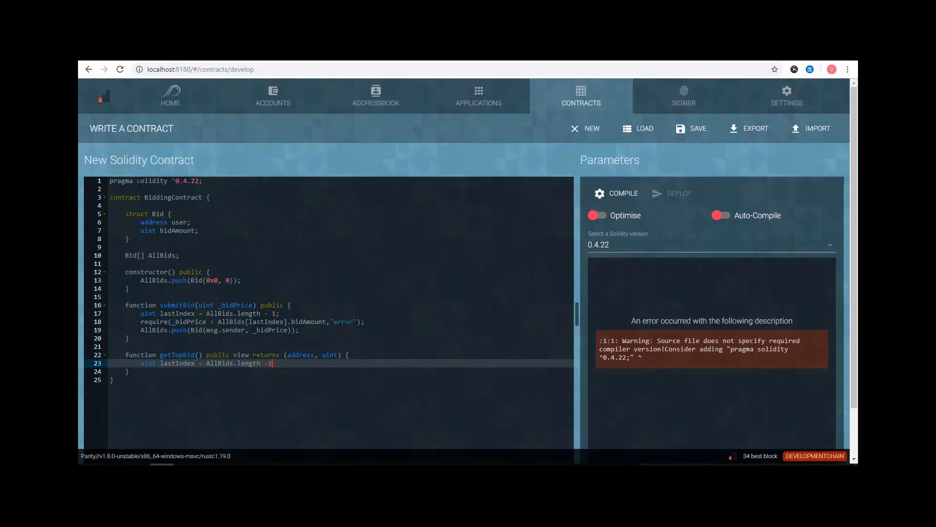
{"action": "type", "text": ";"}
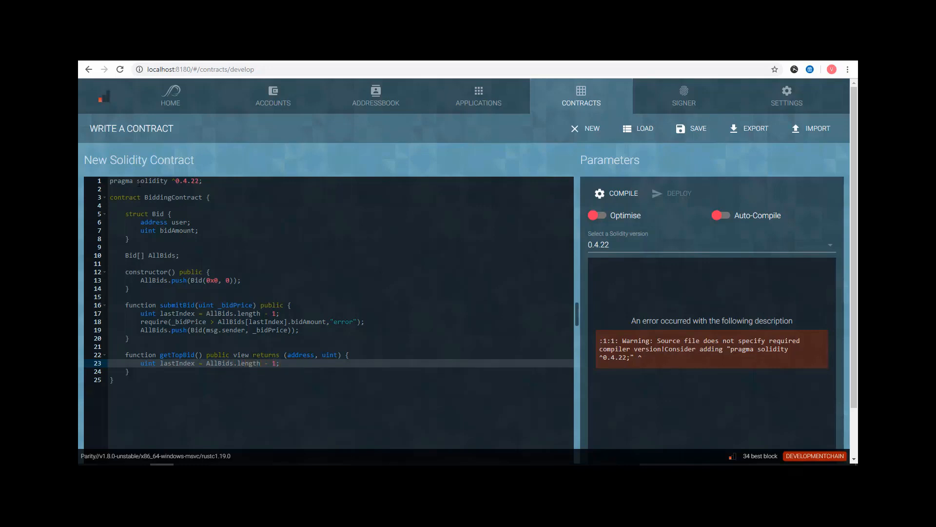
Step: Return (AllBids[lastIndex].user, AllBids[lastIndex].bidAmount) from getTopBid
{"action": "type", "text": "re"}
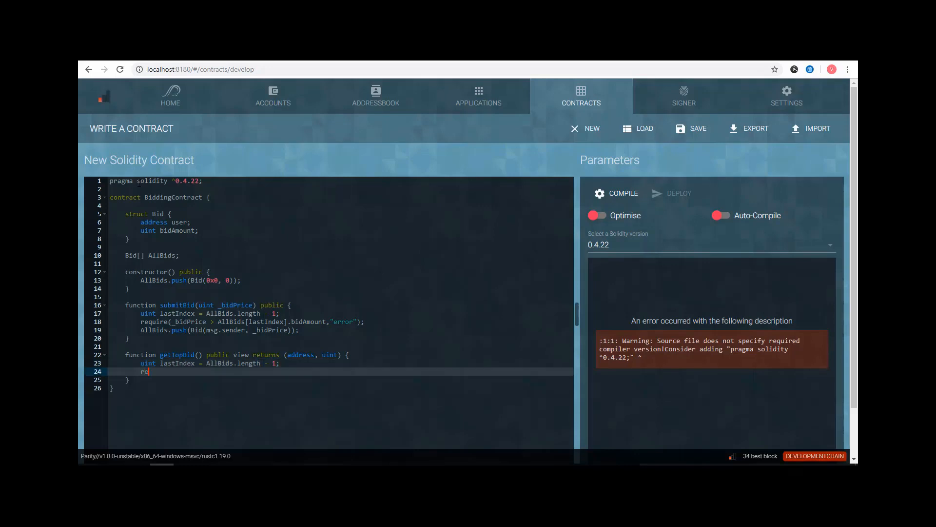
{"action": "type", "text": "turn"}
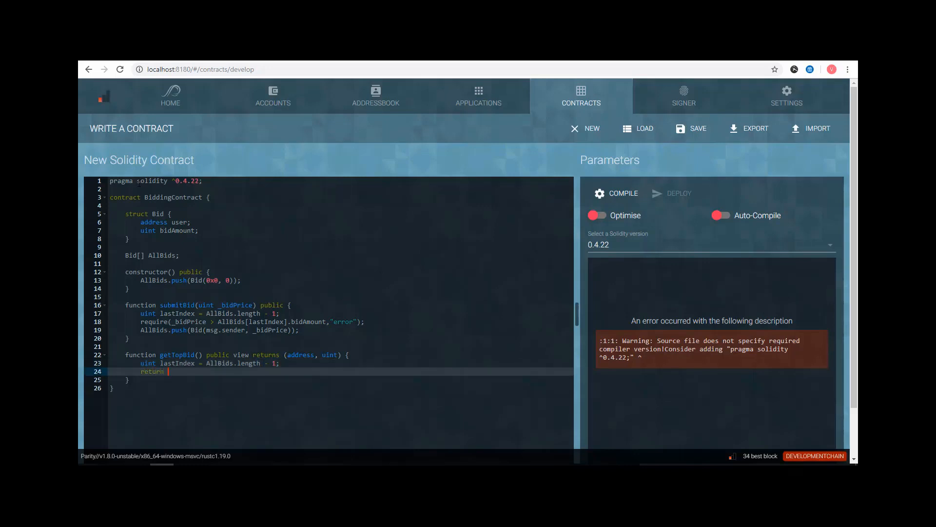
{"action": "type", "text": "(AllBid)"}
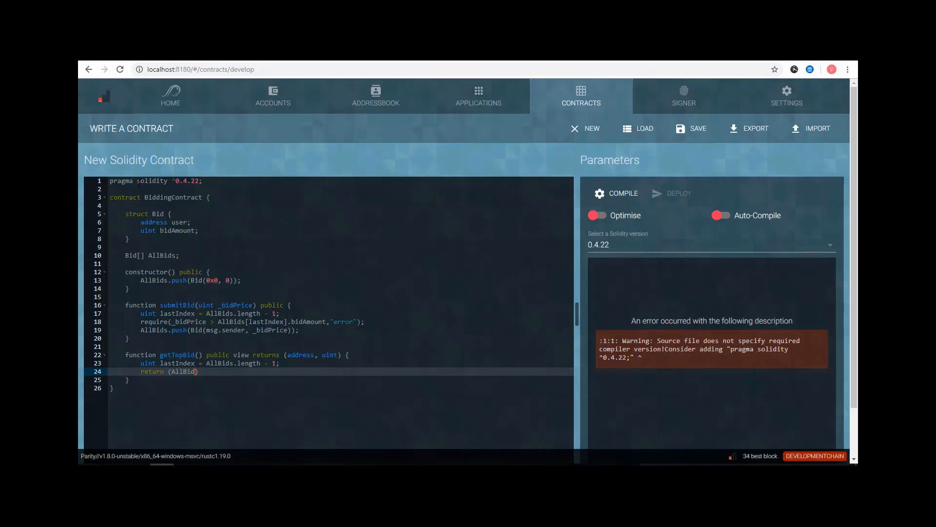
{"action": "type", "text": "[]"}
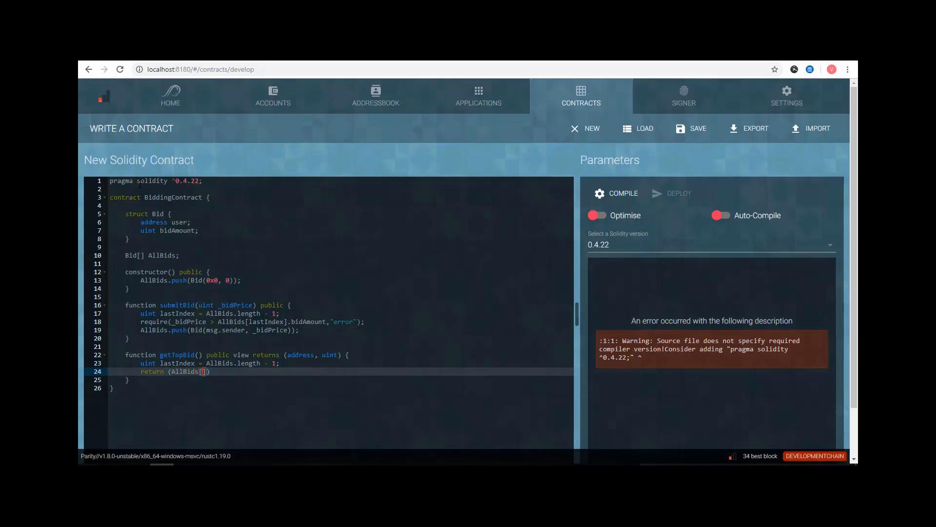
{"action": "type", "text": "lastI"}
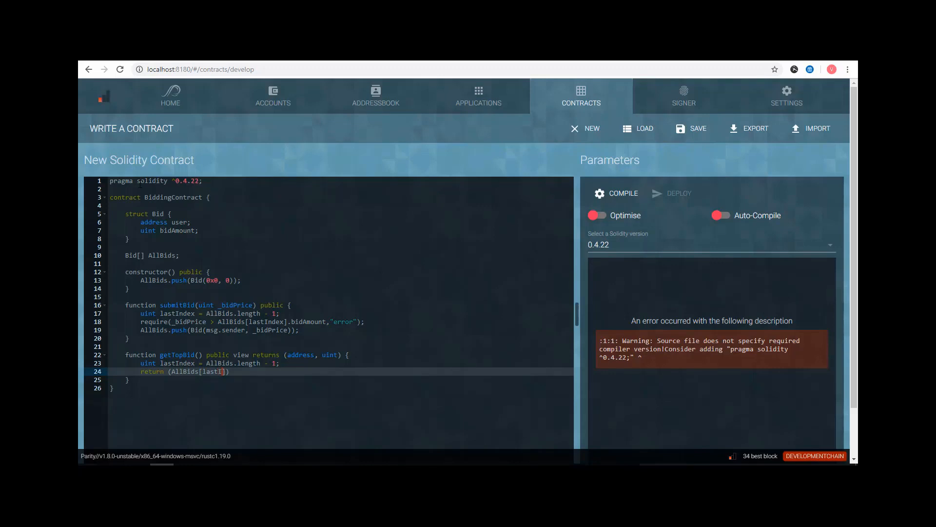
{"action": "type", "text": "ndex"}
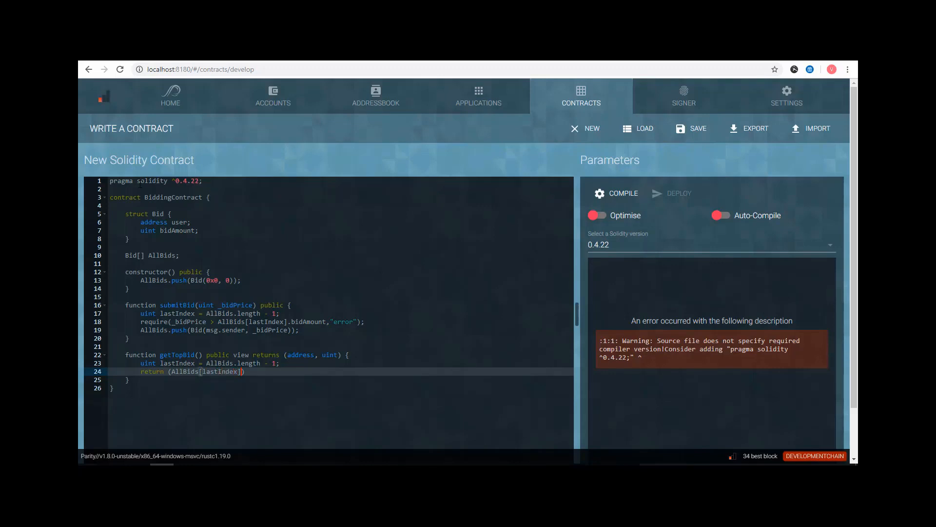
{"action": "type", "text": ".user,"}
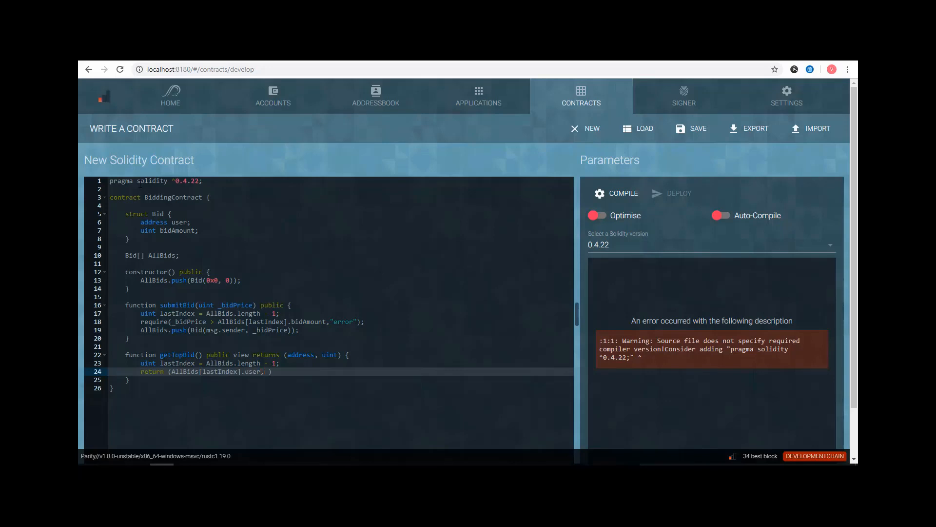
{"action": "type", "text": "AllBids[la"}
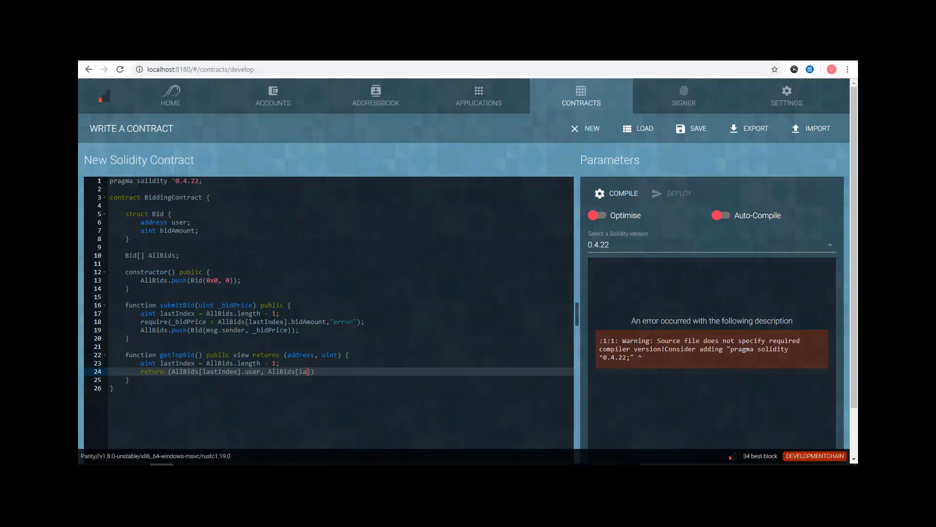
{"action": "type", "text": "stIndex"}
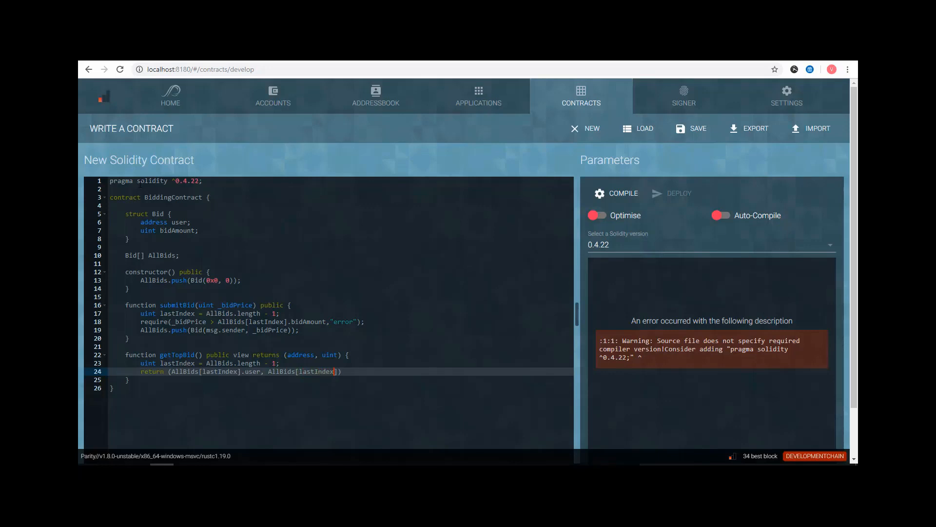
{"action": "type", "text": ".bid"}
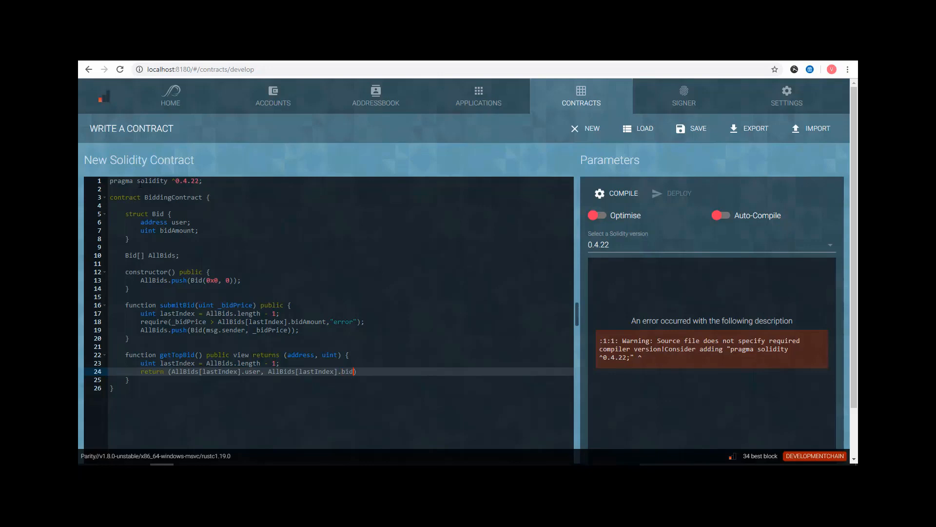
{"action": "type", "text": "Amount"}
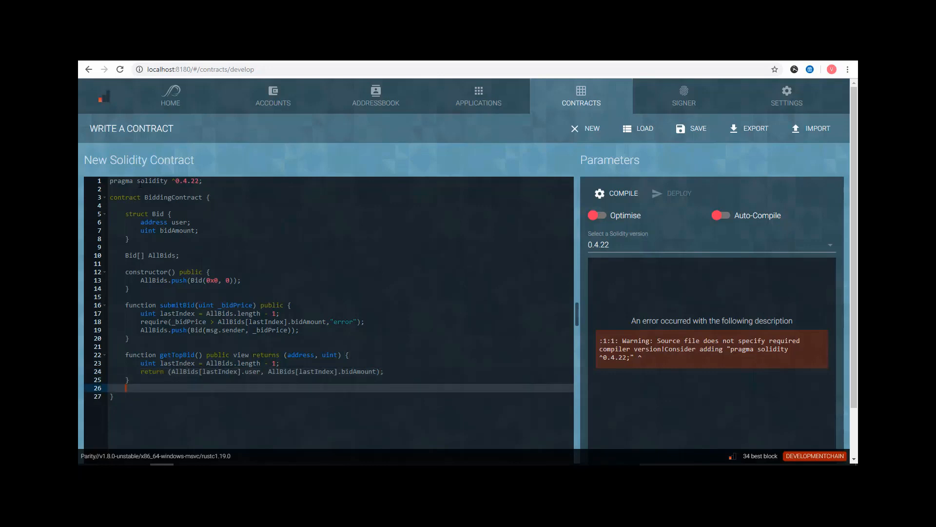
{"action": "key", "text": "Enter"}
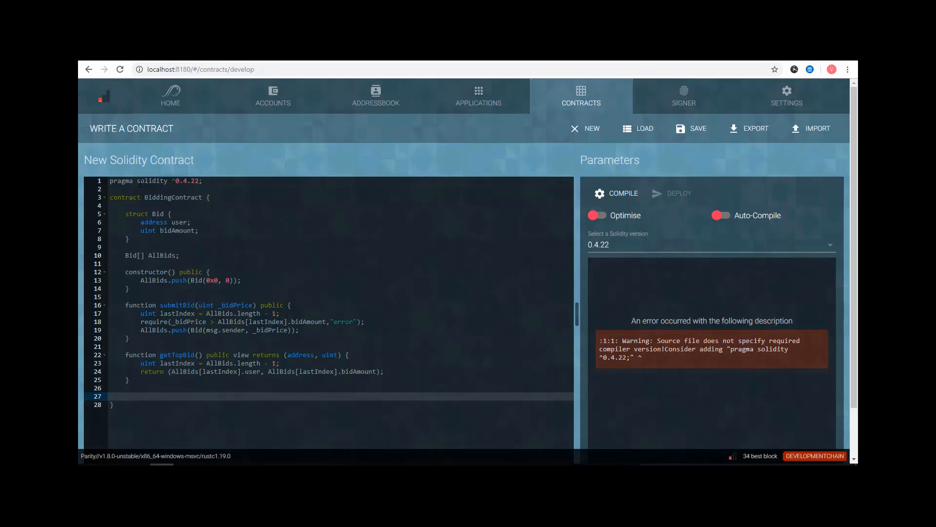
Step: Declare function getNumberOfBids() public view returns (uint) after getTopBid
{"action": "type", "text": "function"}
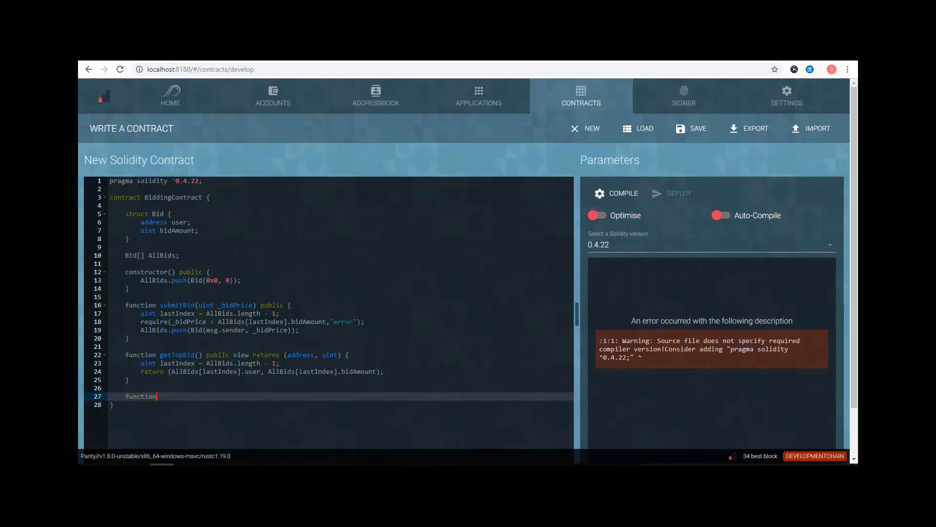
{"action": "type", "text": "get"}
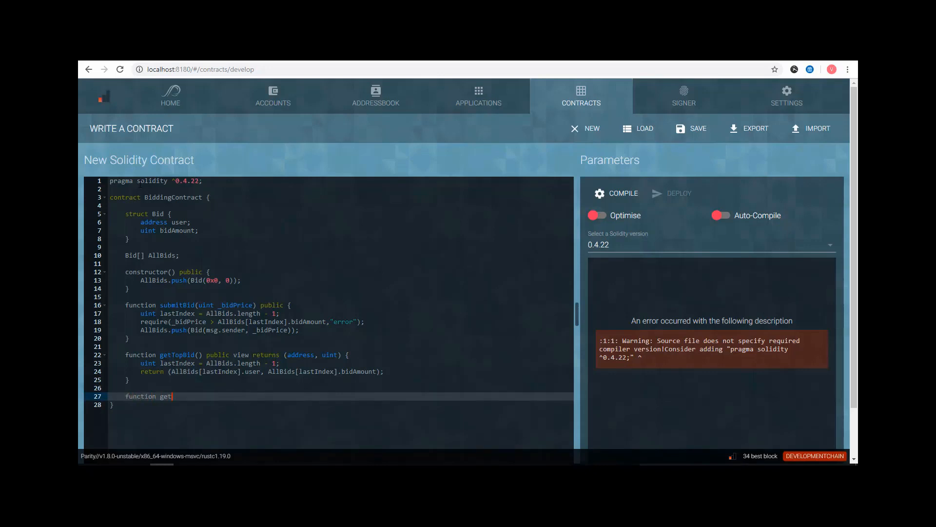
{"action": "type", "text": "Number"}
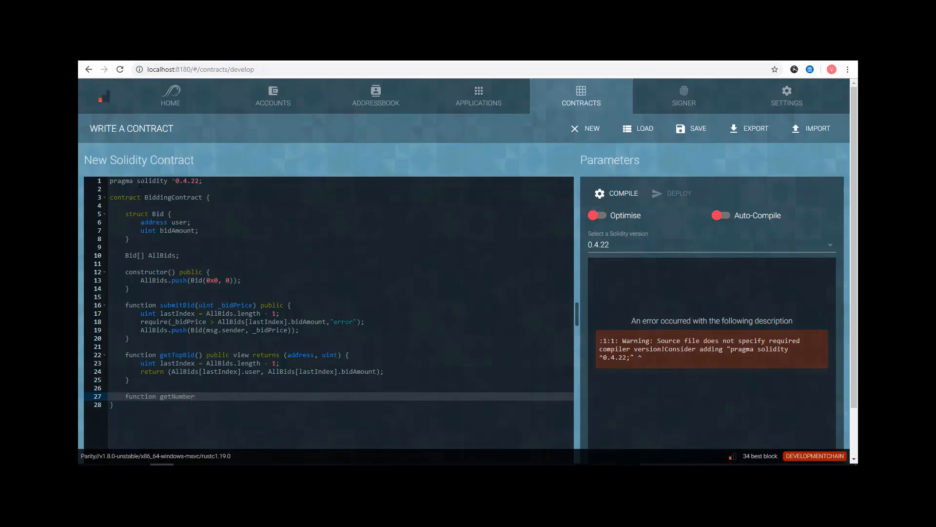
{"action": "type", "text": "Of"}
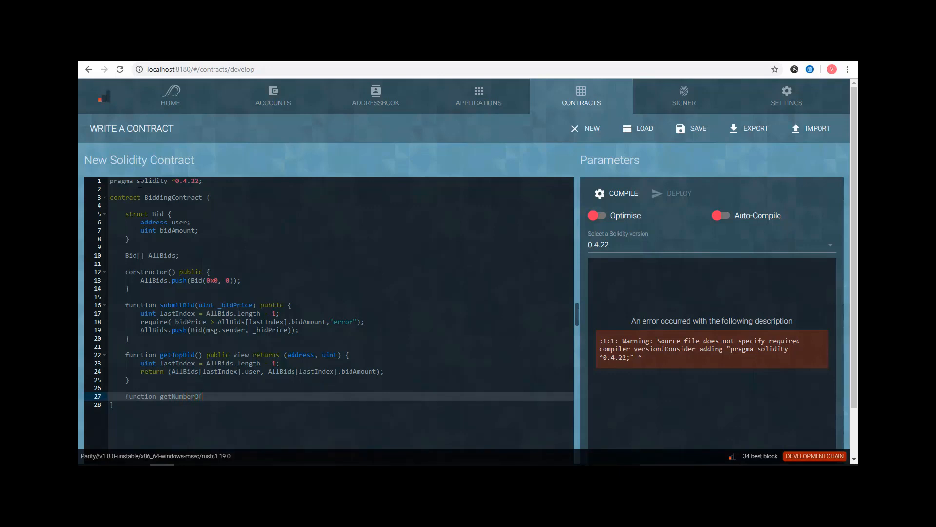
{"action": "type", "text": "Bids"}
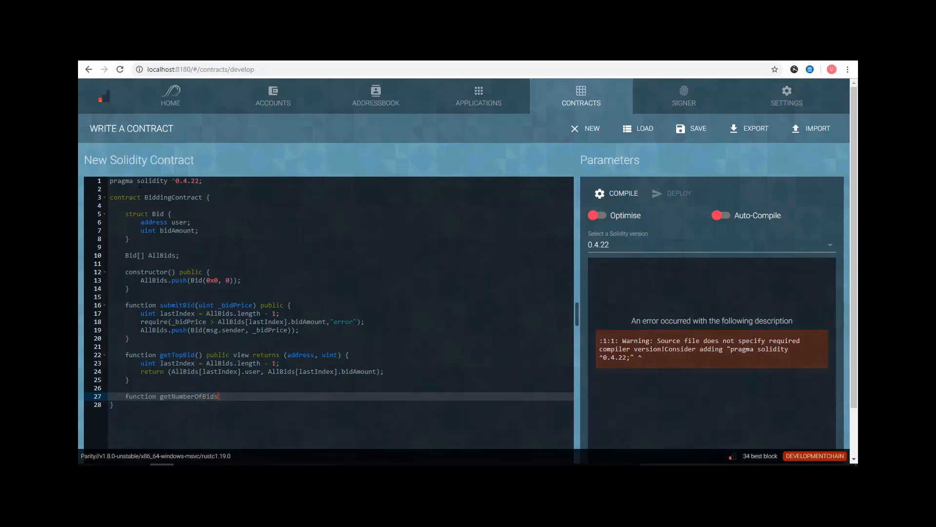
{"action": "type", "text": "()"}
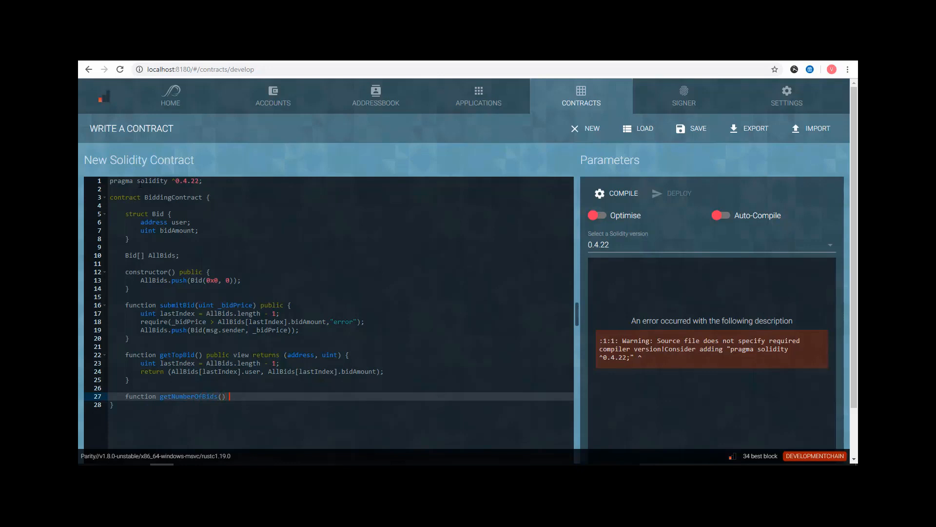
{"action": "type", "text": "public"}
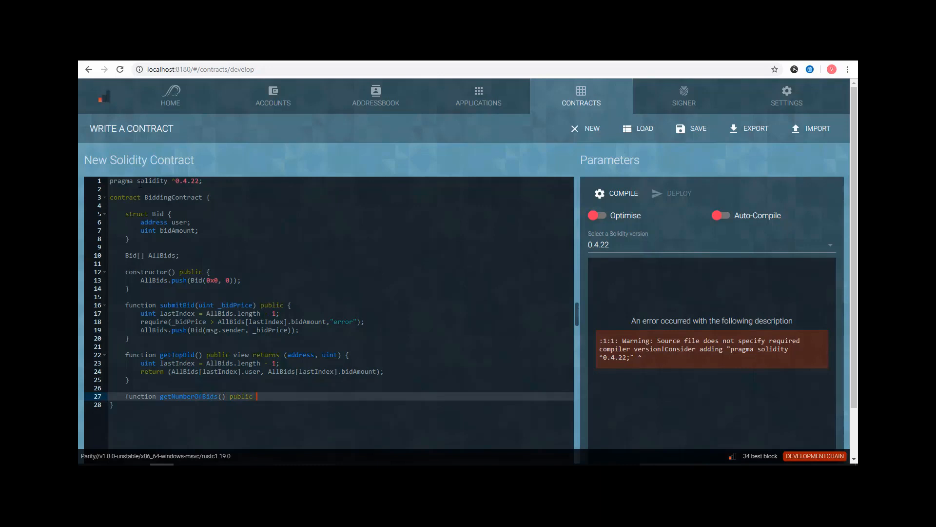
{"action": "type", "text": "view r"}
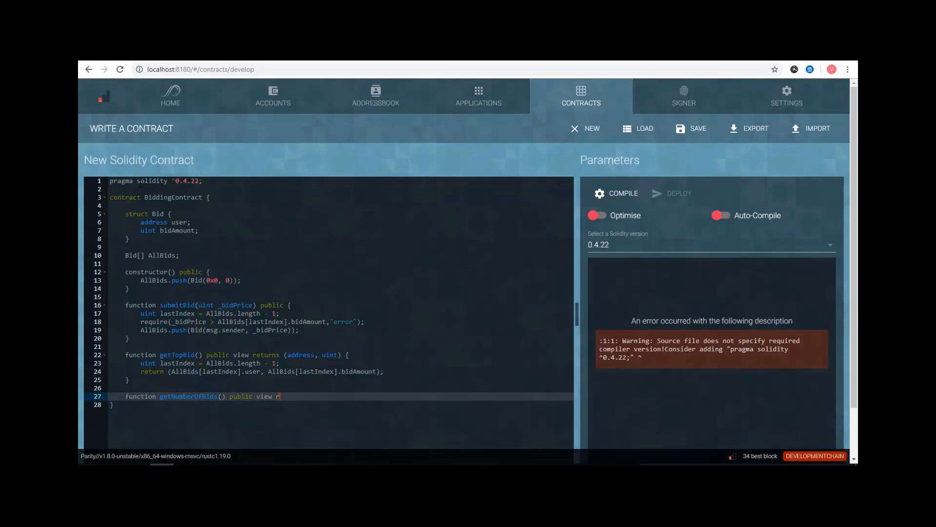
{"action": "type", "text": "eturns"}
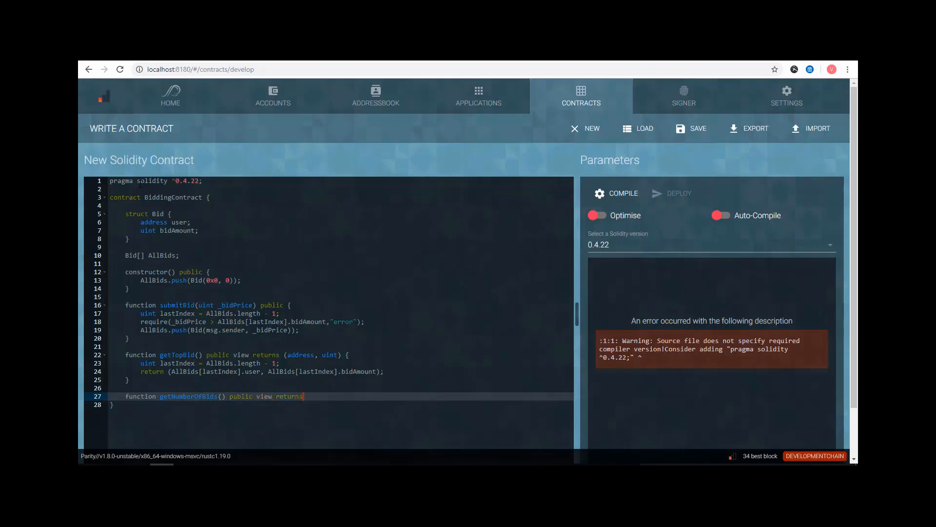
{"action": "type", "text": "()"}
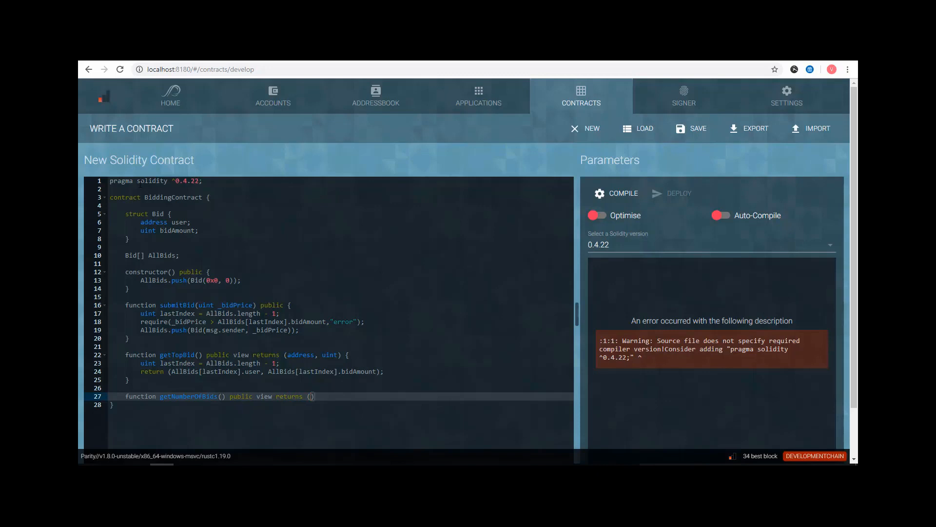
{"action": "type", "text": "uint"}
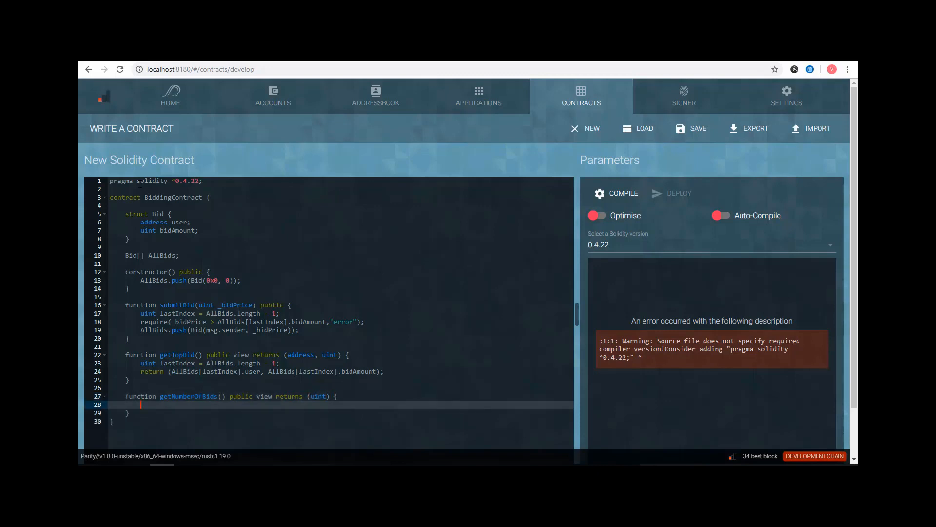
Step: Make getNumberOfBids return AllBids.length; and start a new line after it
{"action": "type", "text": "return"}
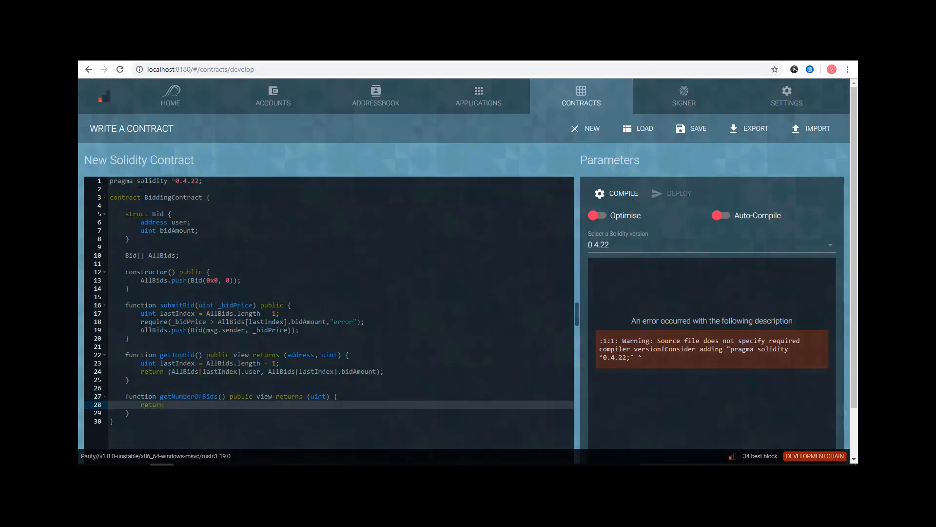
{"action": "type", "text": "AllBids"}
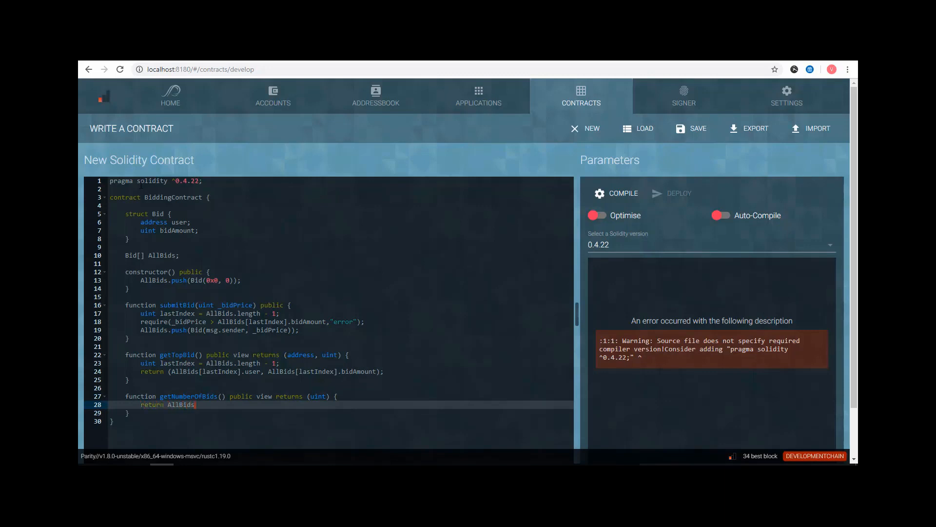
{"action": "type", "text": ".len"}
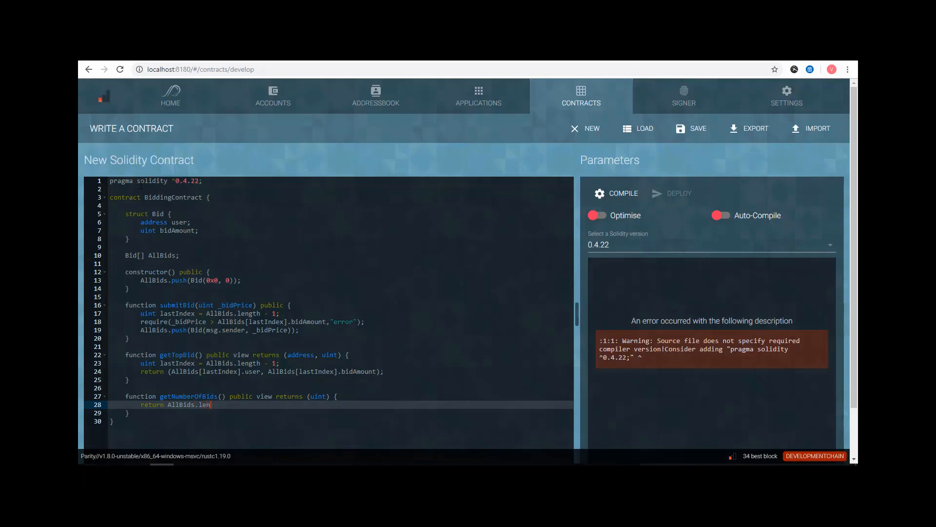
{"action": "type", "text": "gth;"}
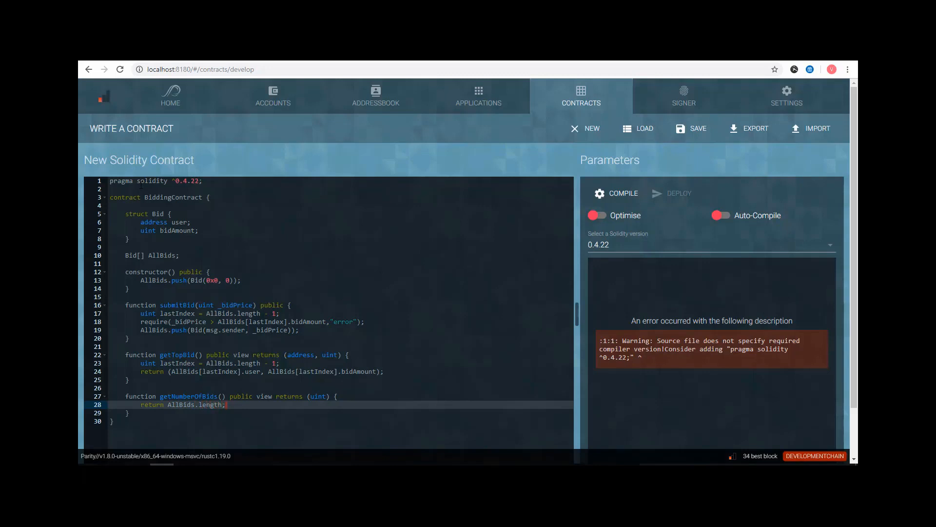
{"action": "key", "text": "Enter"}
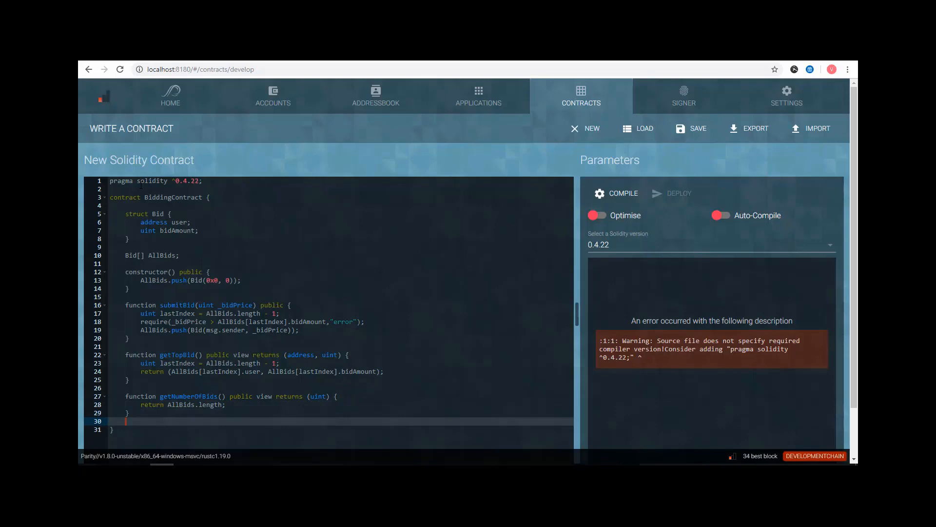
Step: Declare getBid(uint index) public view returns (address, uint) in the BiddingContract source
{"action": "type", "text": "function get"}
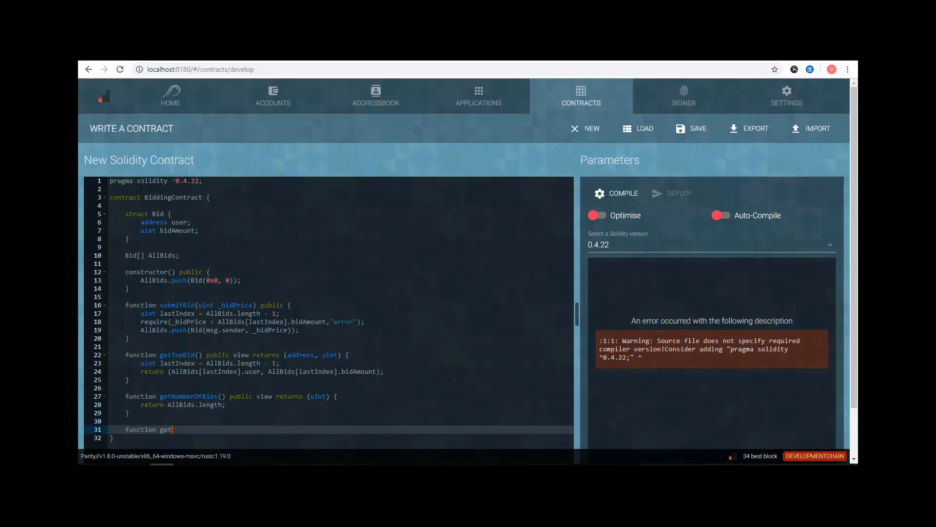
{"action": "type", "text": "Bids"}
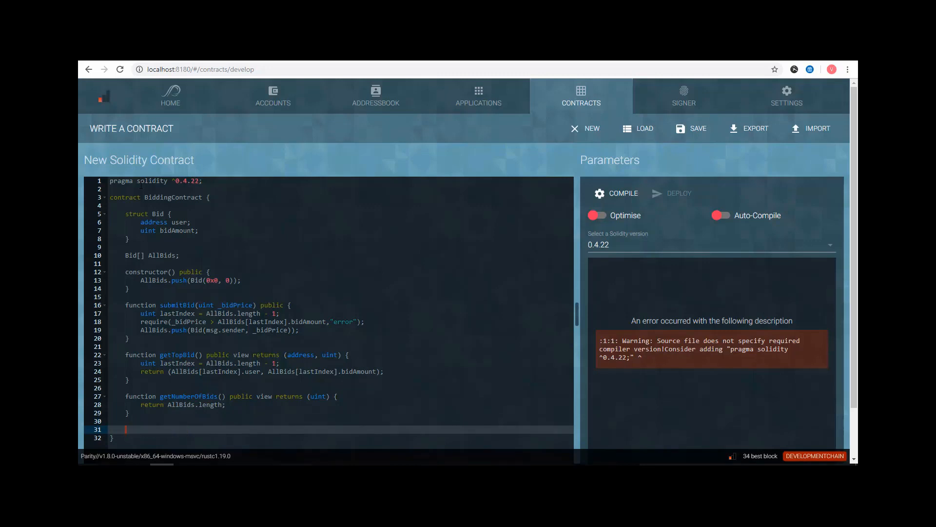
{"action": "type", "text": "function"}
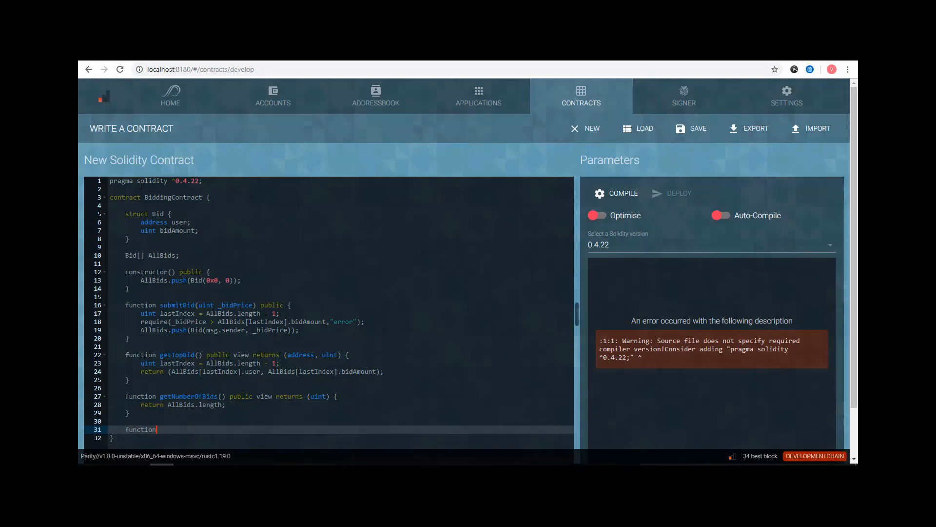
{"action": "type", "text": "get"}
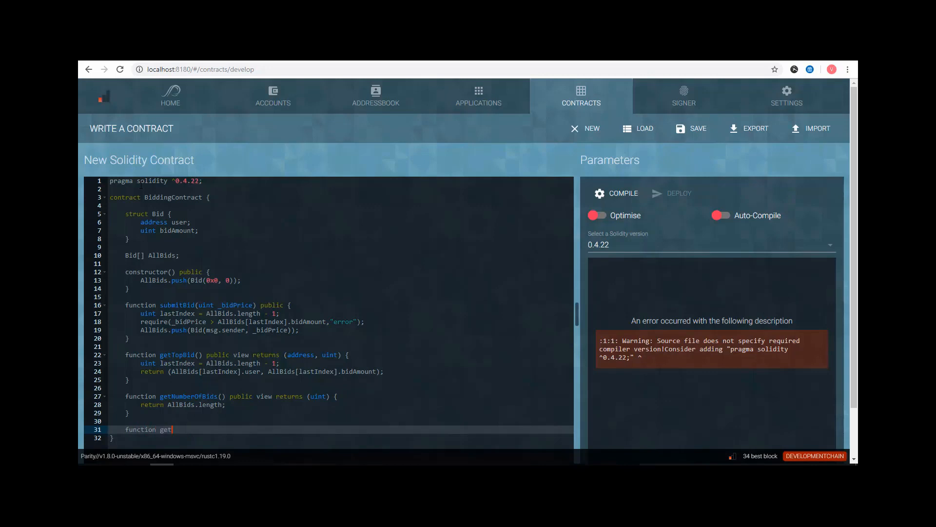
{"action": "type", "text": "Bid()"}
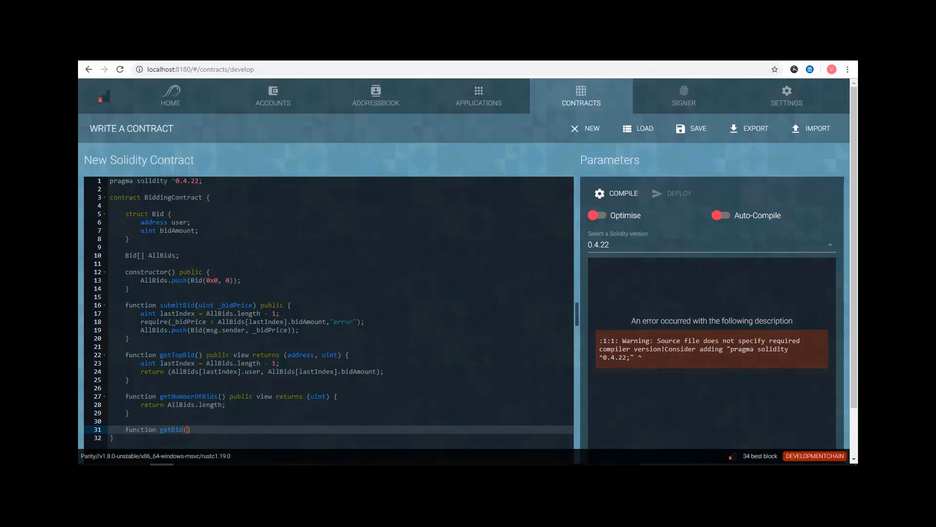
{"action": "type", "text": "uint"}
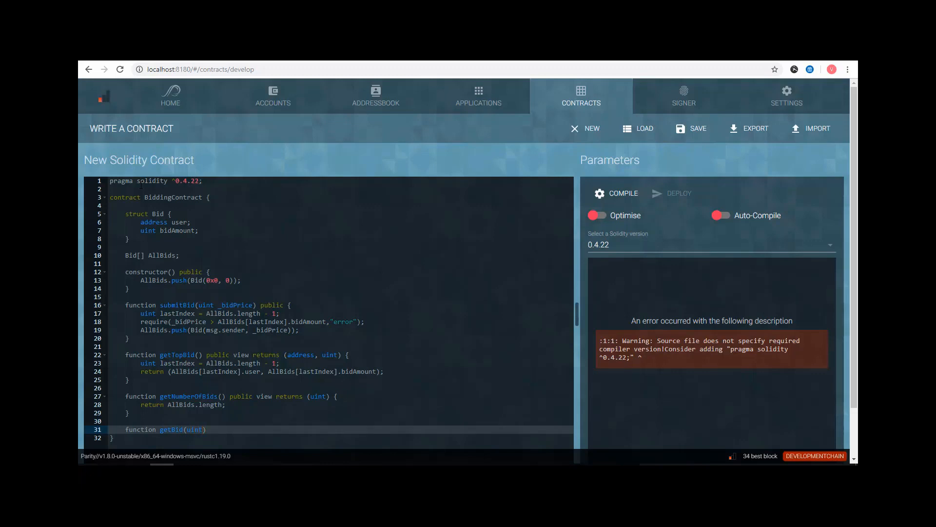
{"action": "type", "text": "index"}
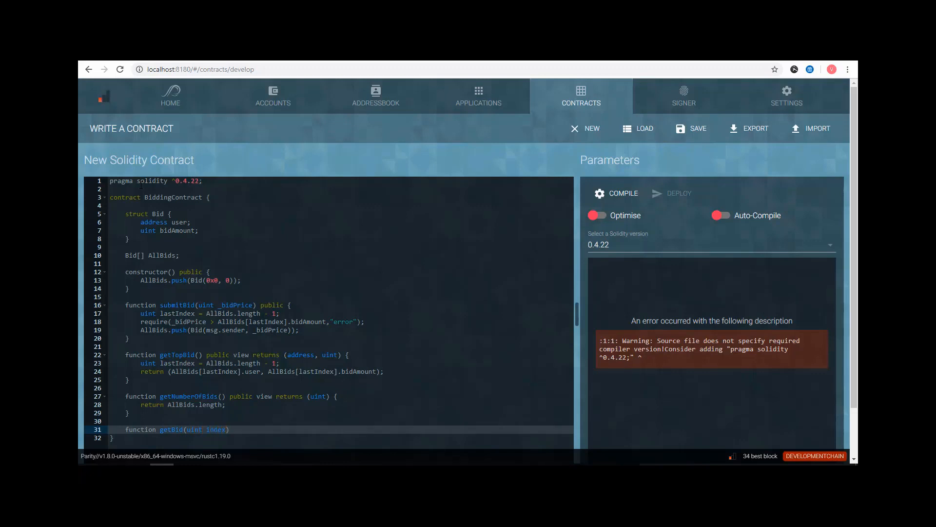
{"action": "type", "text": "pub"}
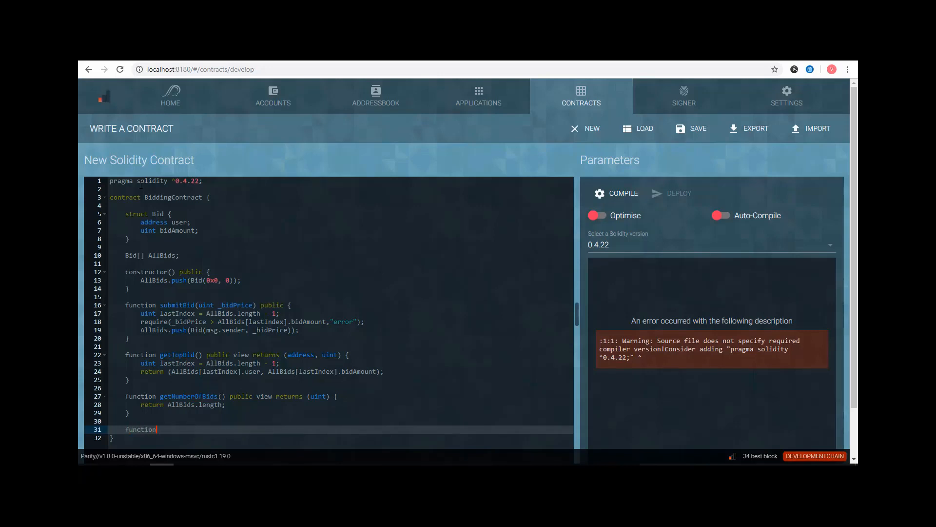
{"action": "type", "text": "getB"}
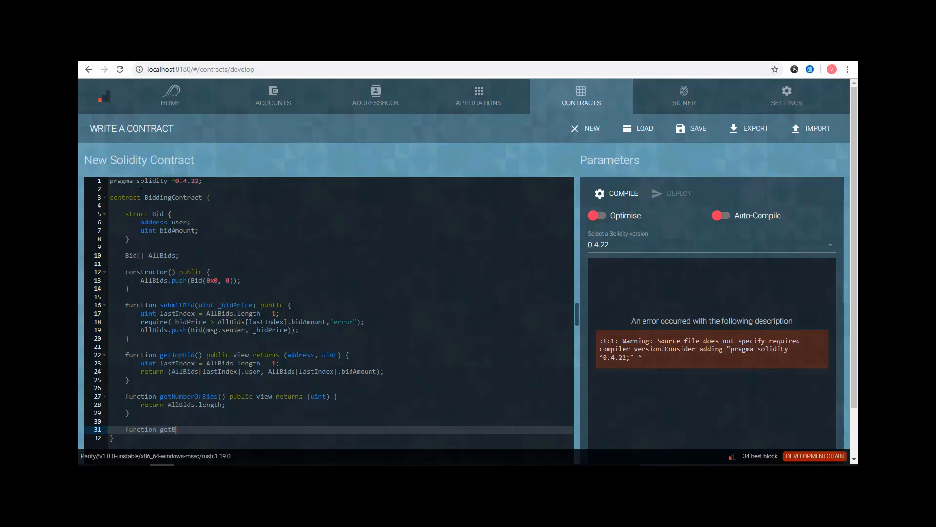
{"action": "type", "text": "id()"}
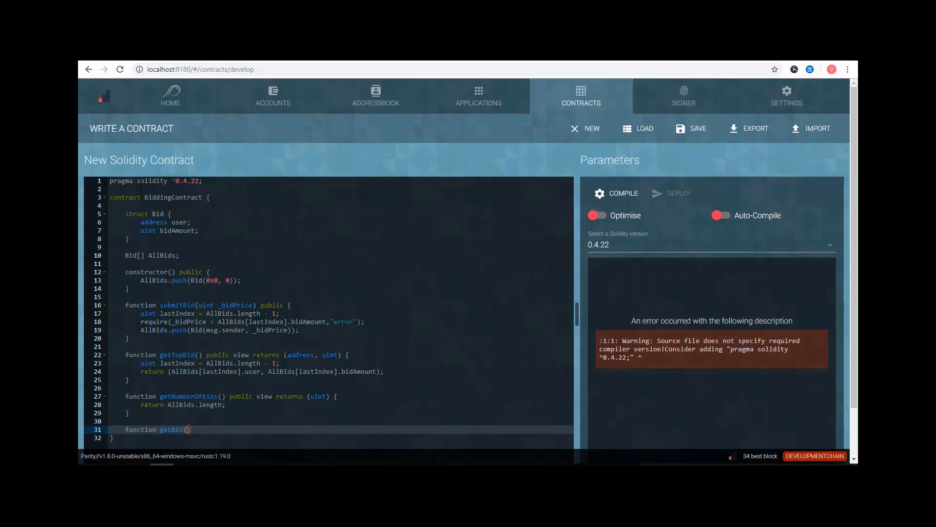
{"action": "type", "text": "uint"}
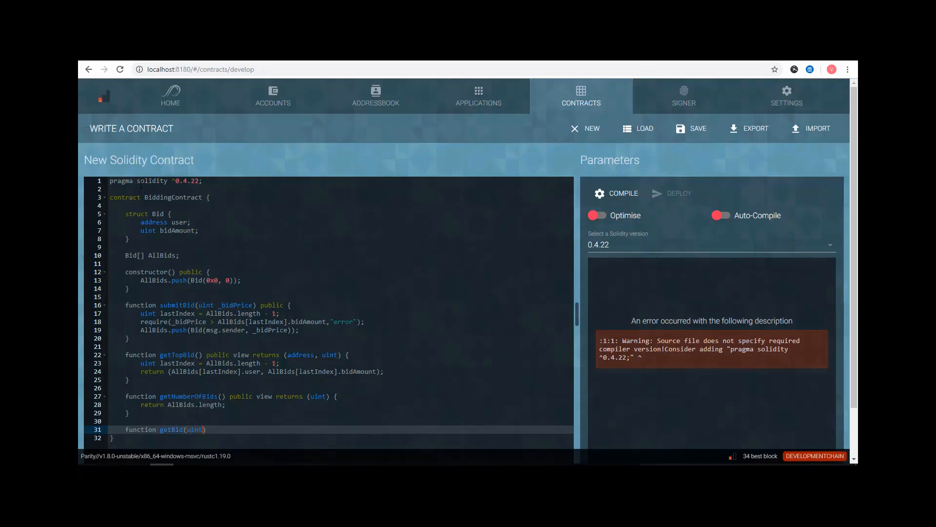
{"action": "type", "text": "index)"}
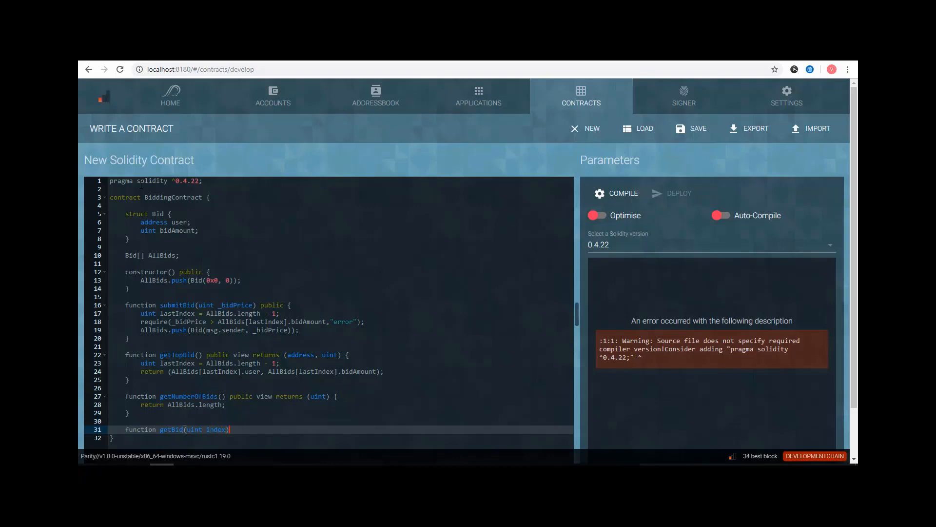
{"action": "type", "text": "public"}
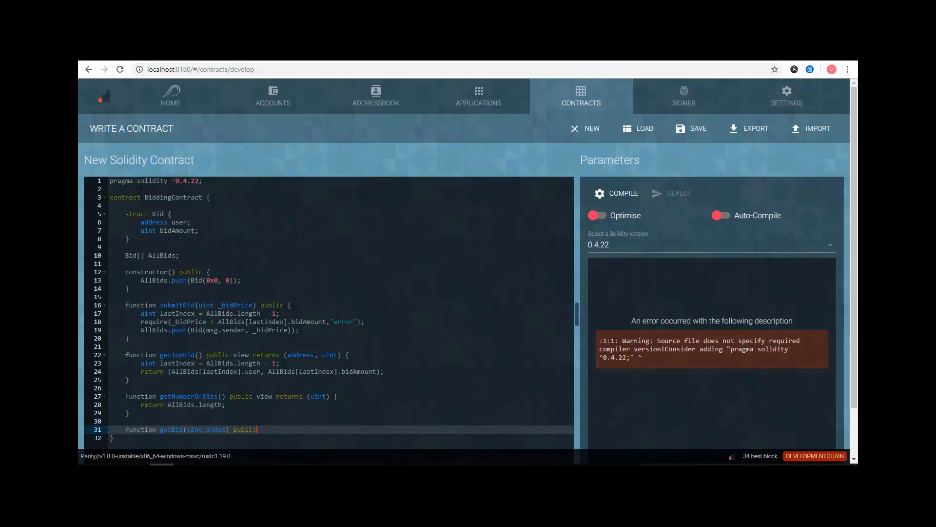
{"action": "type", "text": "view"}
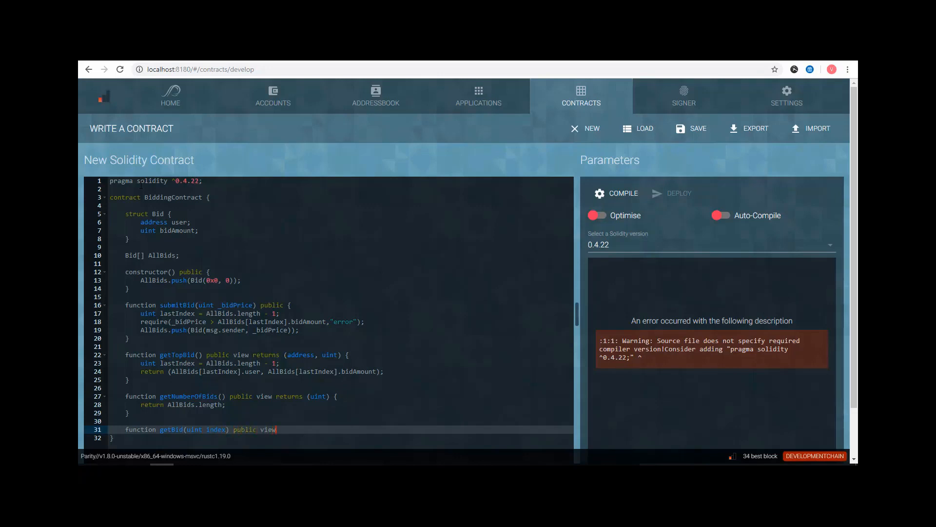
{"action": "type", "text": "ret"}
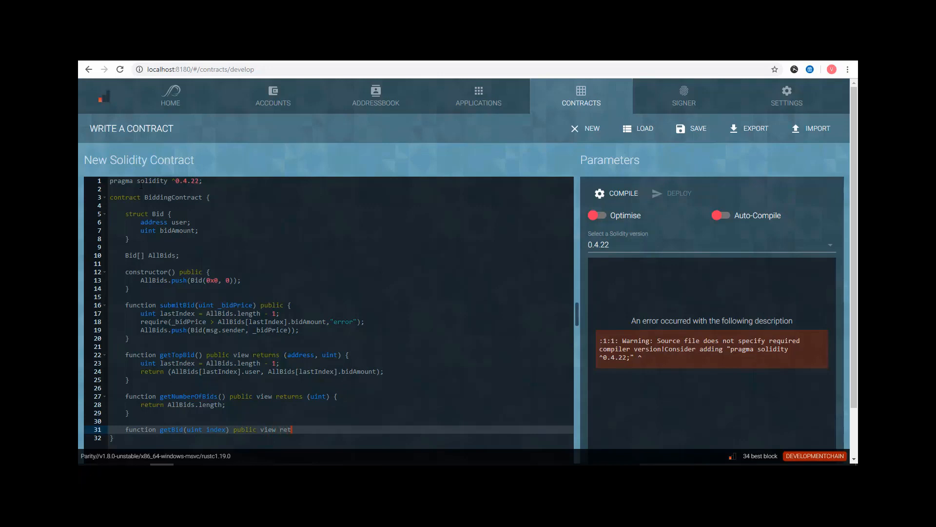
{"action": "type", "text": "urns"}
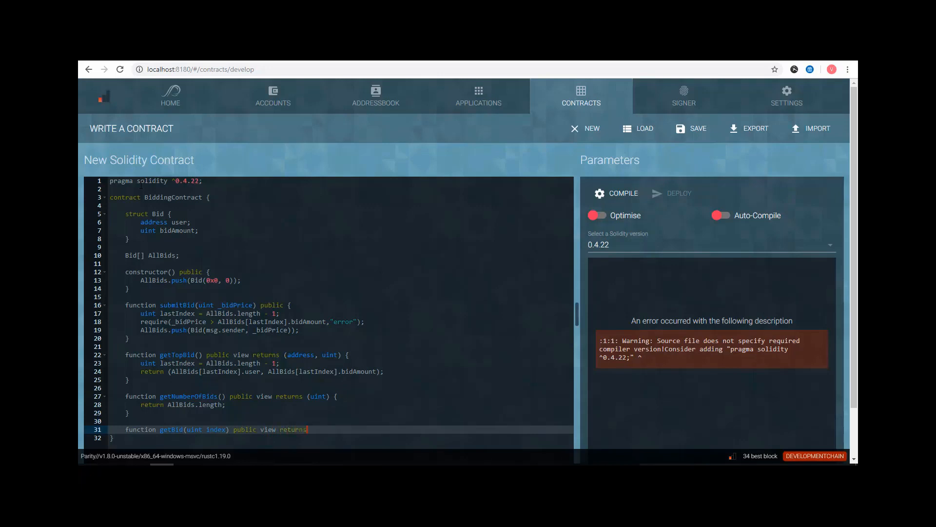
{"action": "type", "text": "()"}
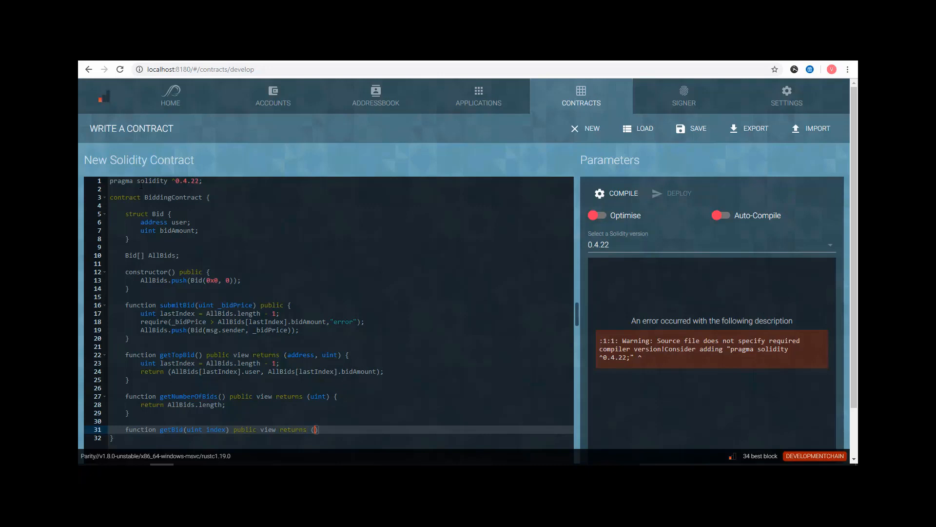
{"action": "type", "text": "address"}
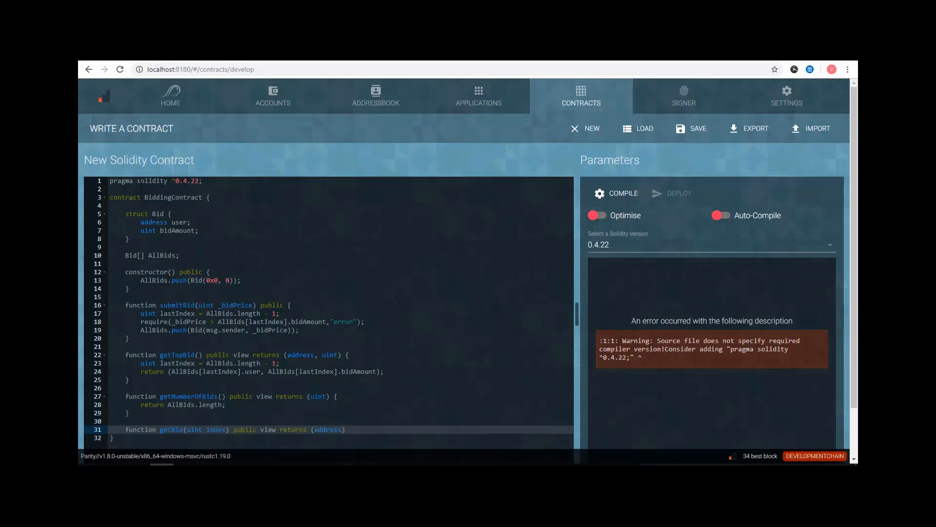
{"action": "type", "text": ", uint"}
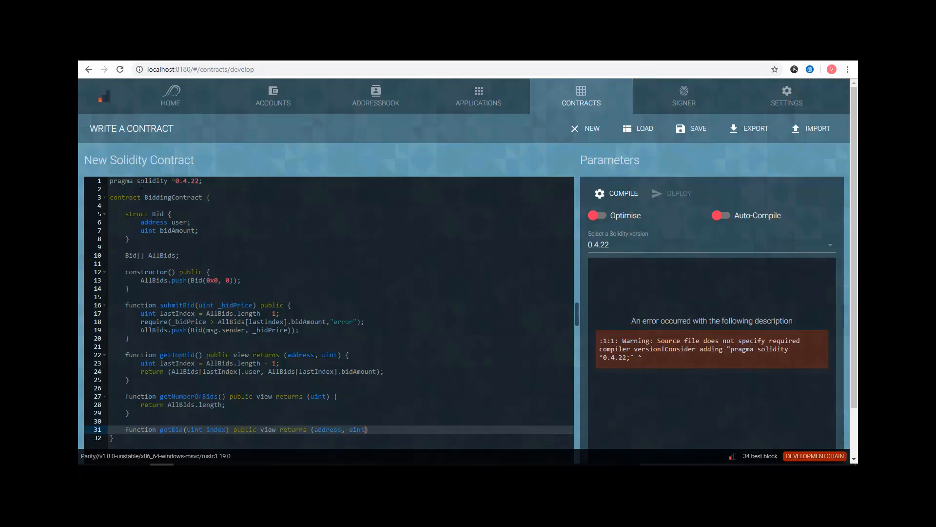
Step: Write the body returning (AllBids[index].user, AllBids[index].bidAmount)
{"action": "type", "text": "{"}
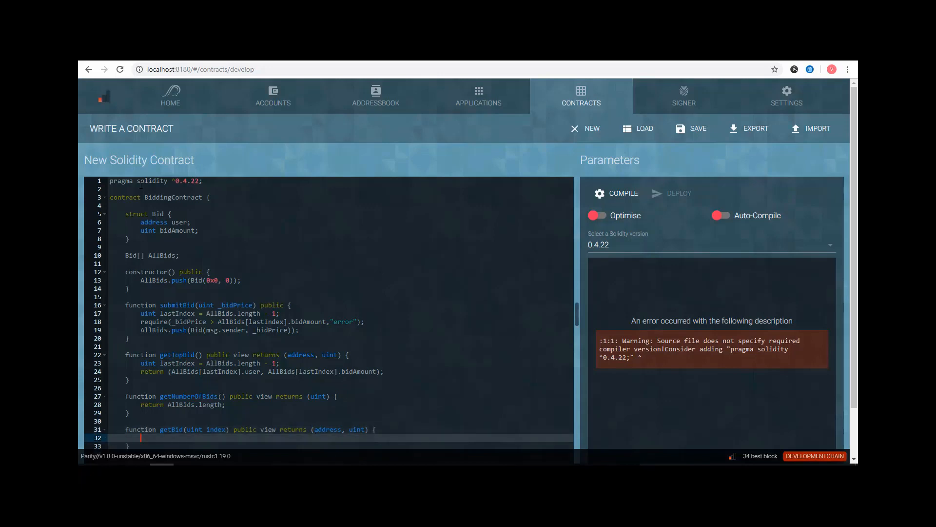
{"action": "type", "text": "return"}
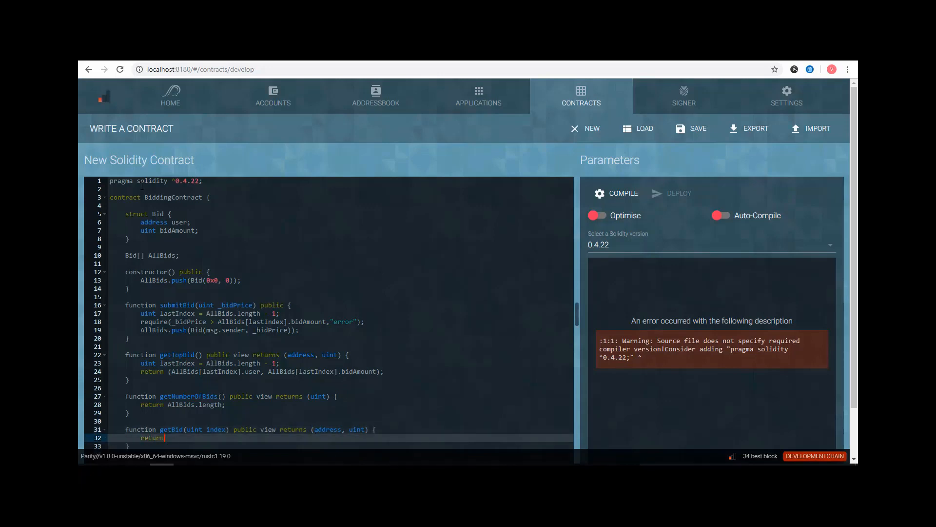
{"action": "type", "text": "()"}
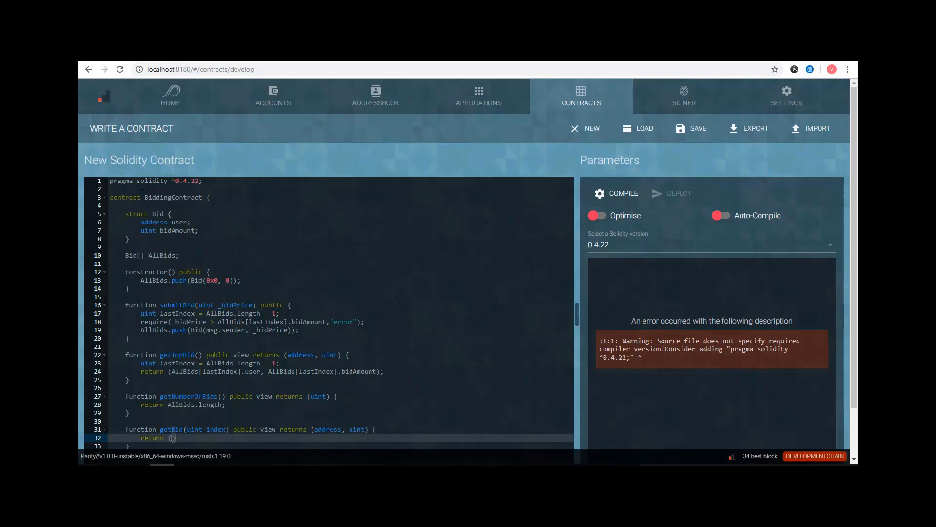
{"action": "type", "text": "AllBids[index"}
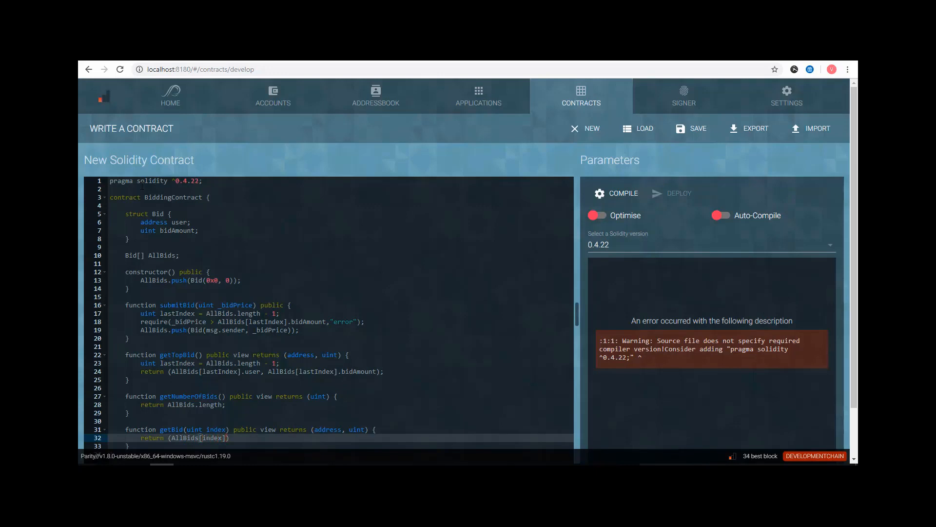
{"action": "type", "text": ".user, All"}
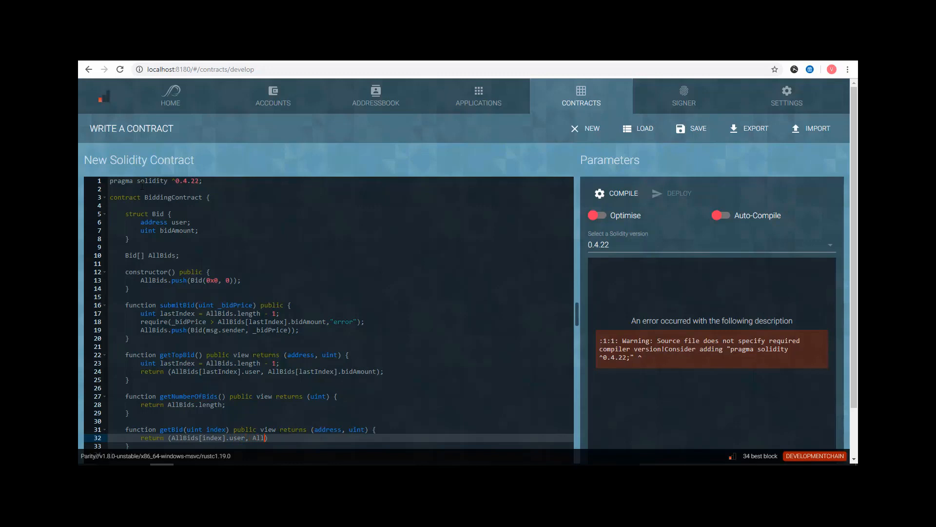
{"action": "type", "text": "Bid"}
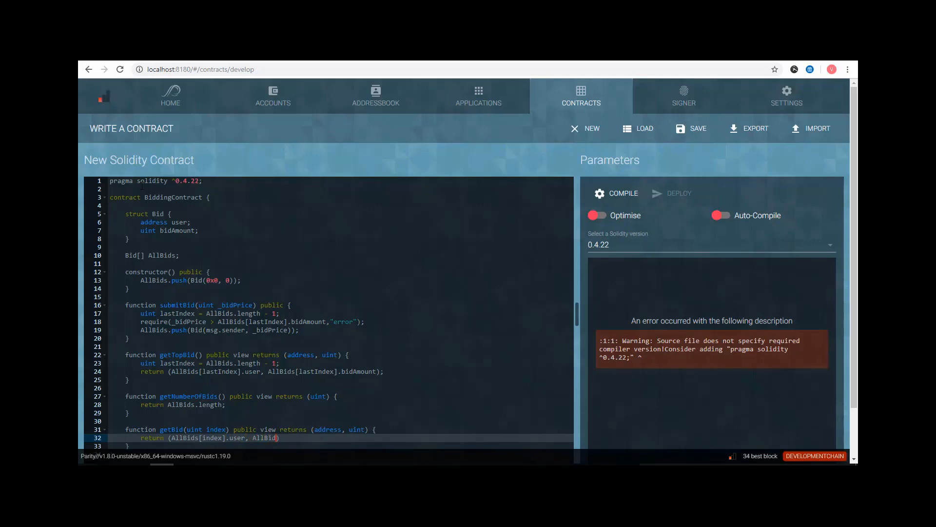
{"action": "type", "text": "[]"}
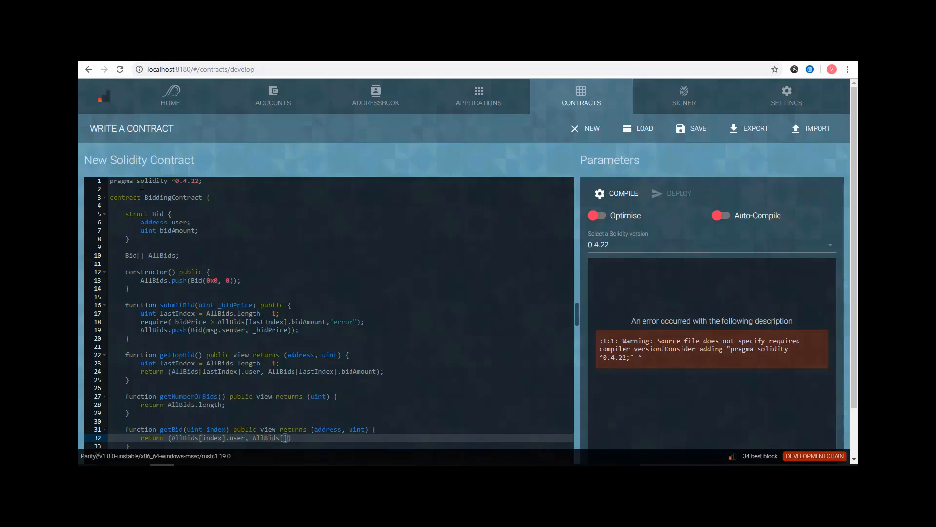
{"action": "type", "text": "index"}
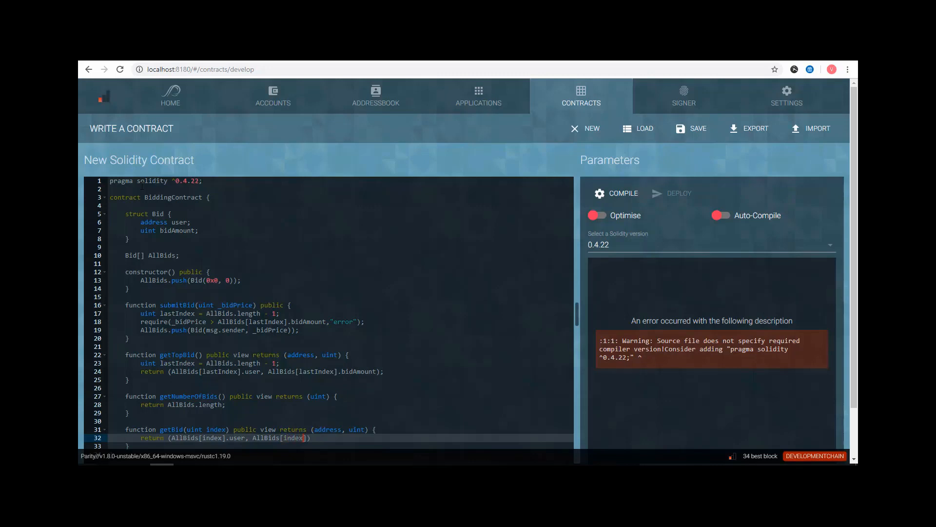
{"action": "type", "text": ".bidAmount"}
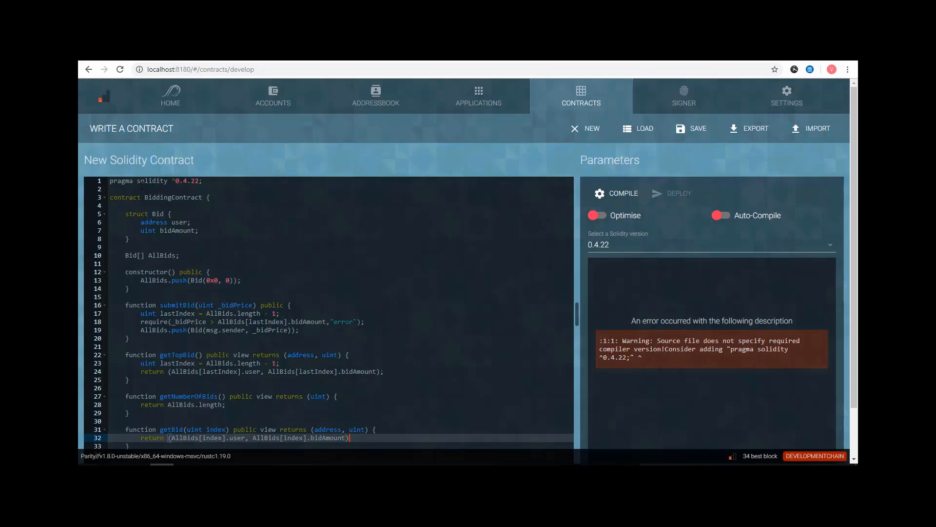
{"action": "type", "text": ";"}
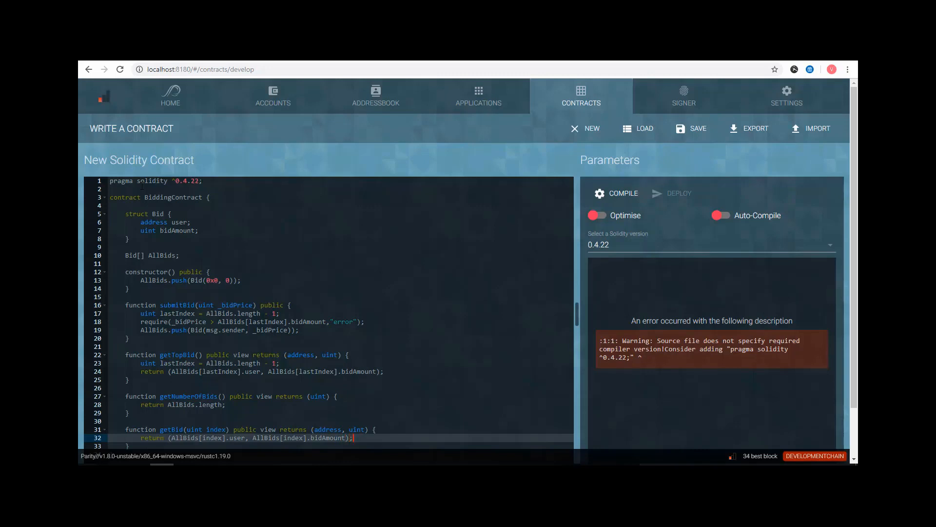
{"action": "scroll", "scroll_direction": "down", "scroll_amount": 3}
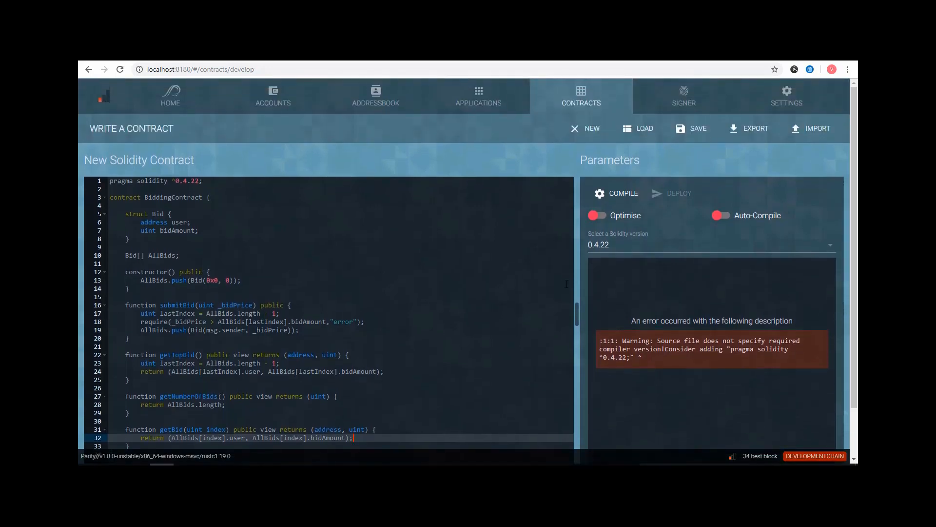
Step: Compile BiddingContract and save the source under the name Bidding
{"action": "left_click", "coordinate": [617, 193]}
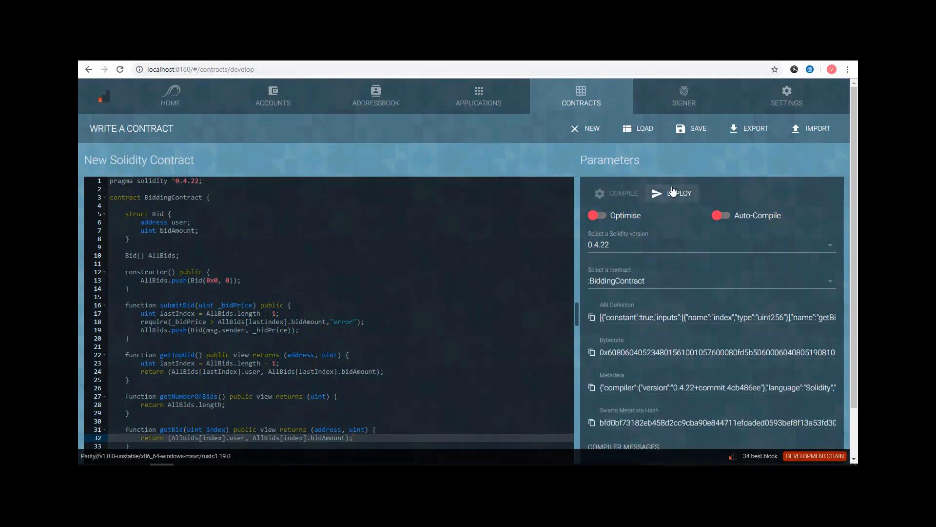
{"action": "left_click", "coordinate": [690, 129]}
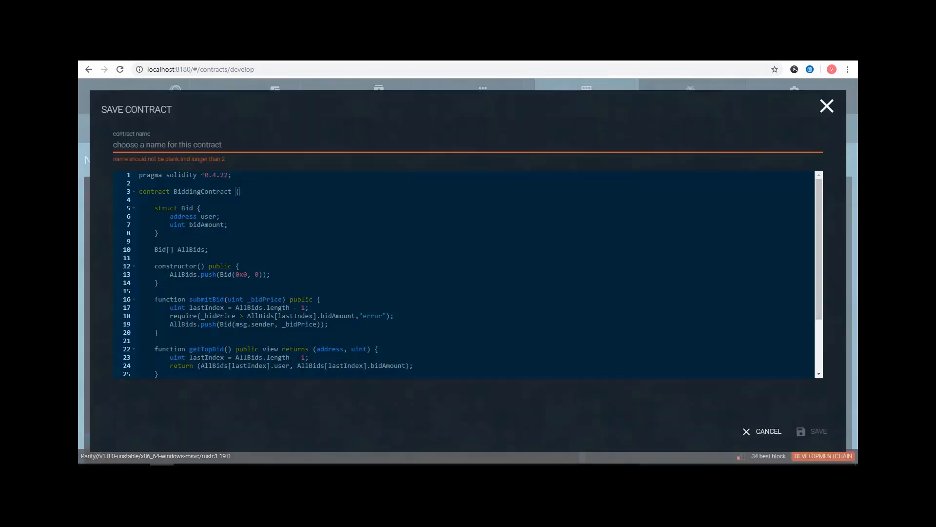
{"action": "type", "text": "Bidd"}
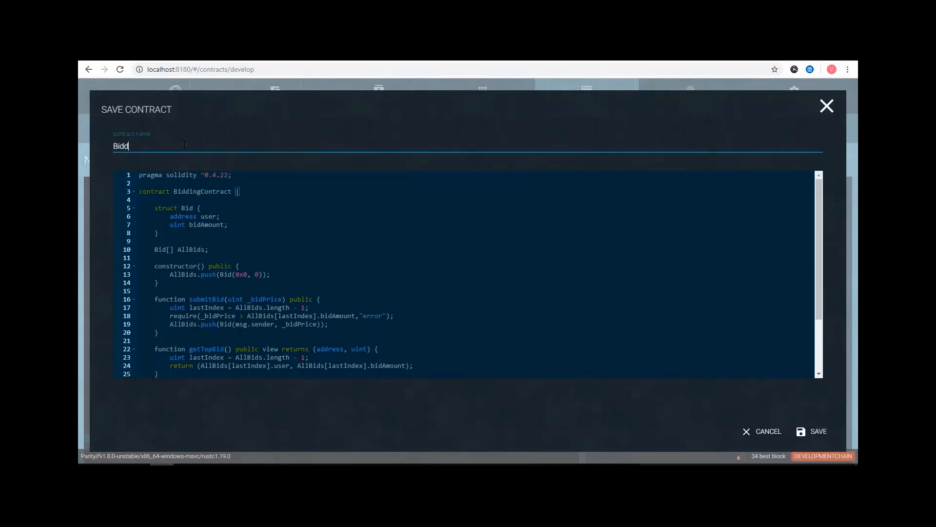
{"action": "left_click", "coordinate": [812, 431]}
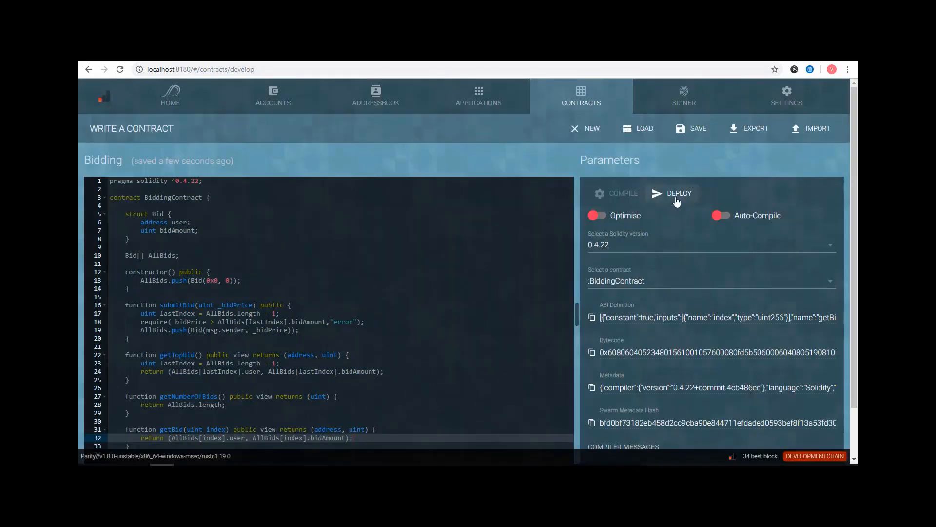
Step: Deploy the contract as 'bidding' from Development Account and confirm the transaction with the password
{"action": "left_click", "coordinate": [679, 193]}
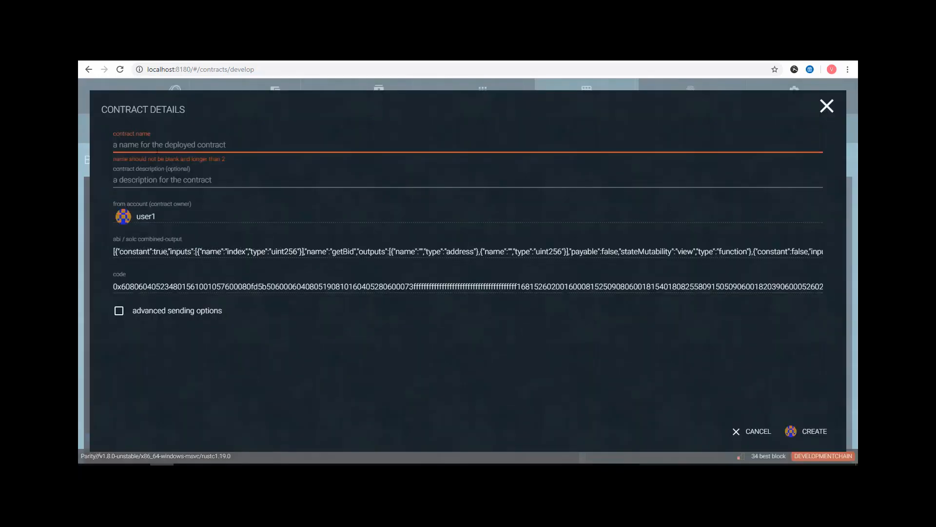
{"action": "type", "text": "bidding"}
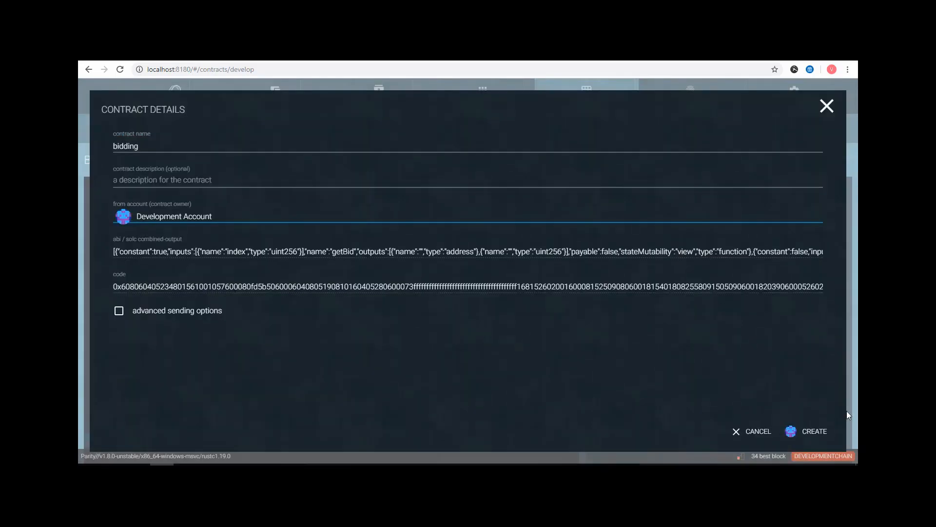
{"action": "left_click", "coordinate": [814, 431]}
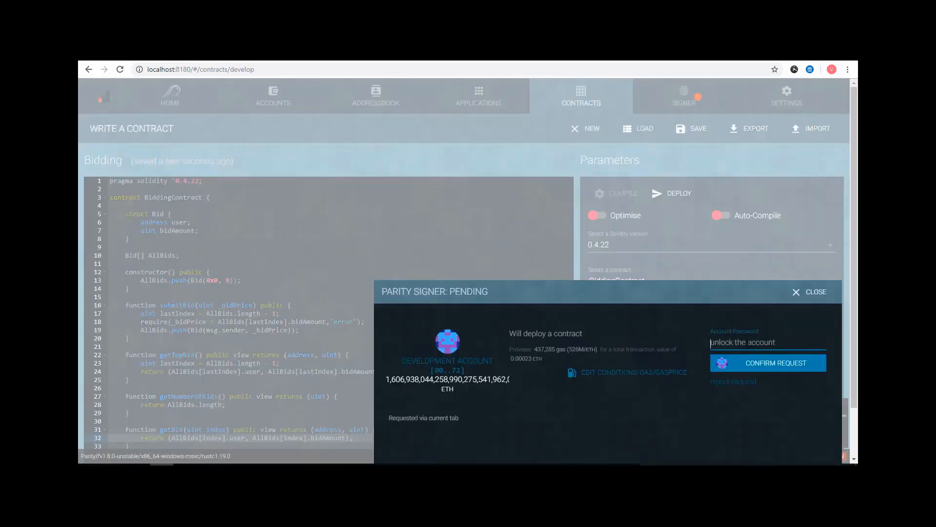
{"action": "type", "text": "•••••"}
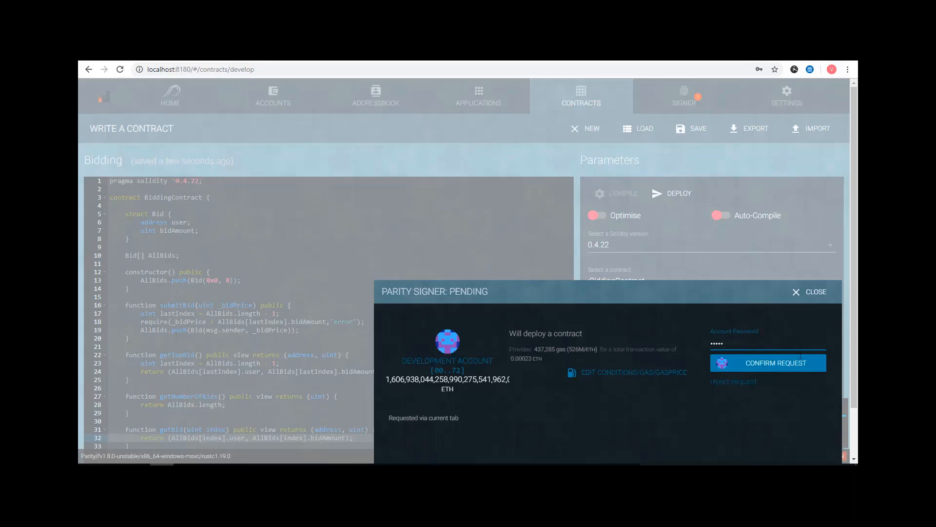
{"action": "left_click", "coordinate": [768, 361]}
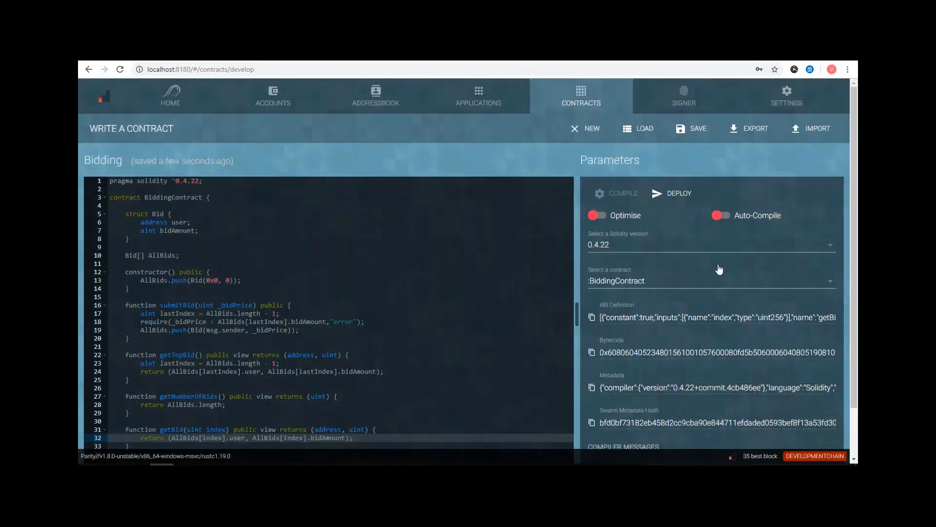
{"action": "left_click", "coordinate": [581, 96]}
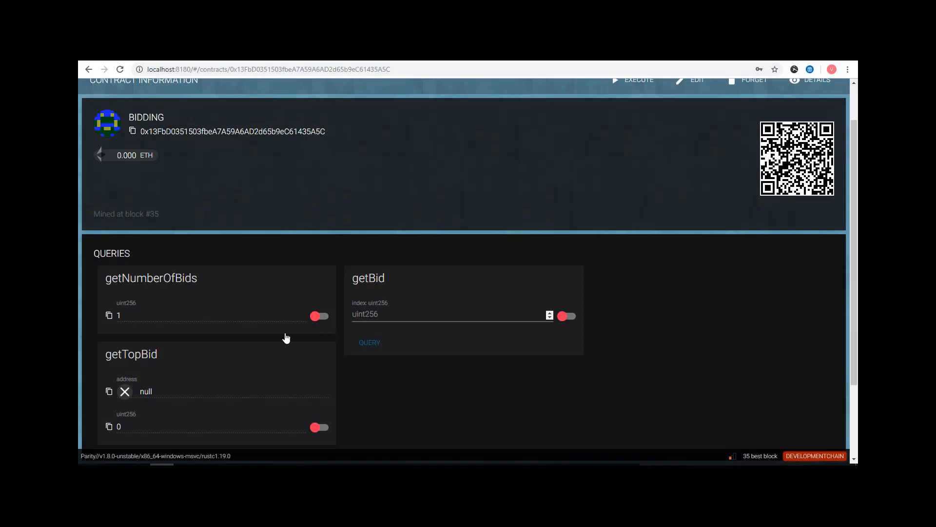
Step: Execute submitBid with bid price 21 and confirm the transaction with the password
{"action": "left_click", "coordinate": [632, 80]}
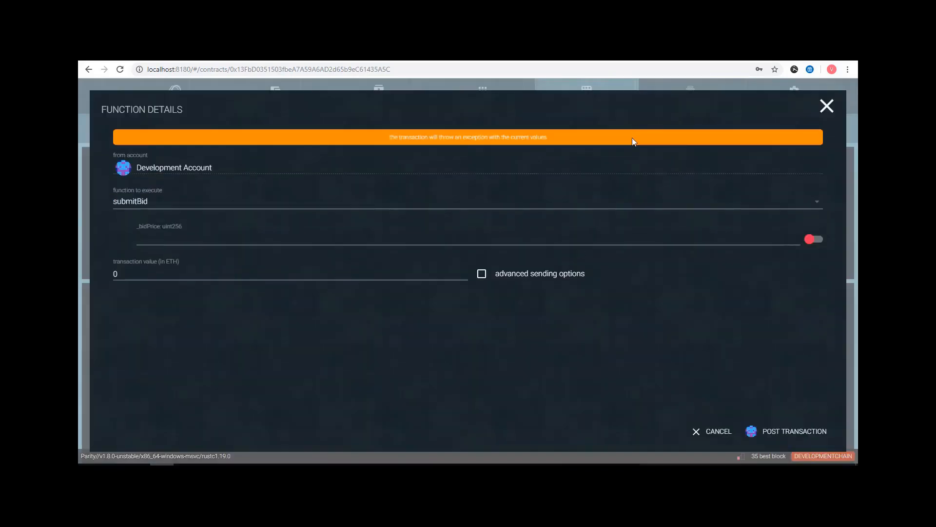
{"action": "left_click", "coordinate": [414, 246]}
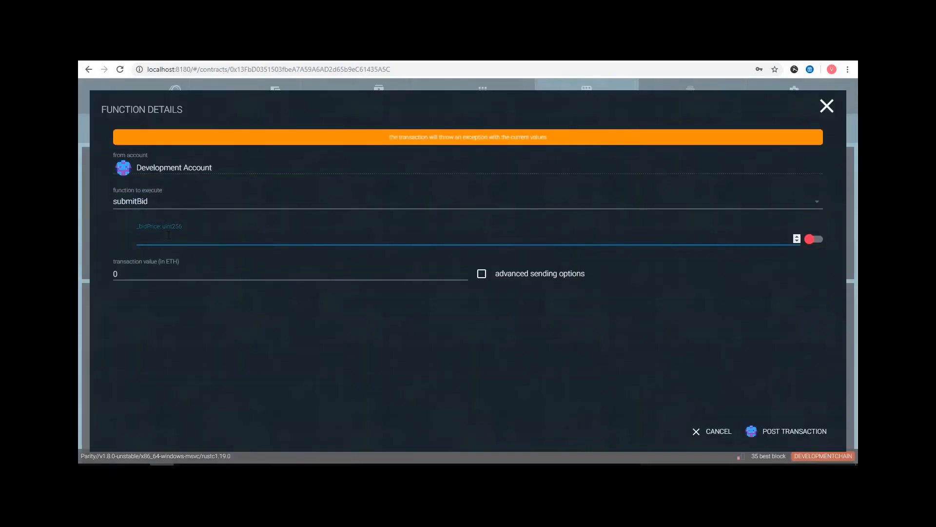
{"action": "type", "text": "21"}
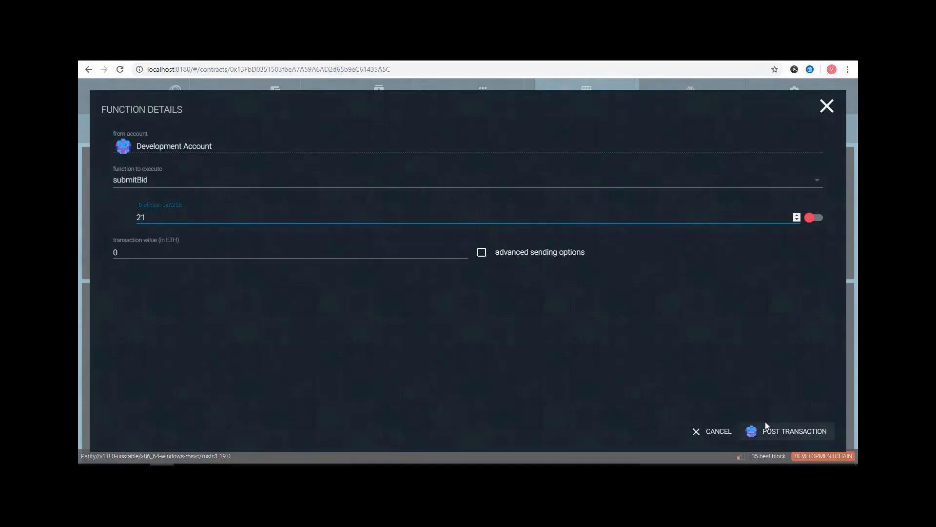
{"action": "left_click", "coordinate": [794, 431]}
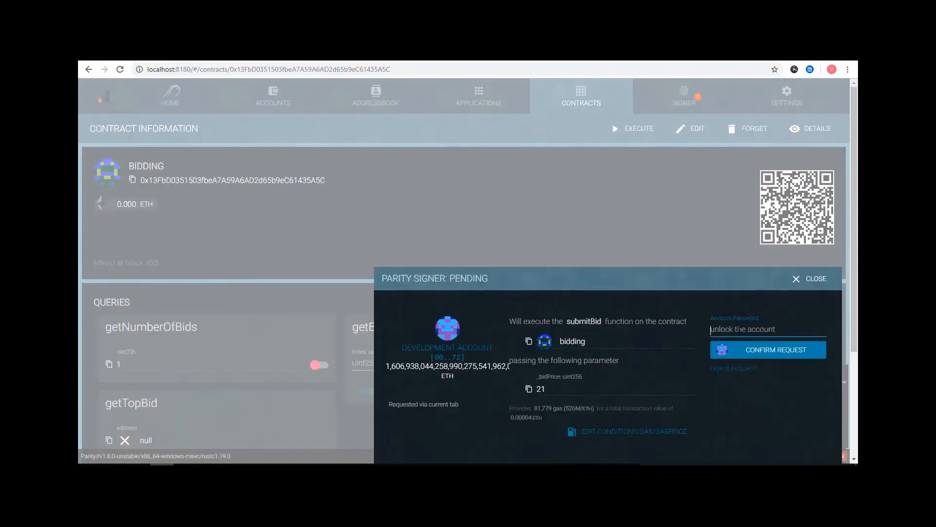
{"action": "type", "text": "password"}
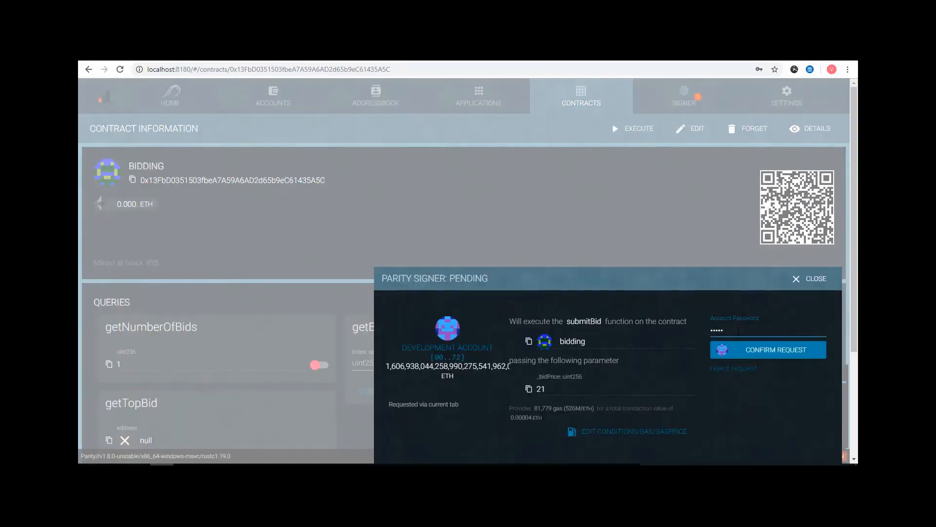
{"action": "left_click", "coordinate": [768, 349]}
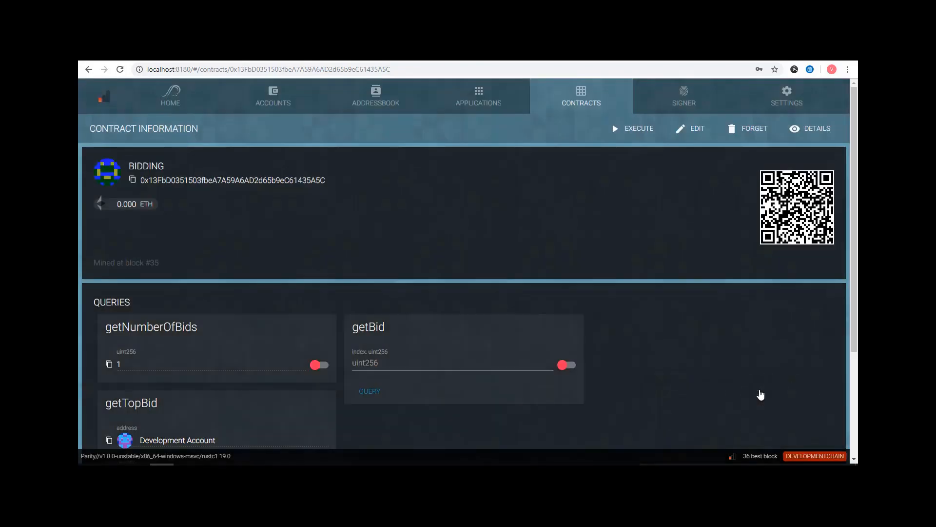
{"action": "mouse_move", "coordinate": [191, 461]}
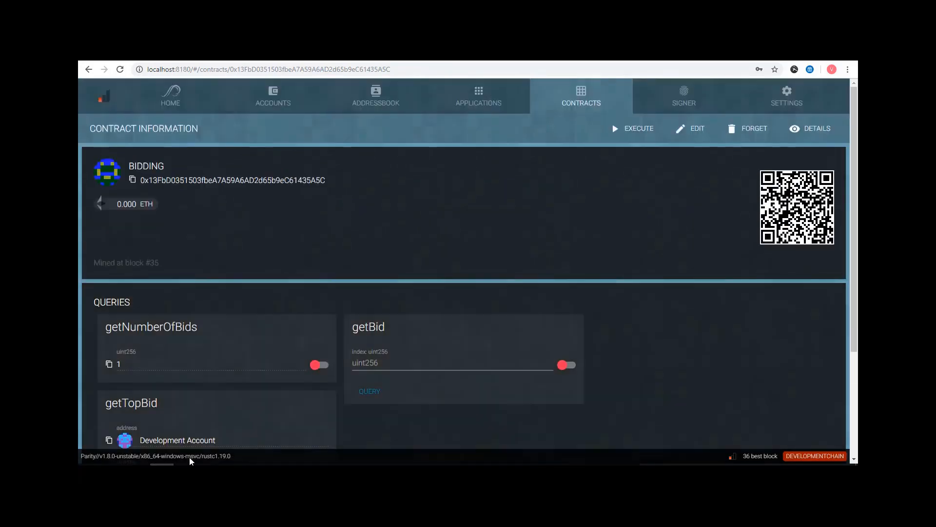
Step: Query getBid at index 1, returning Development Account and 21
{"action": "scroll", "scroll_direction": "down", "scroll_amount": 3}
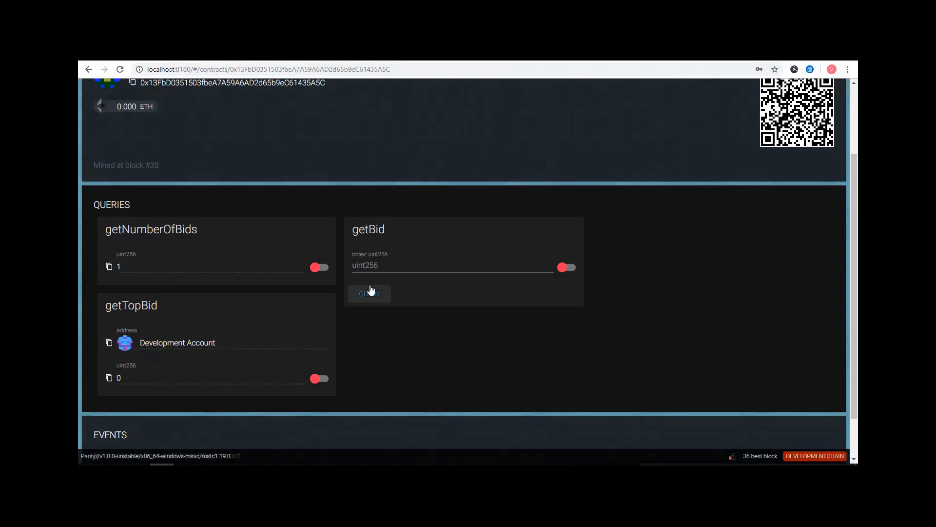
{"action": "left_click", "coordinate": [452, 265]}
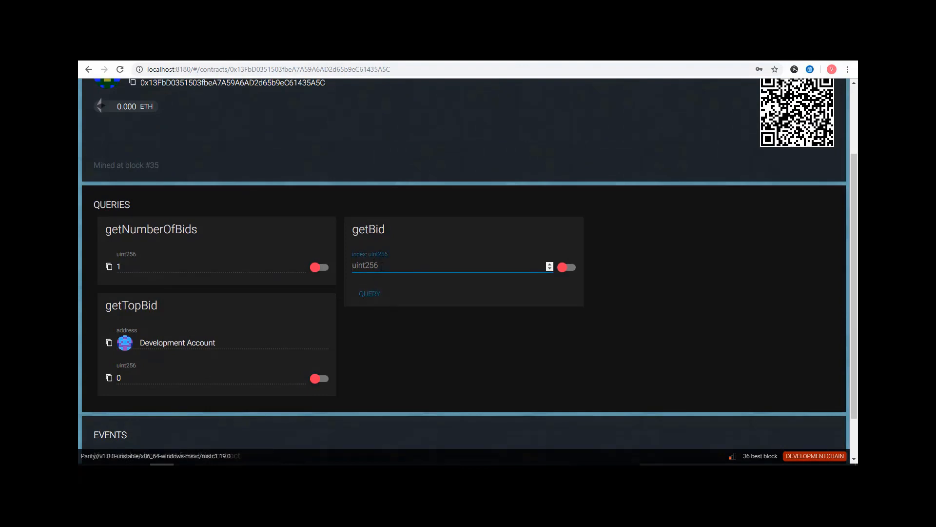
{"action": "left_click", "coordinate": [369, 293]}
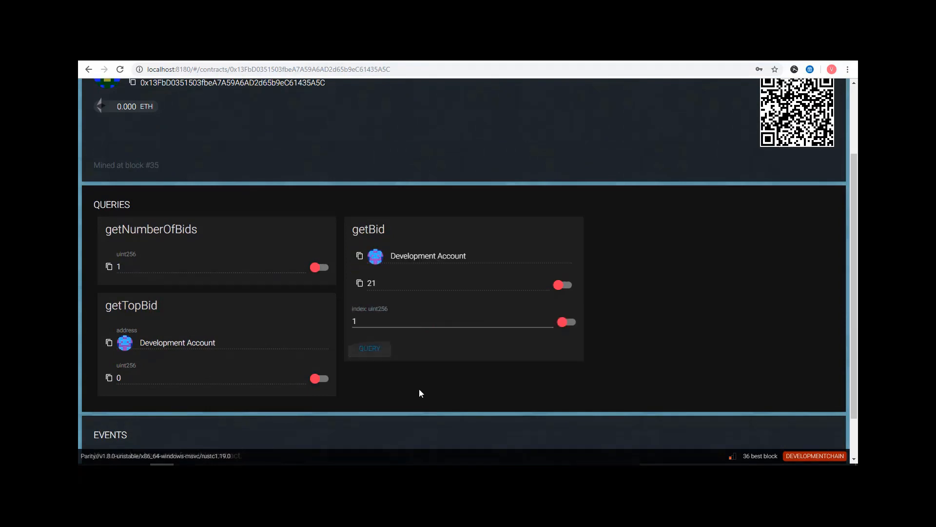
{"action": "scroll", "scroll_direction": "up", "scroll_amount": 3}
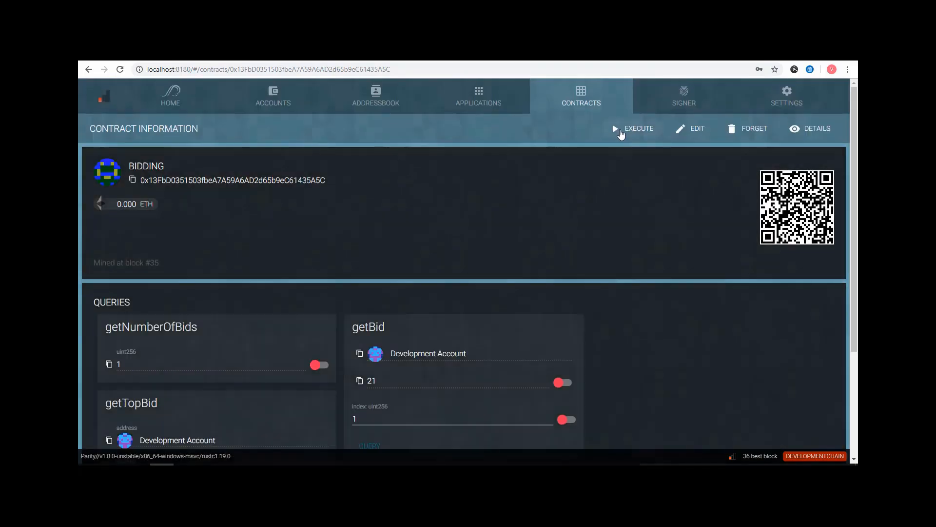
{"action": "left_click", "coordinate": [616, 129]}
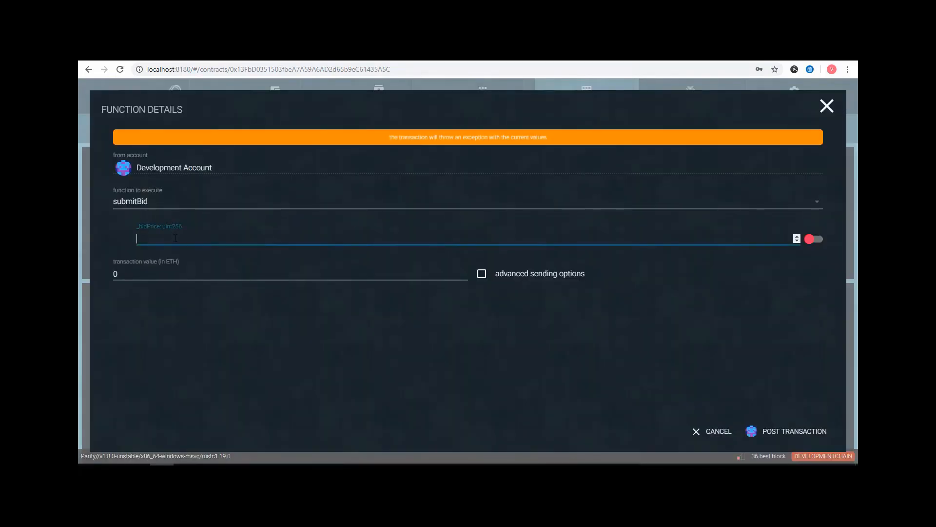
{"action": "type", "text": "42"}
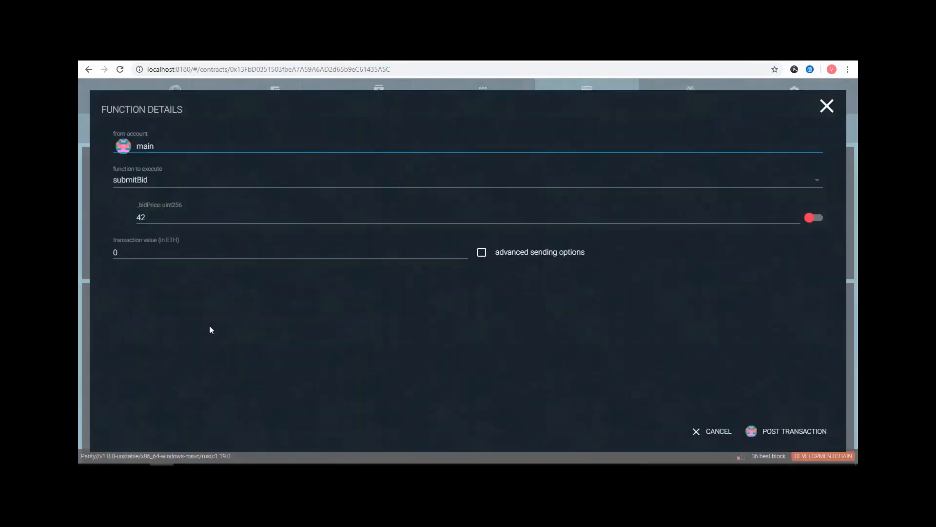
{"action": "left_click", "coordinate": [794, 431]}
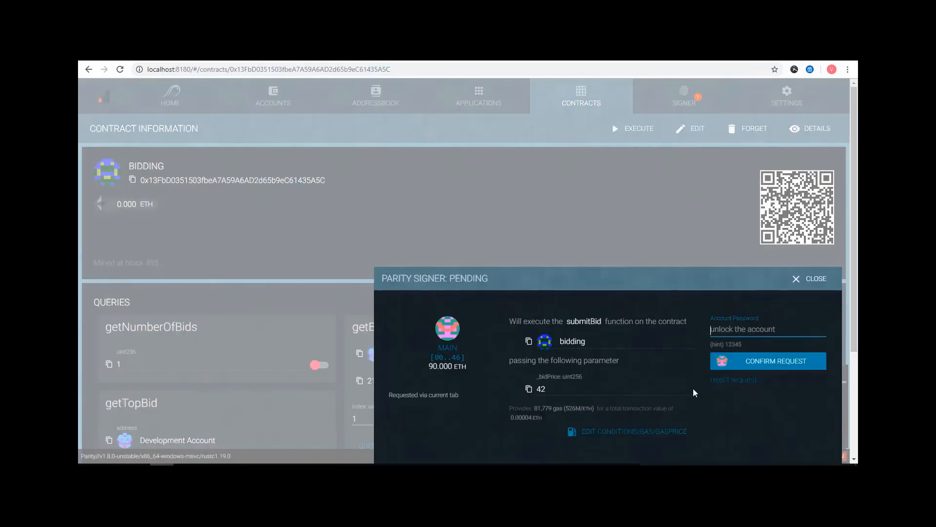
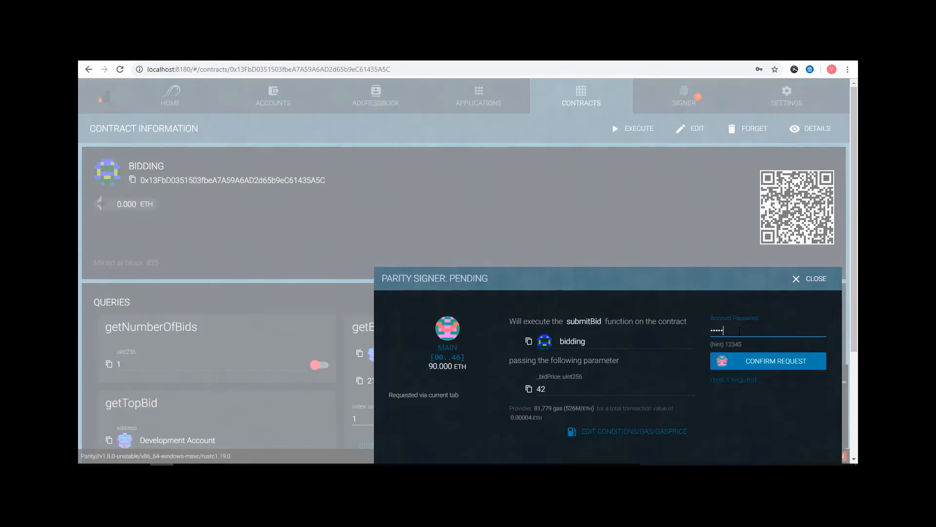
{"action": "left_click", "coordinate": [768, 361]}
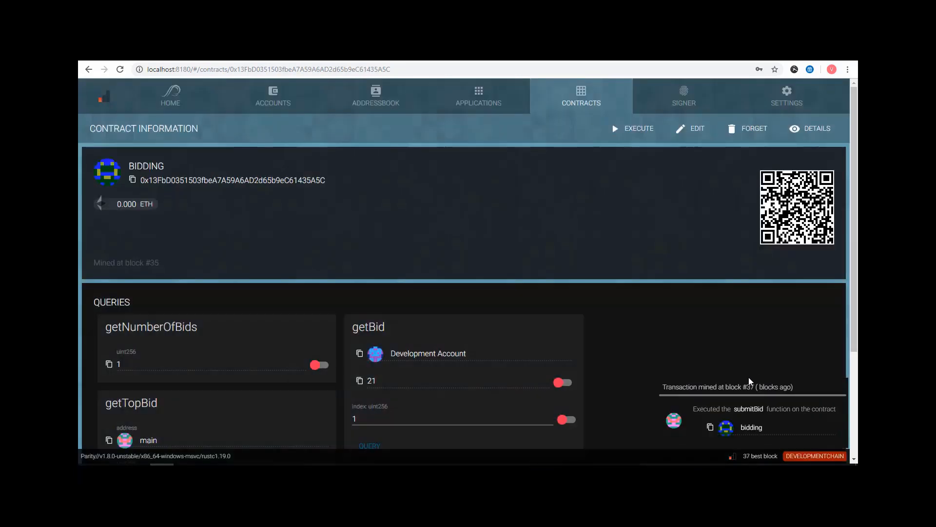
Step: Query getBid at index 2, returning main and 42
{"action": "scroll", "scroll_direction": "down", "scroll_amount": 3}
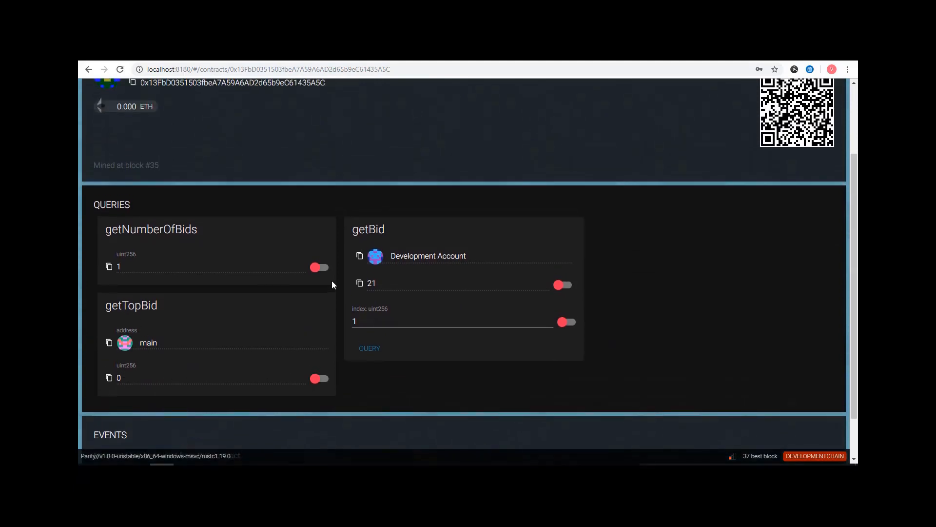
{"action": "left_click", "coordinate": [452, 322]}
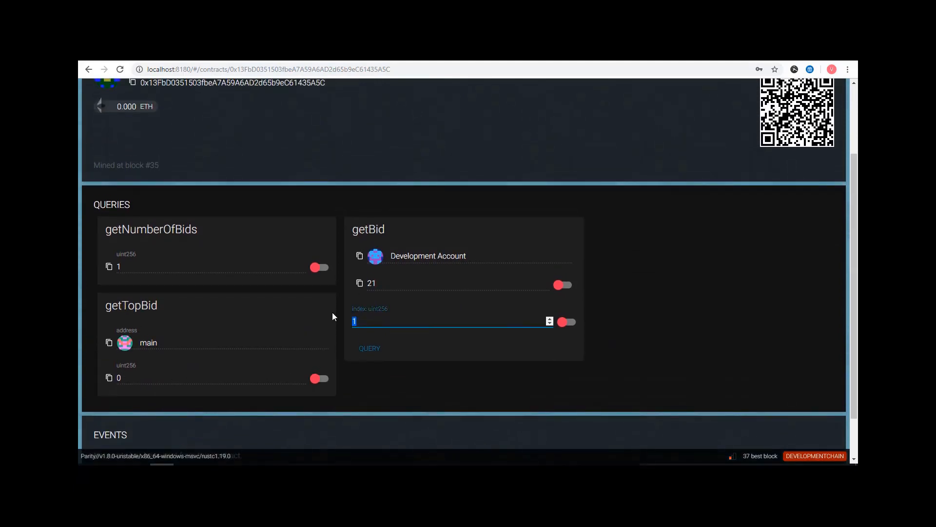
{"action": "left_click", "coordinate": [370, 348]}
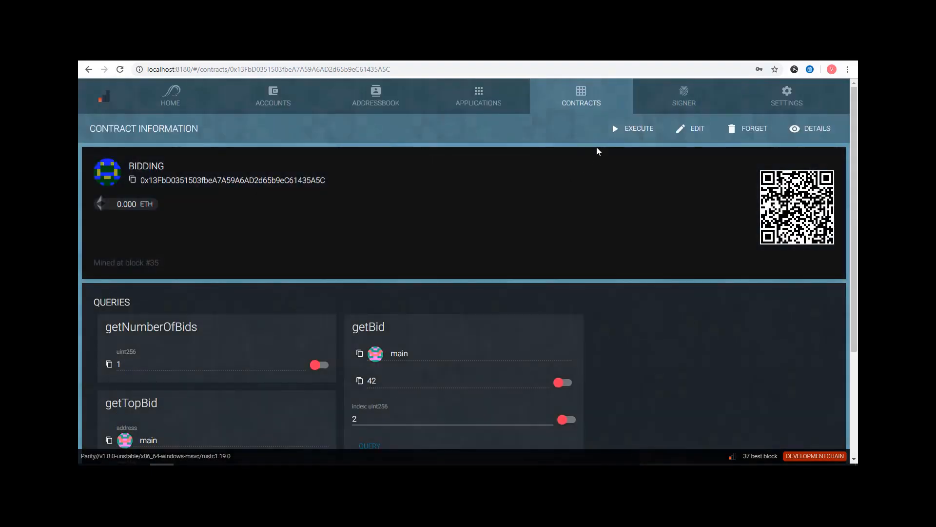
{"action": "mouse_move", "coordinate": [773, 144]}
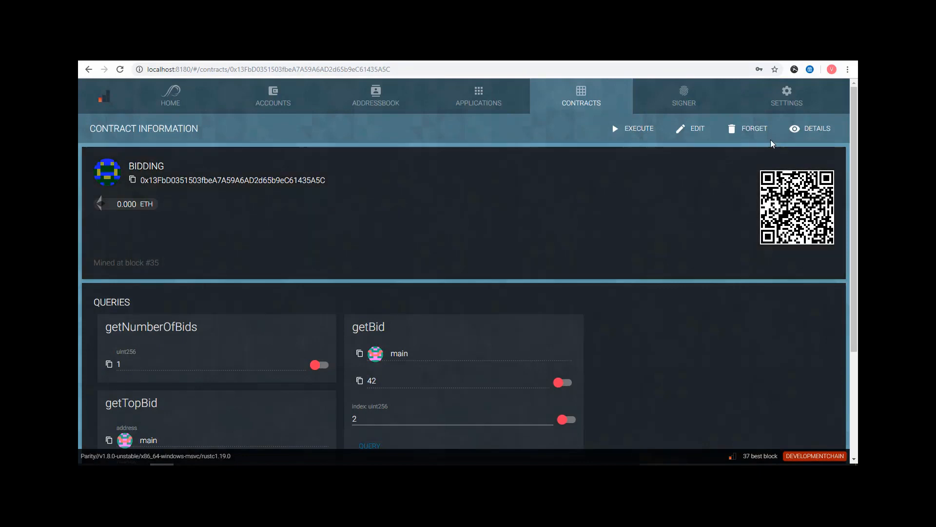
{"action": "scroll", "scroll_direction": "down", "scroll_amount": 3}
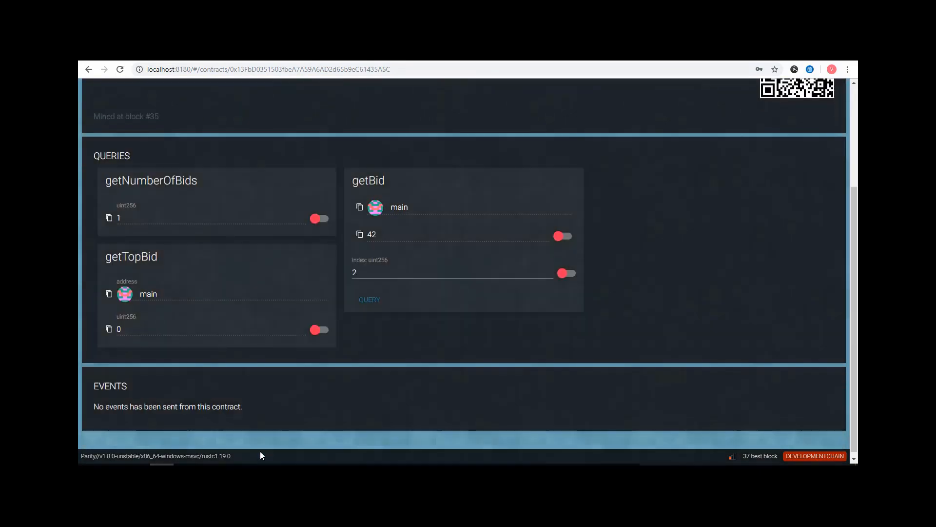